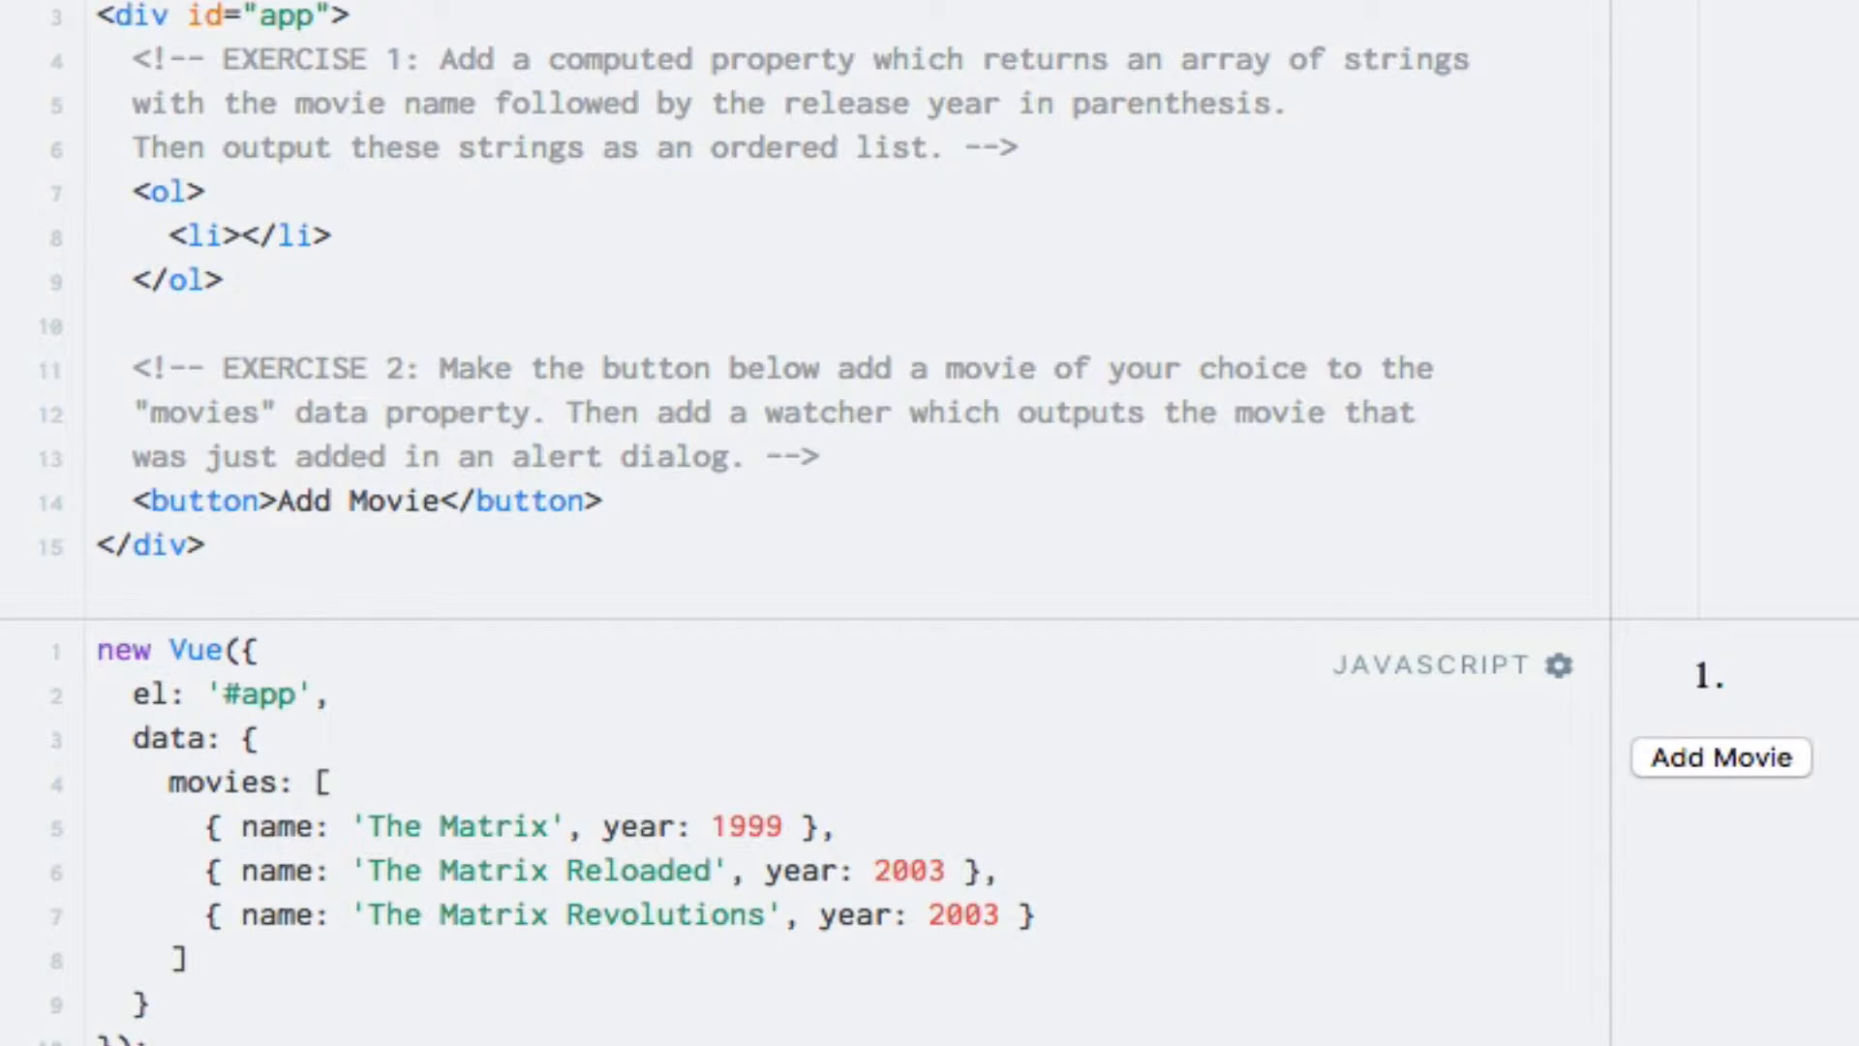
After the data object, declare computed: { formattedMovies: function() { as an empty stub.
click(99, 648)
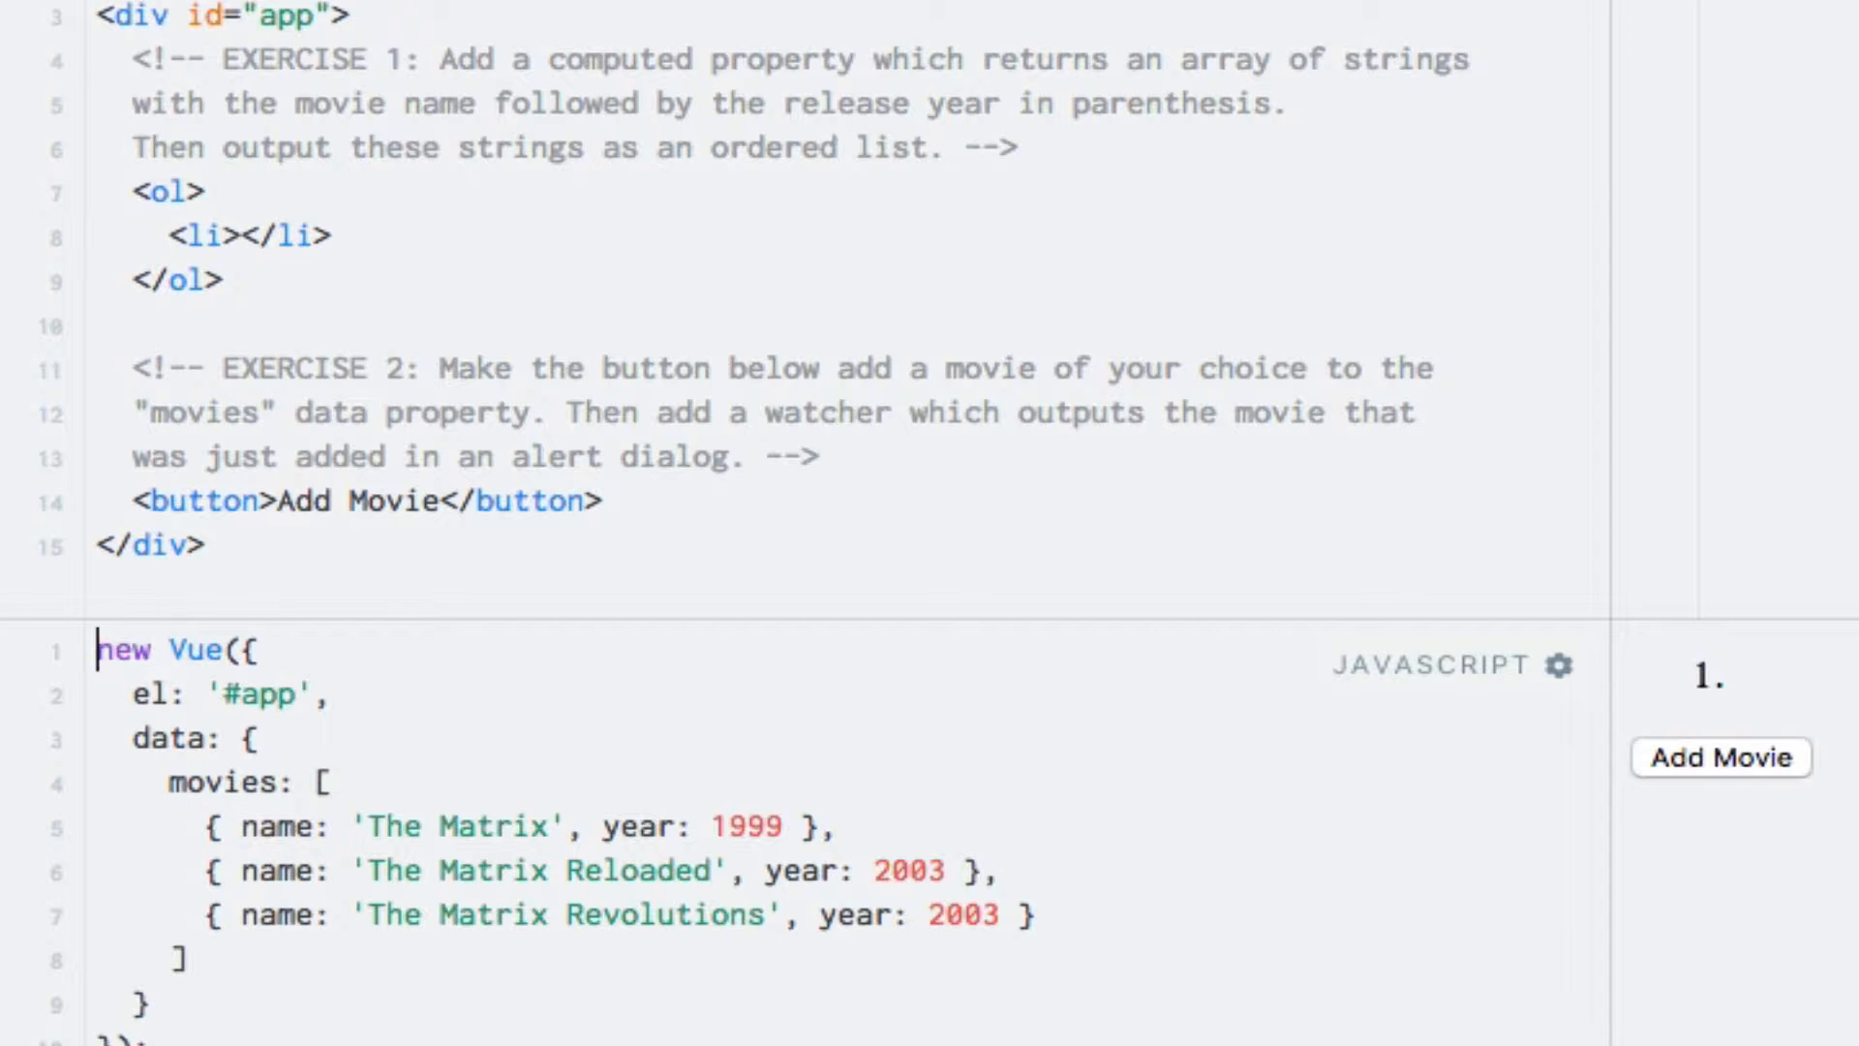
scroll(down, 3)
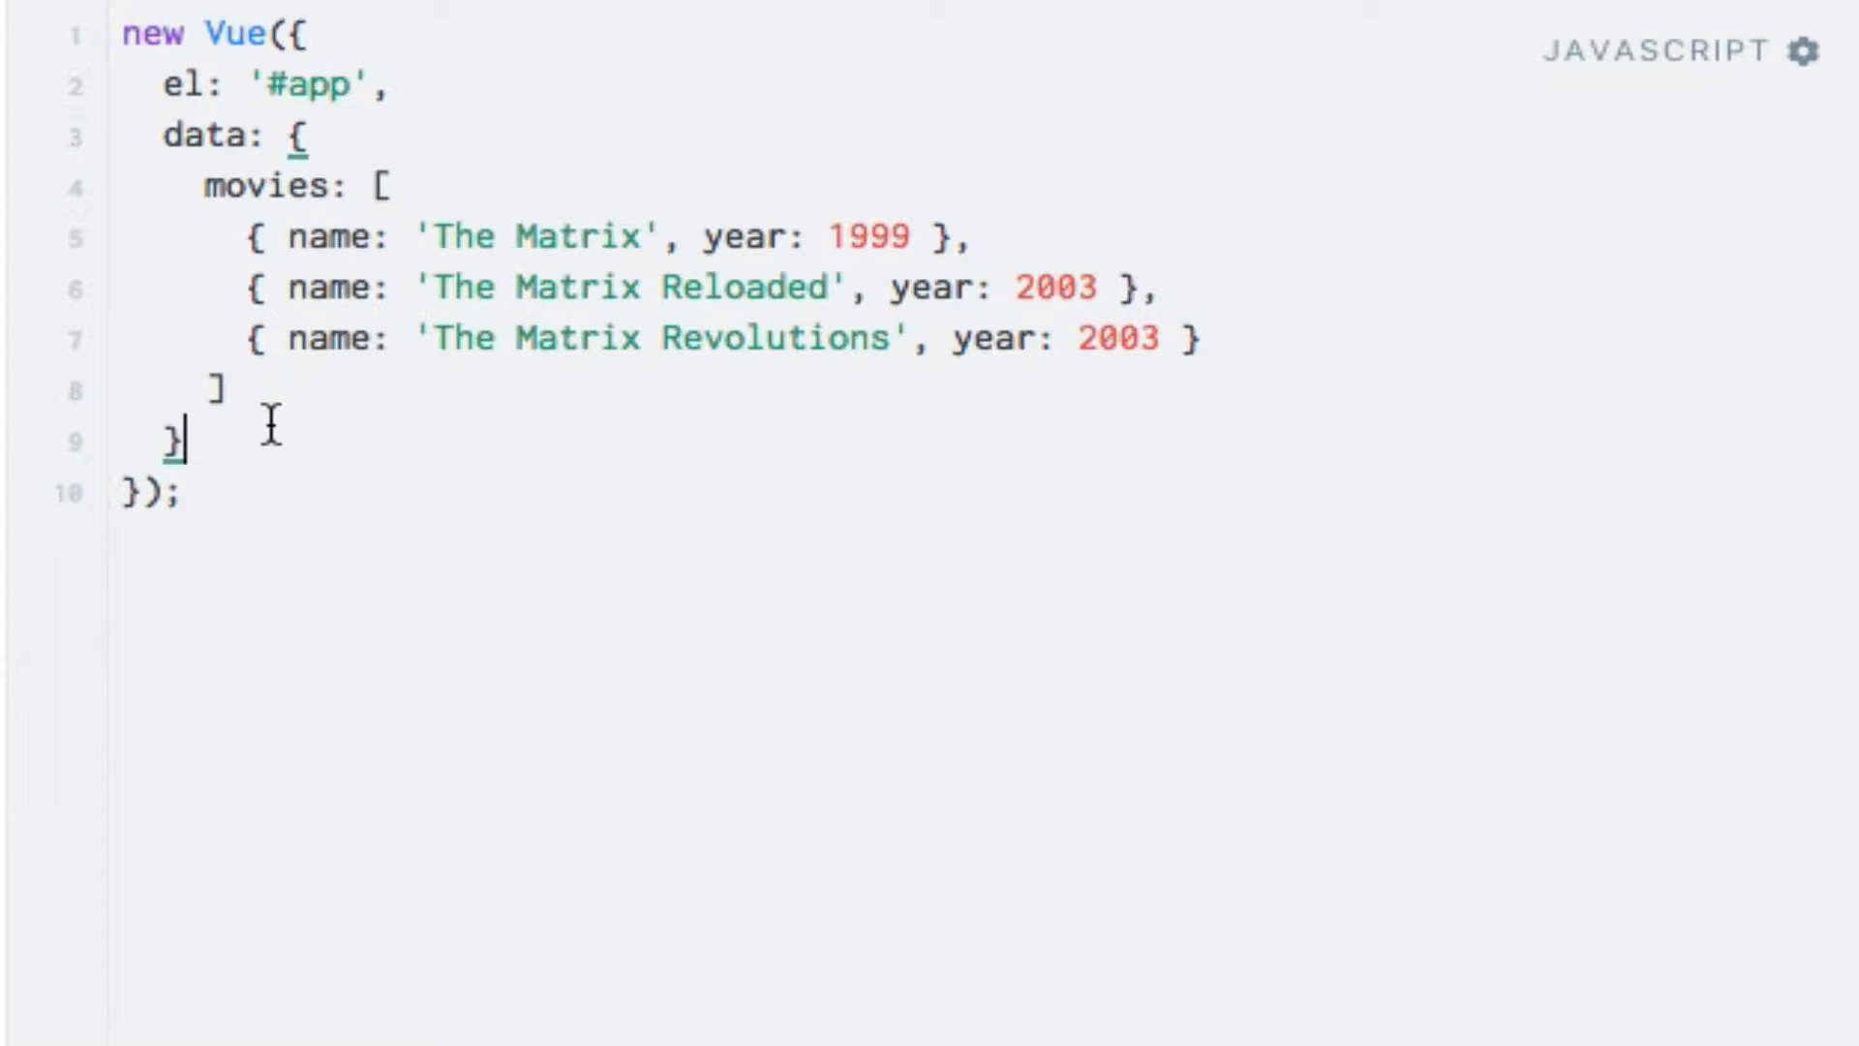
text(,)
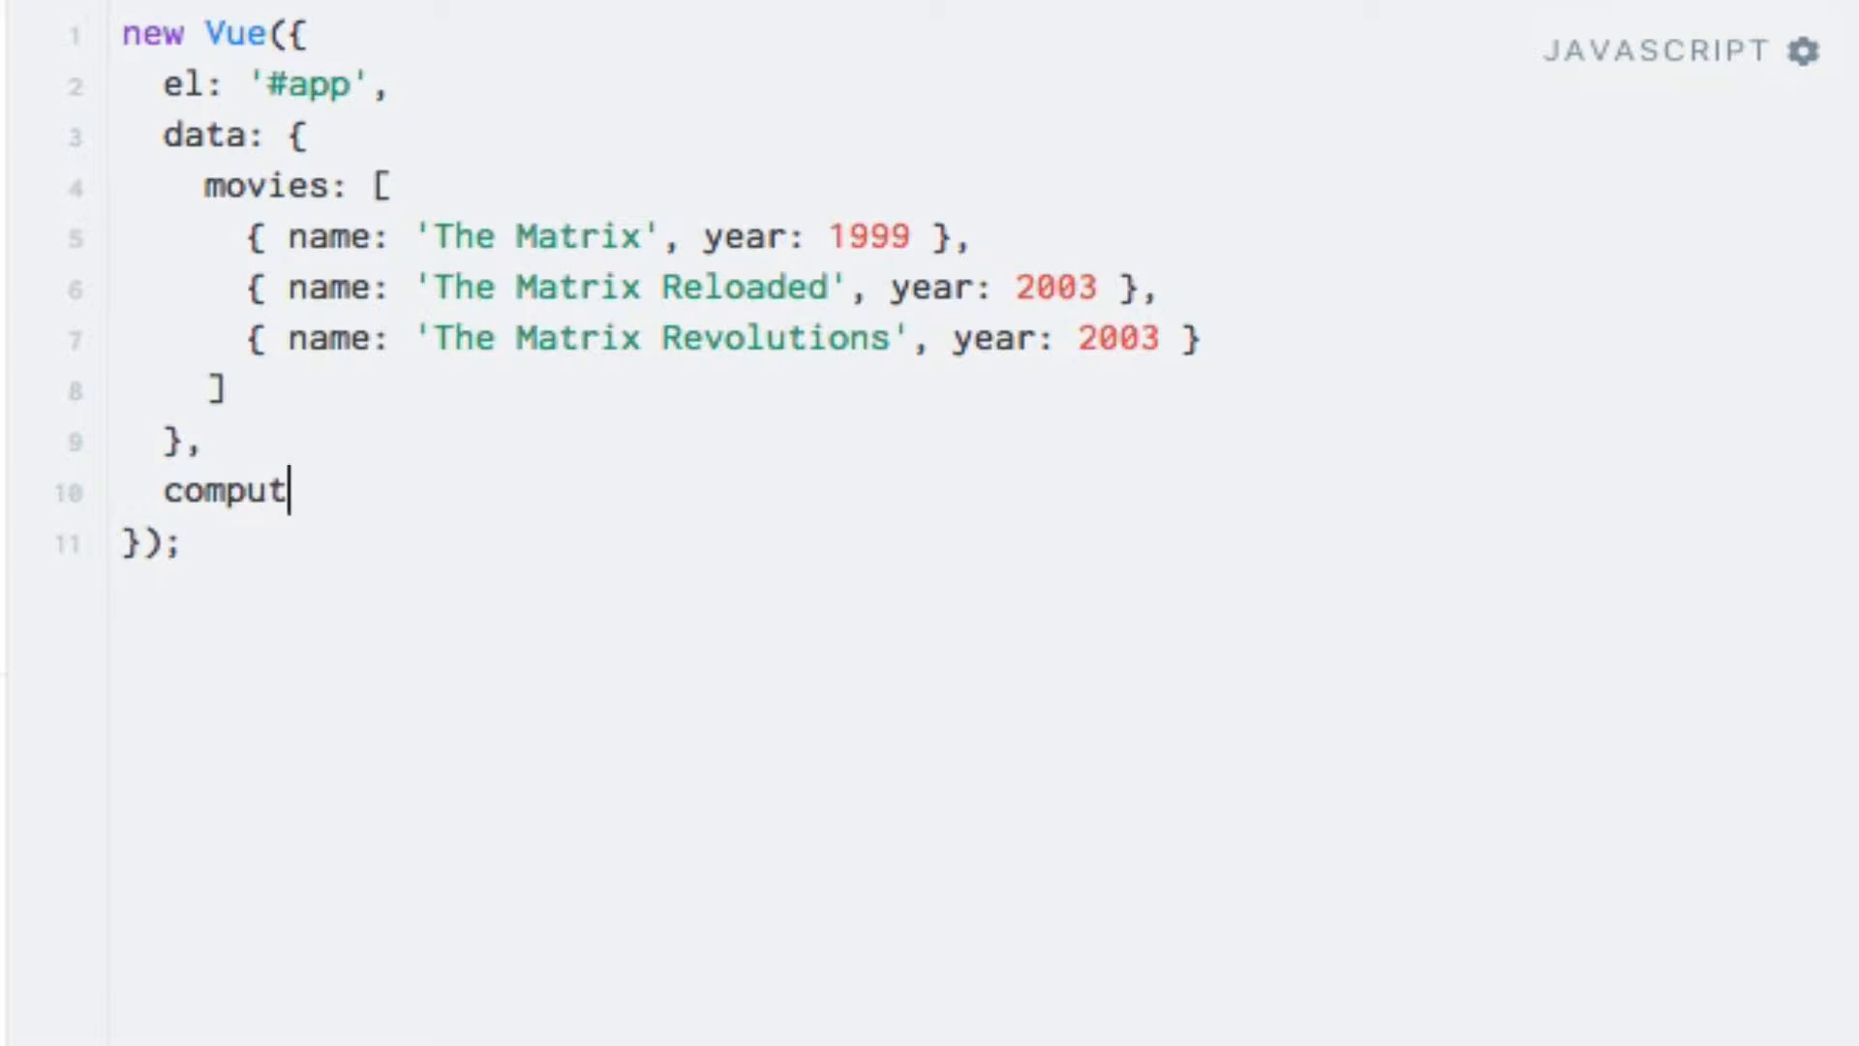
text(ed: {)
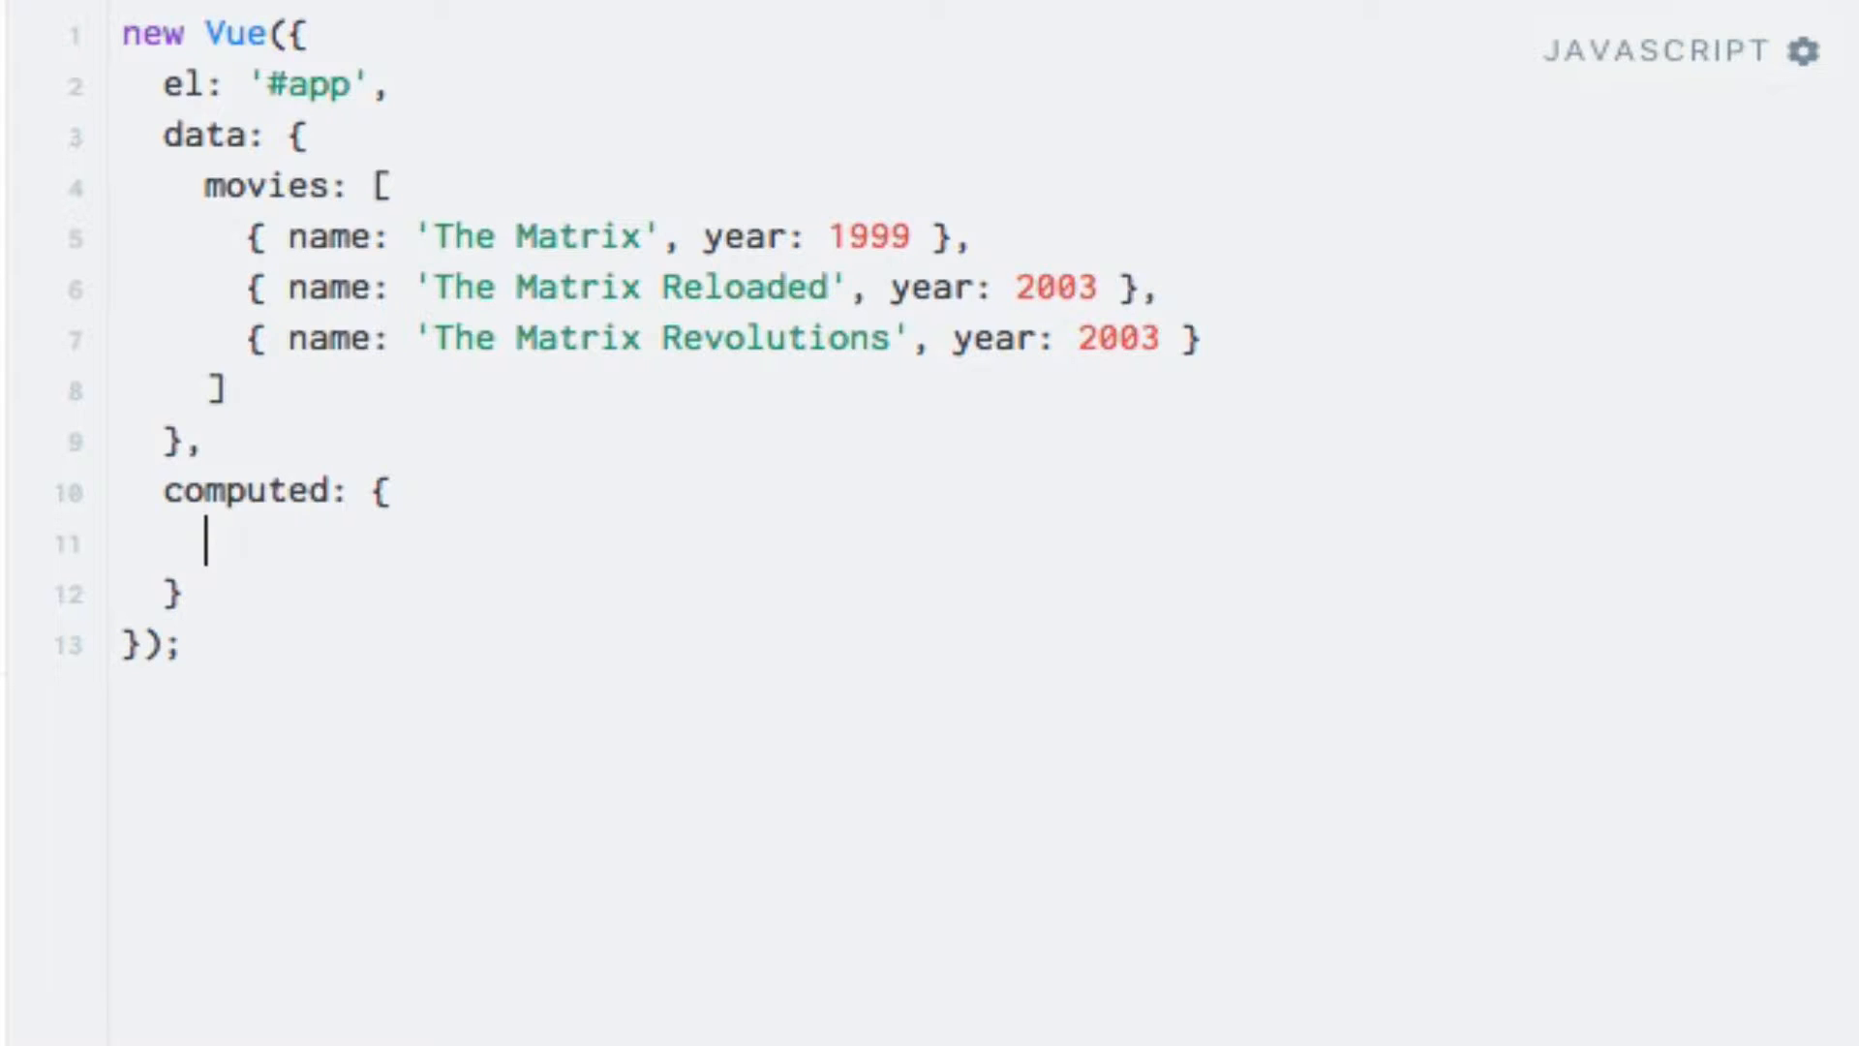
text(form)
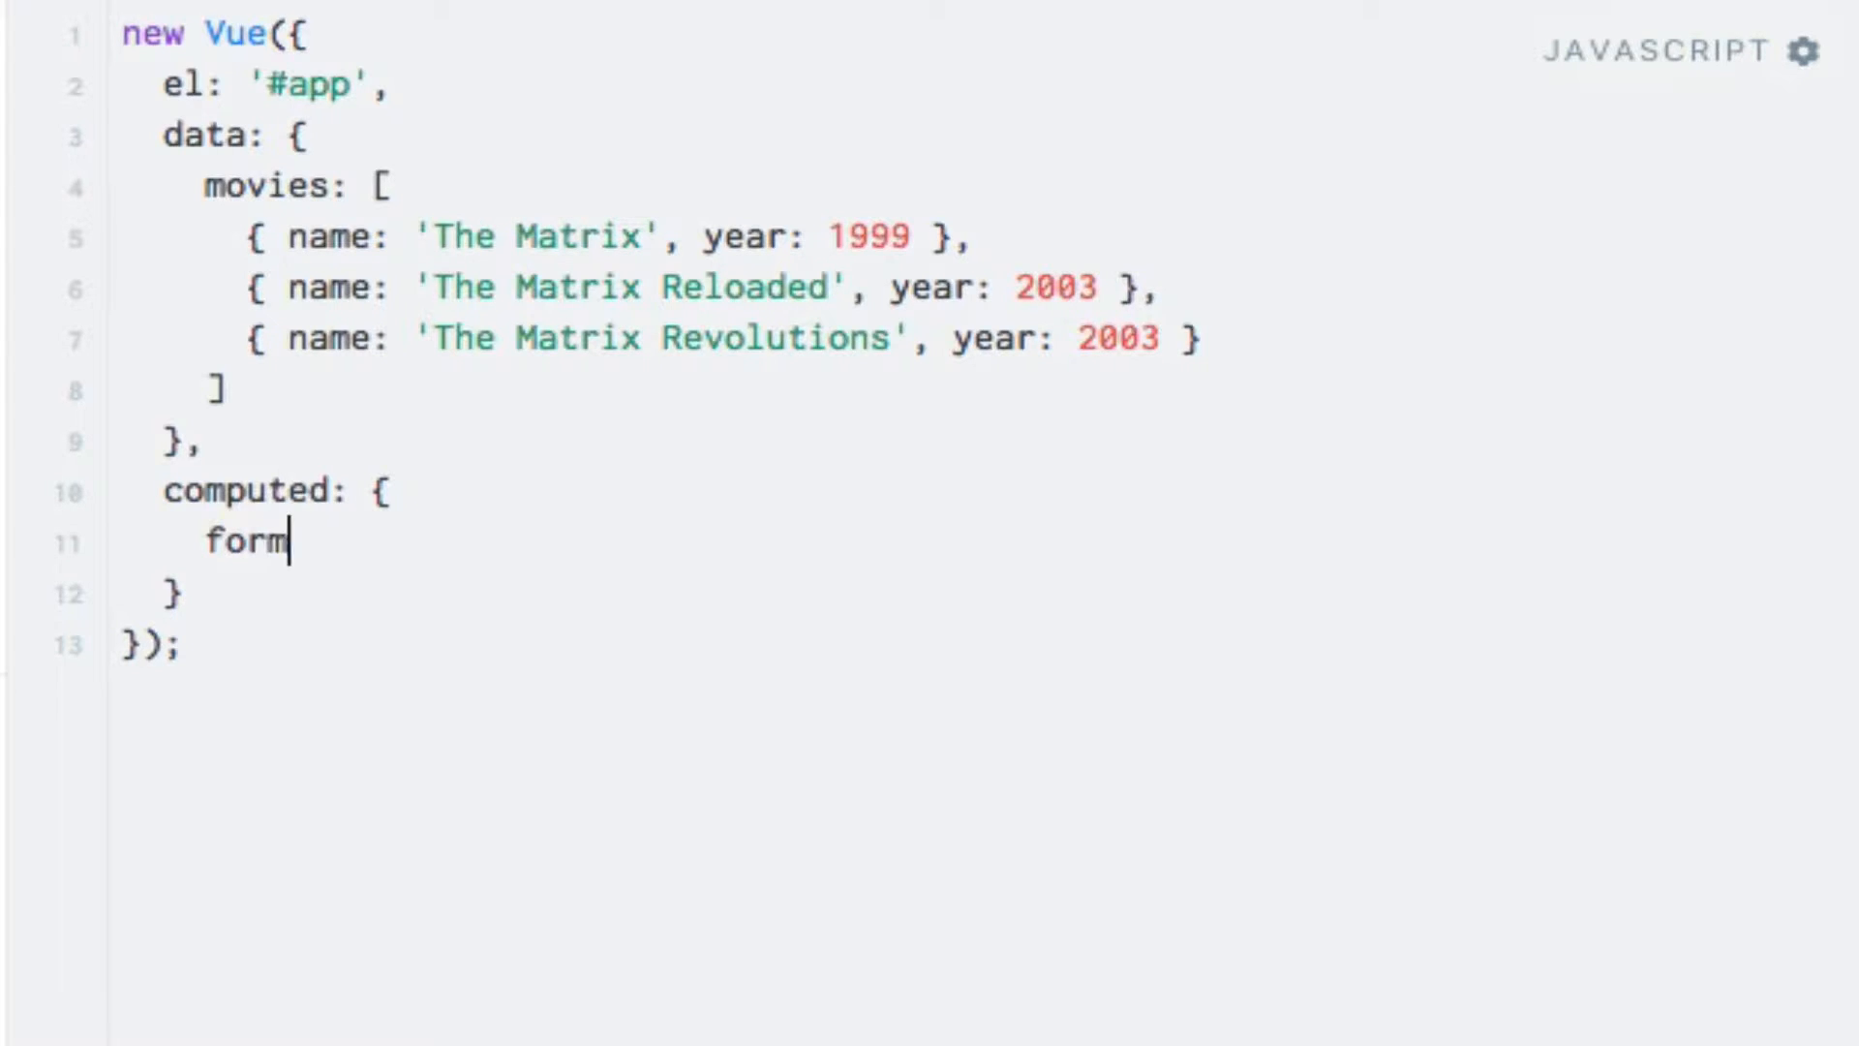
text(attedMovies)
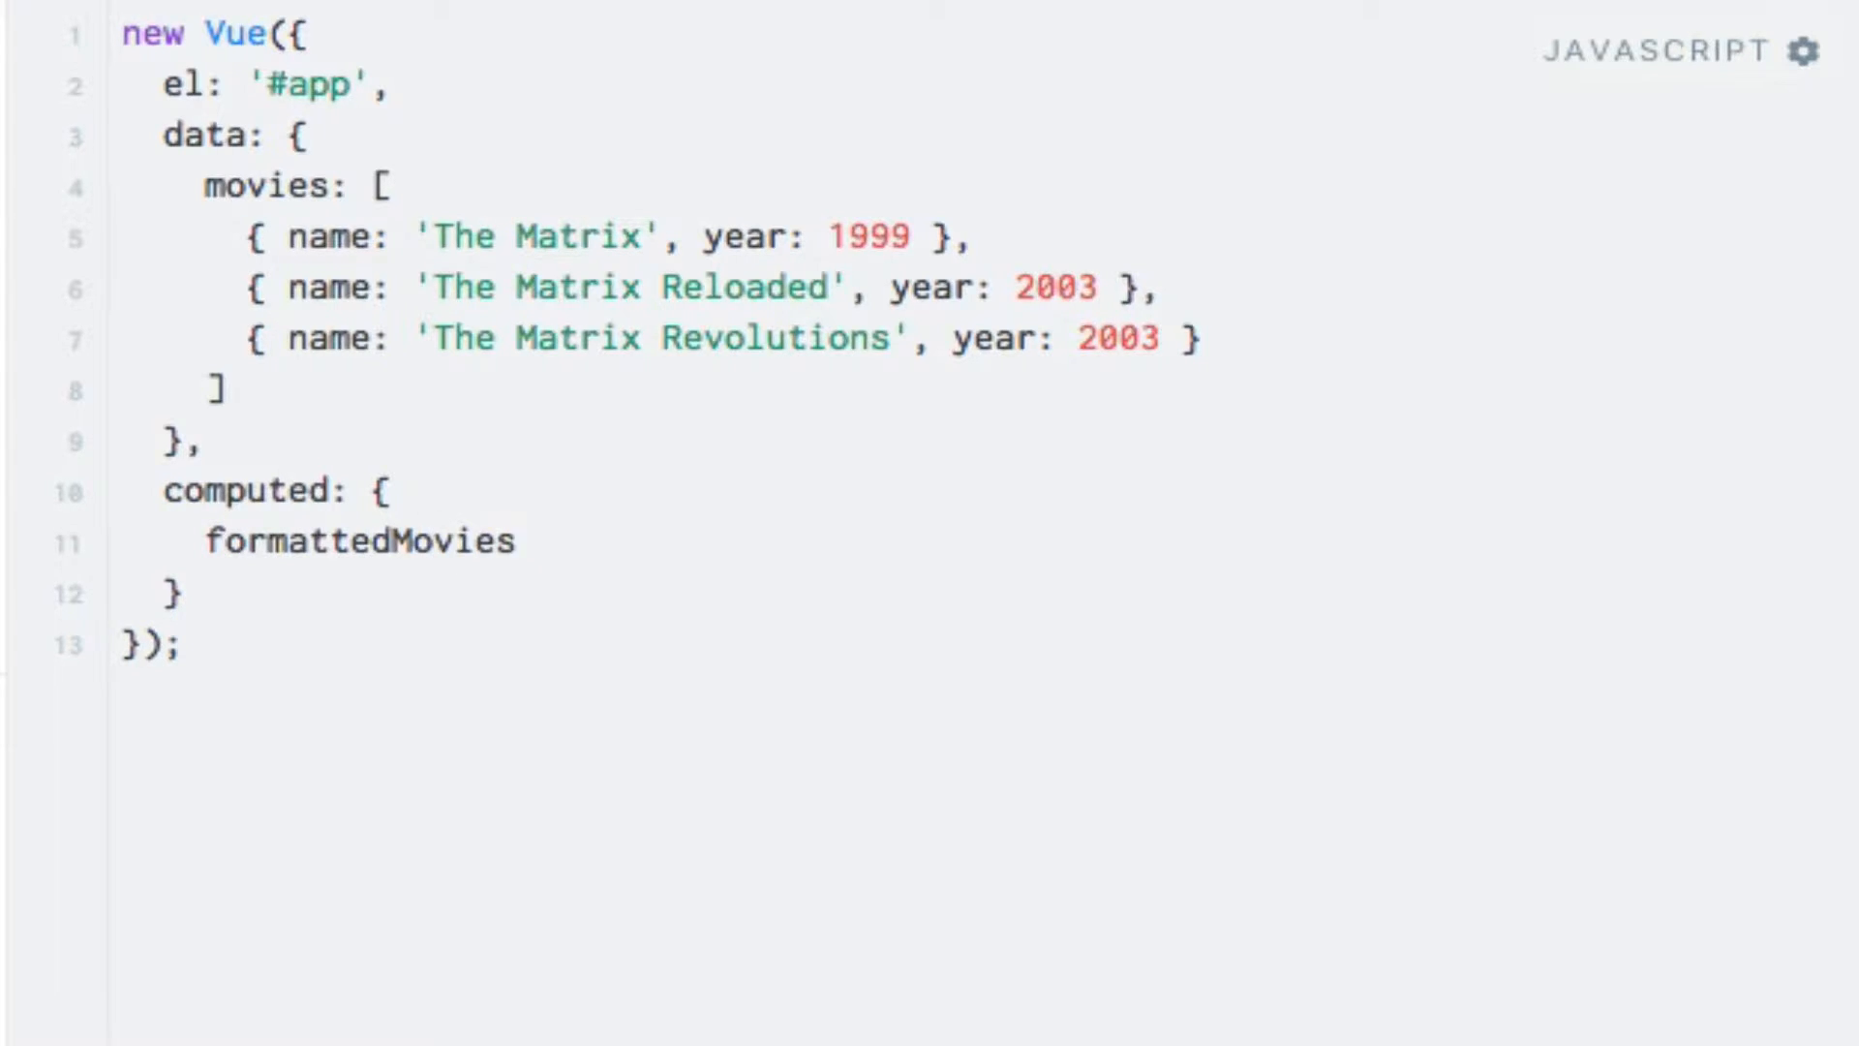
text(: function())
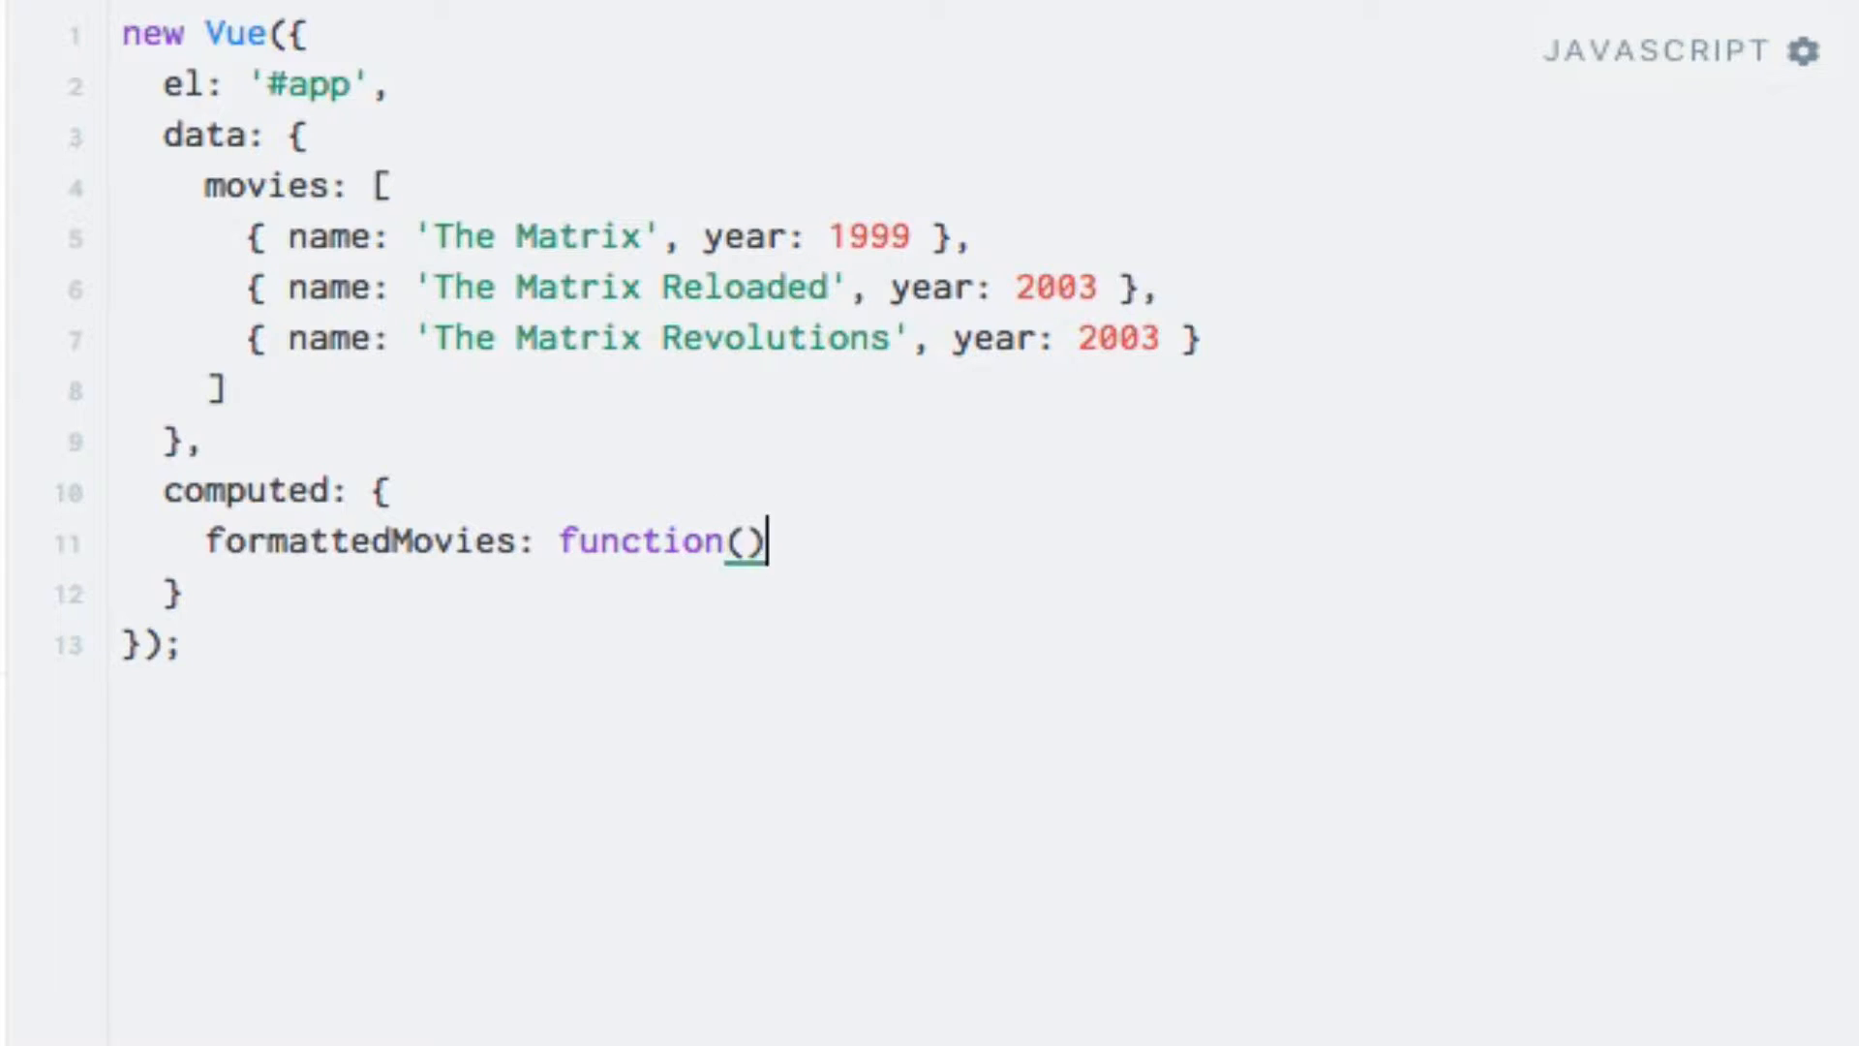
text({)
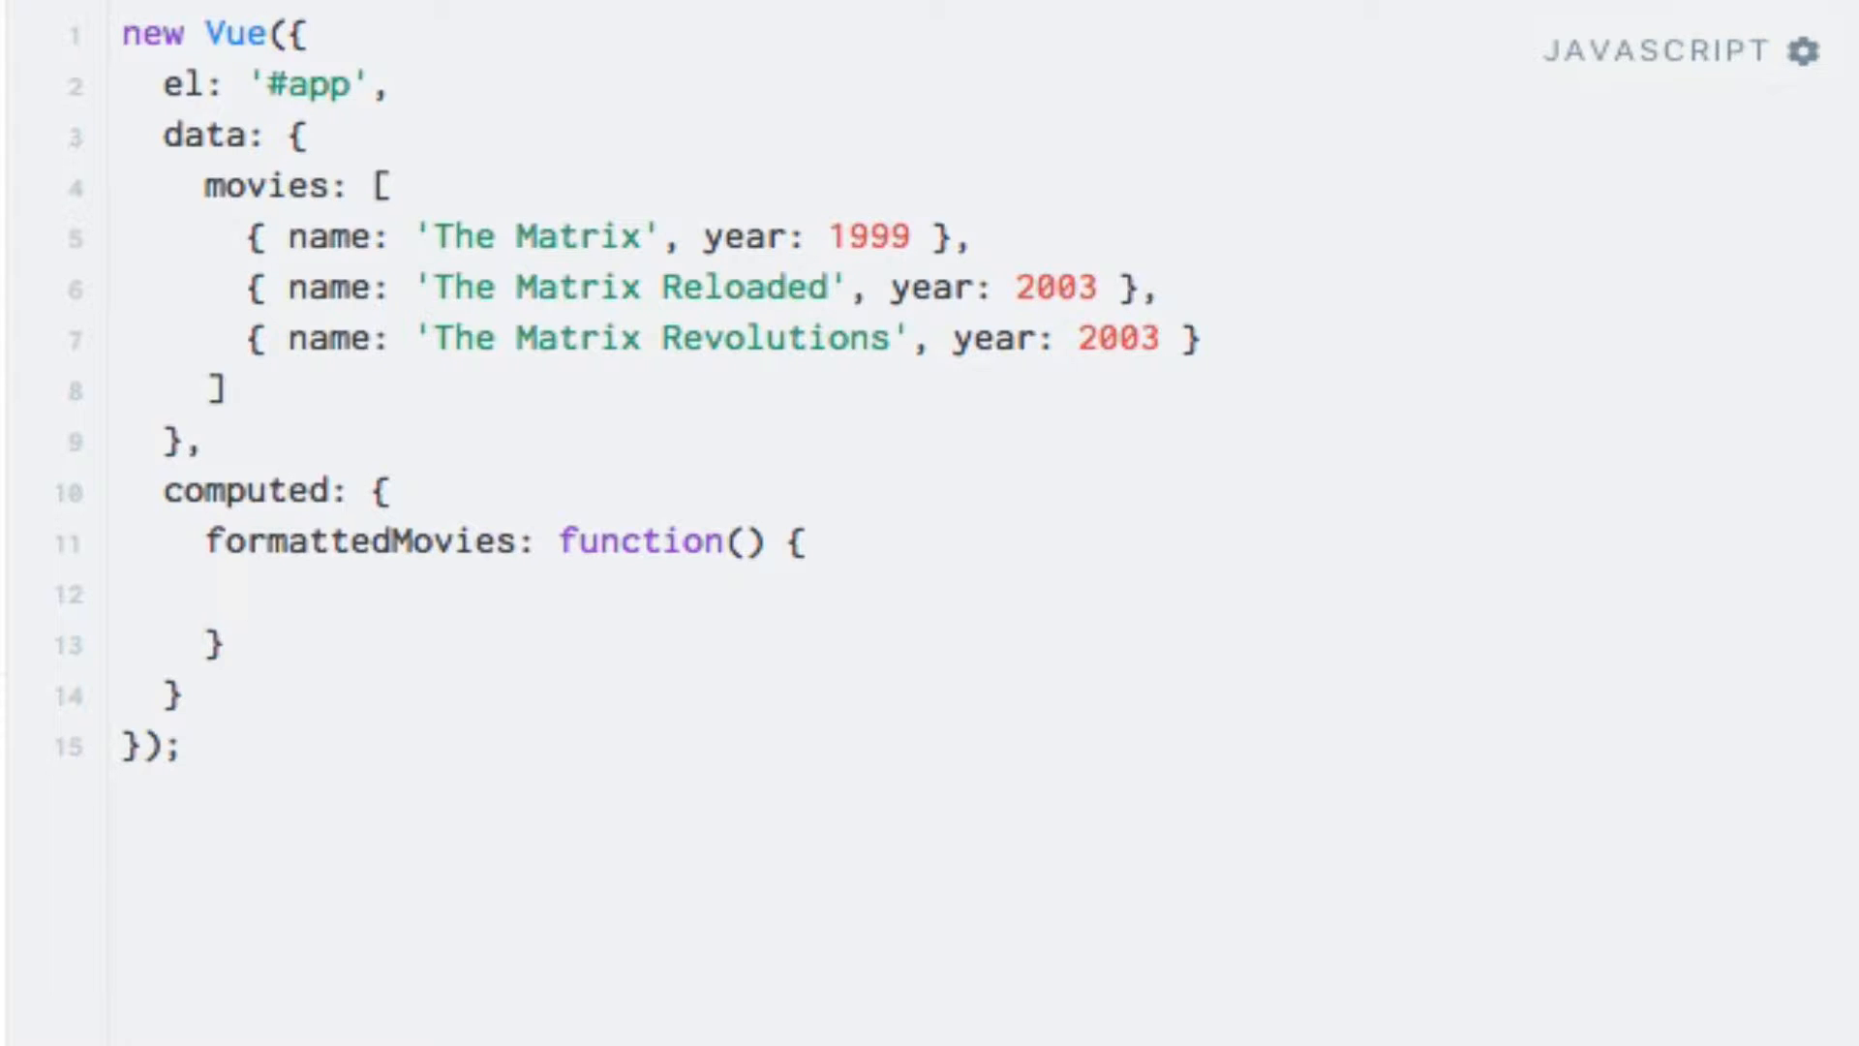
click(246, 595)
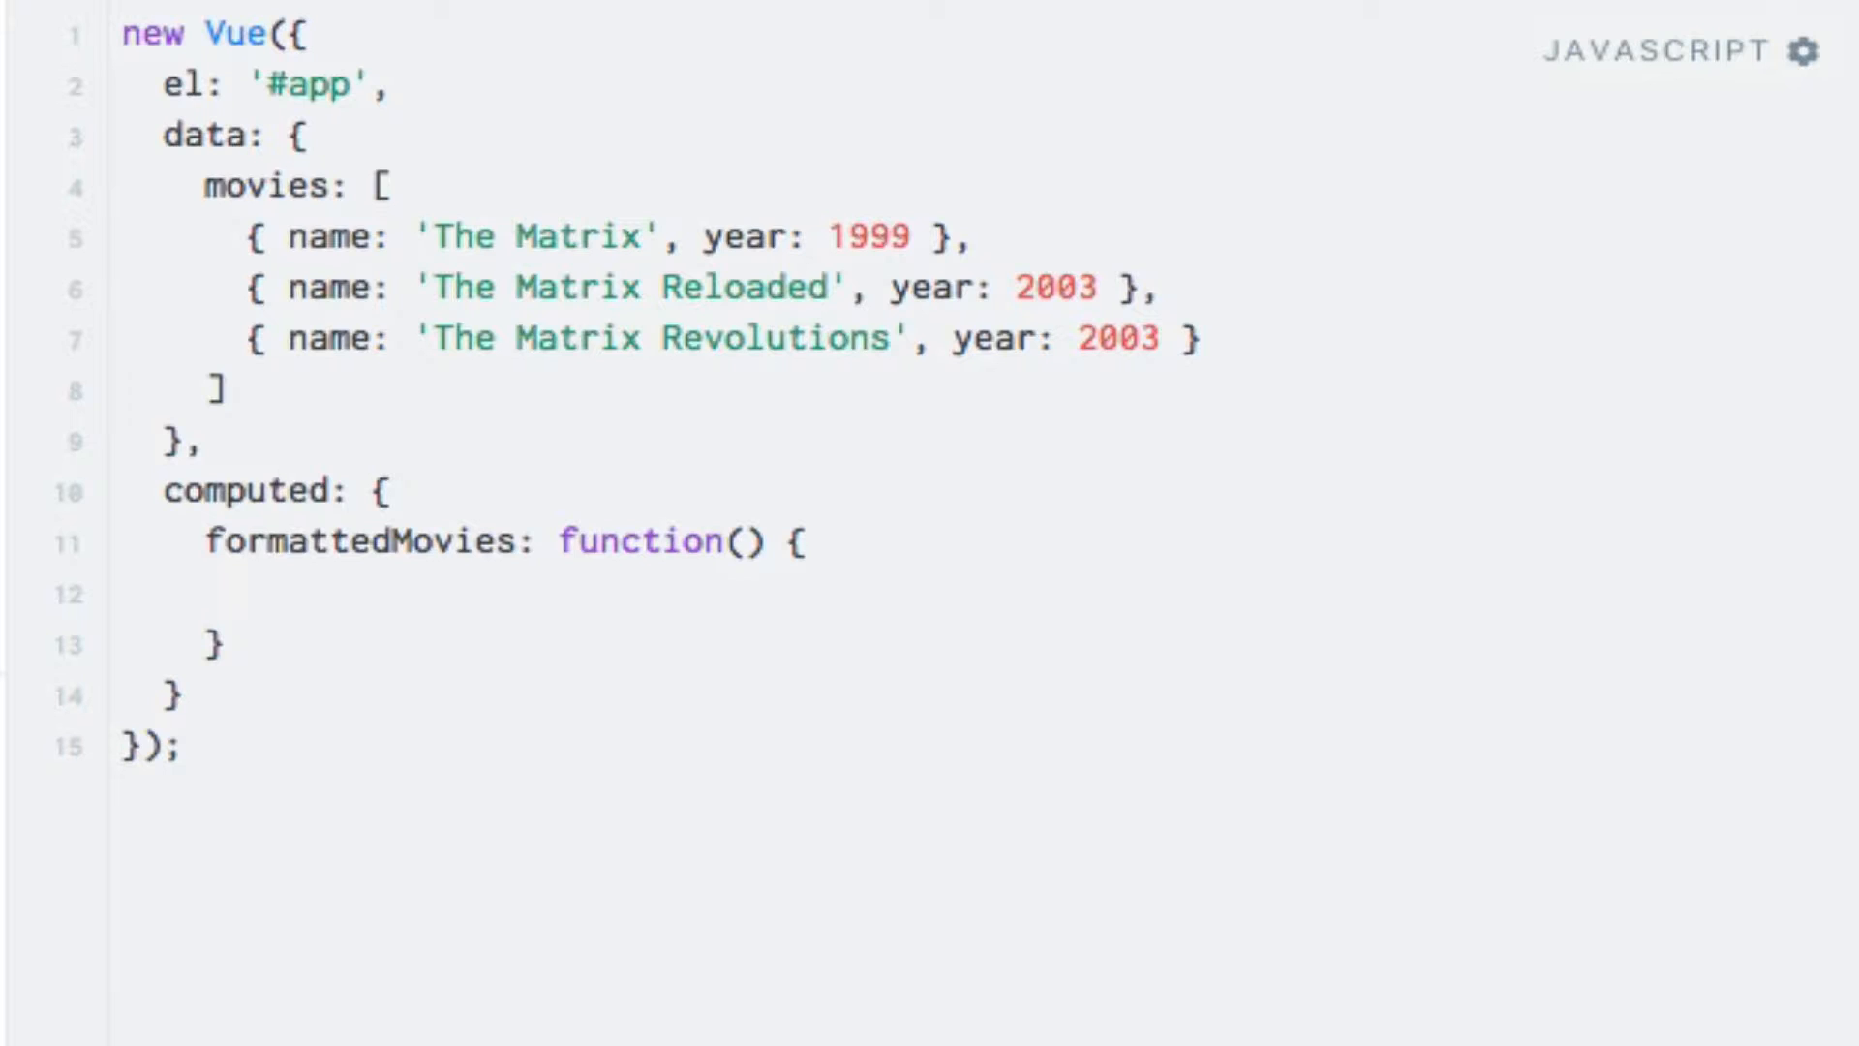
click(246, 592)
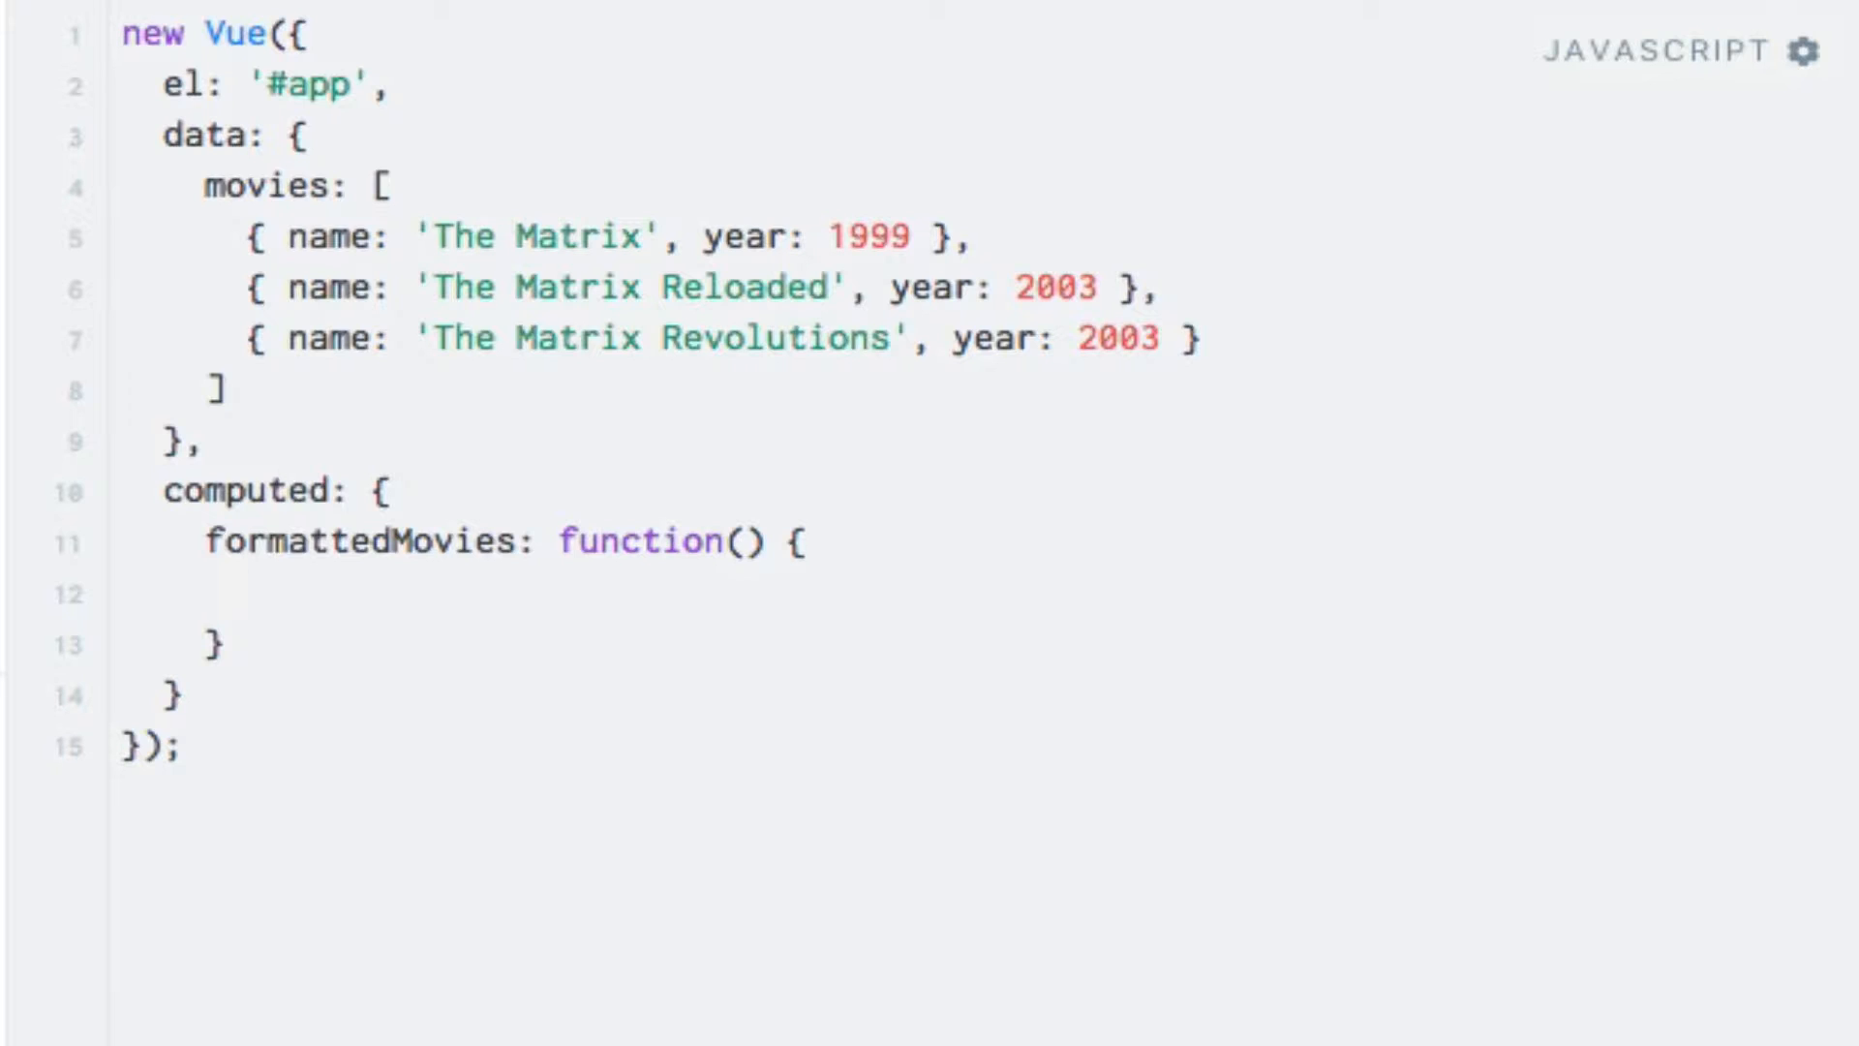
click(250, 592)
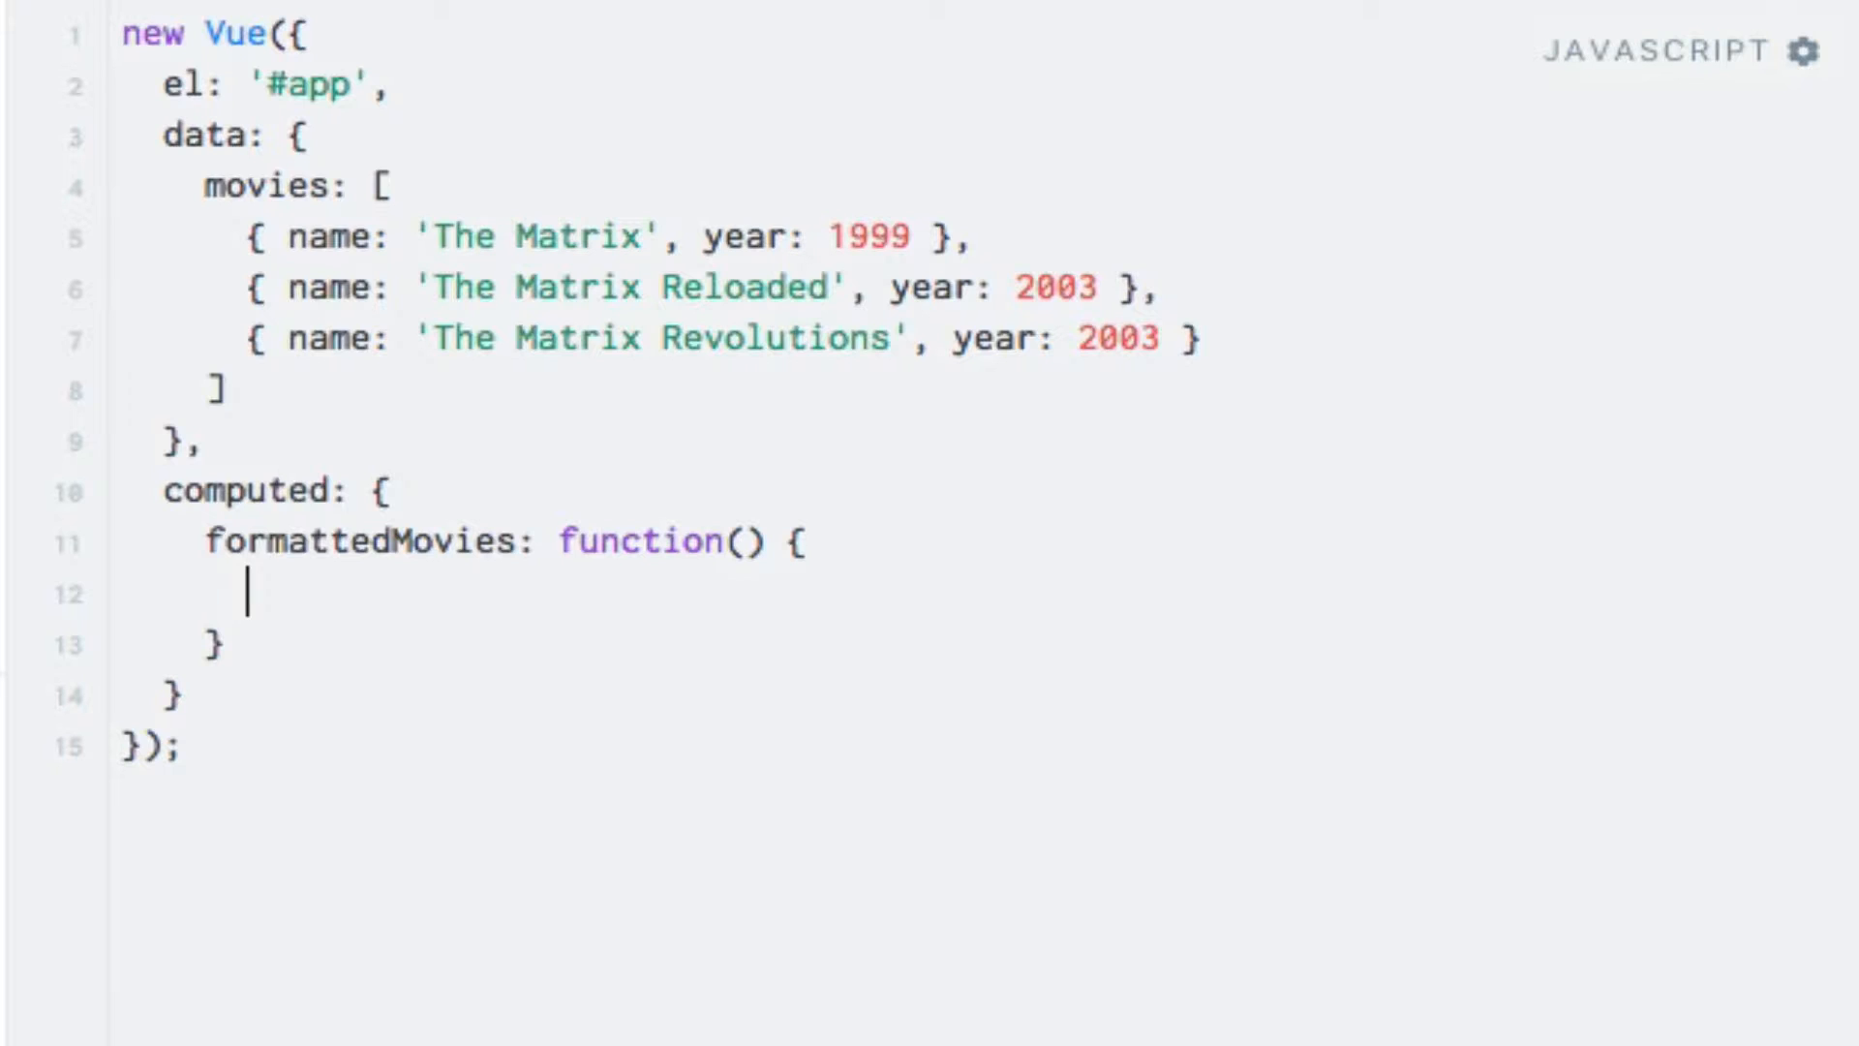
Map this.movies to strings of movie.name + ' (' + movie.year + ')' inside formattedMovies.
text(t)
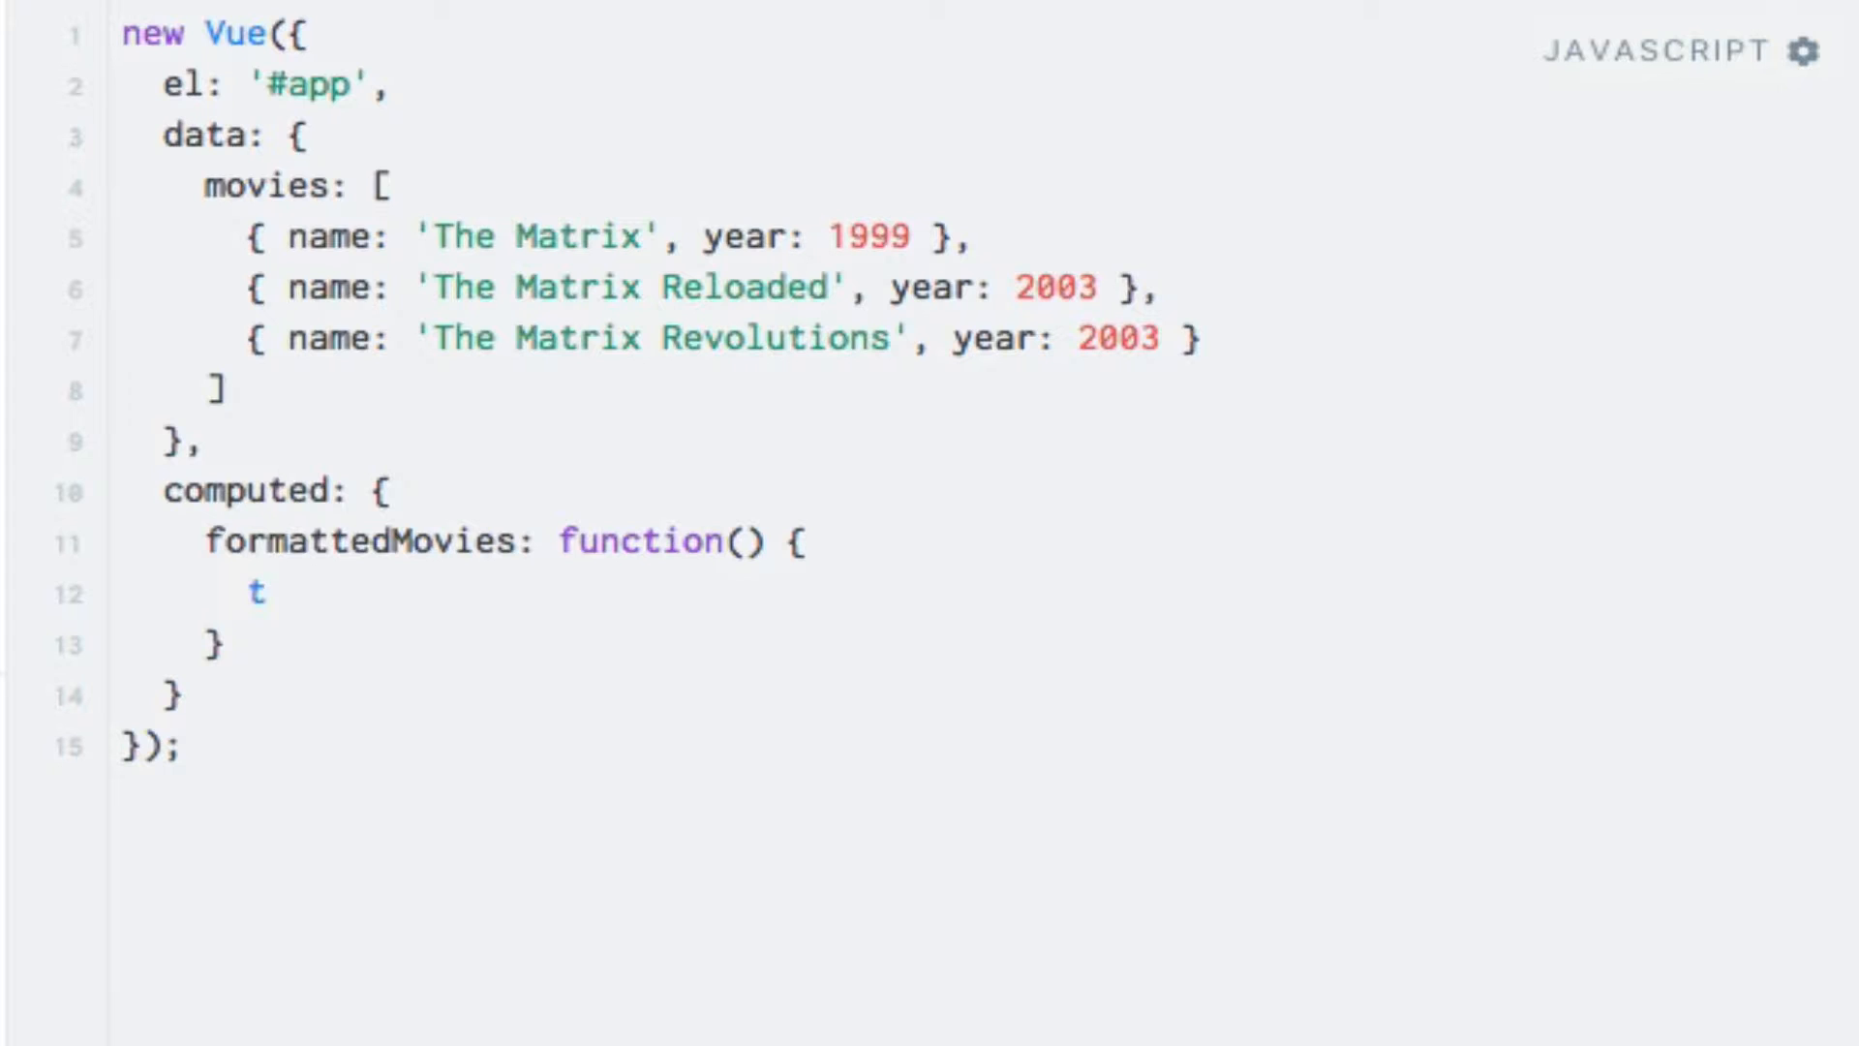
text(his.moviei)
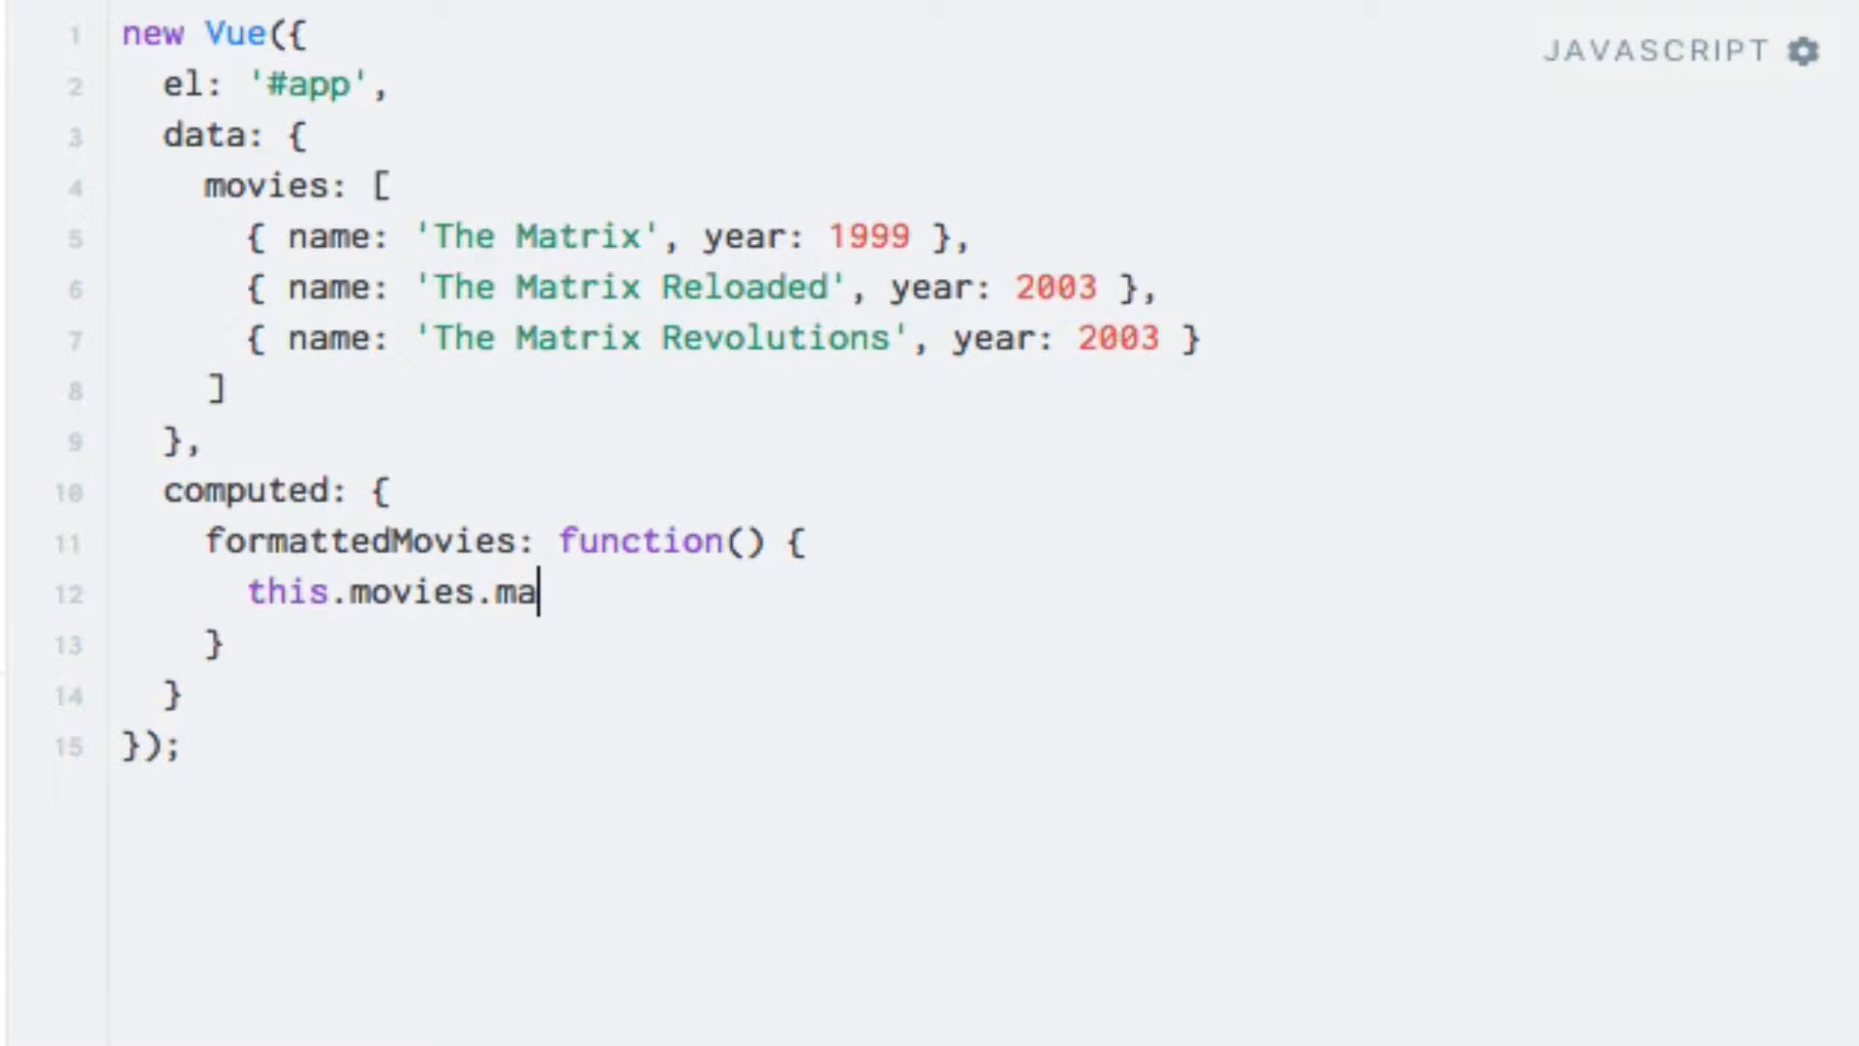
text(p();)
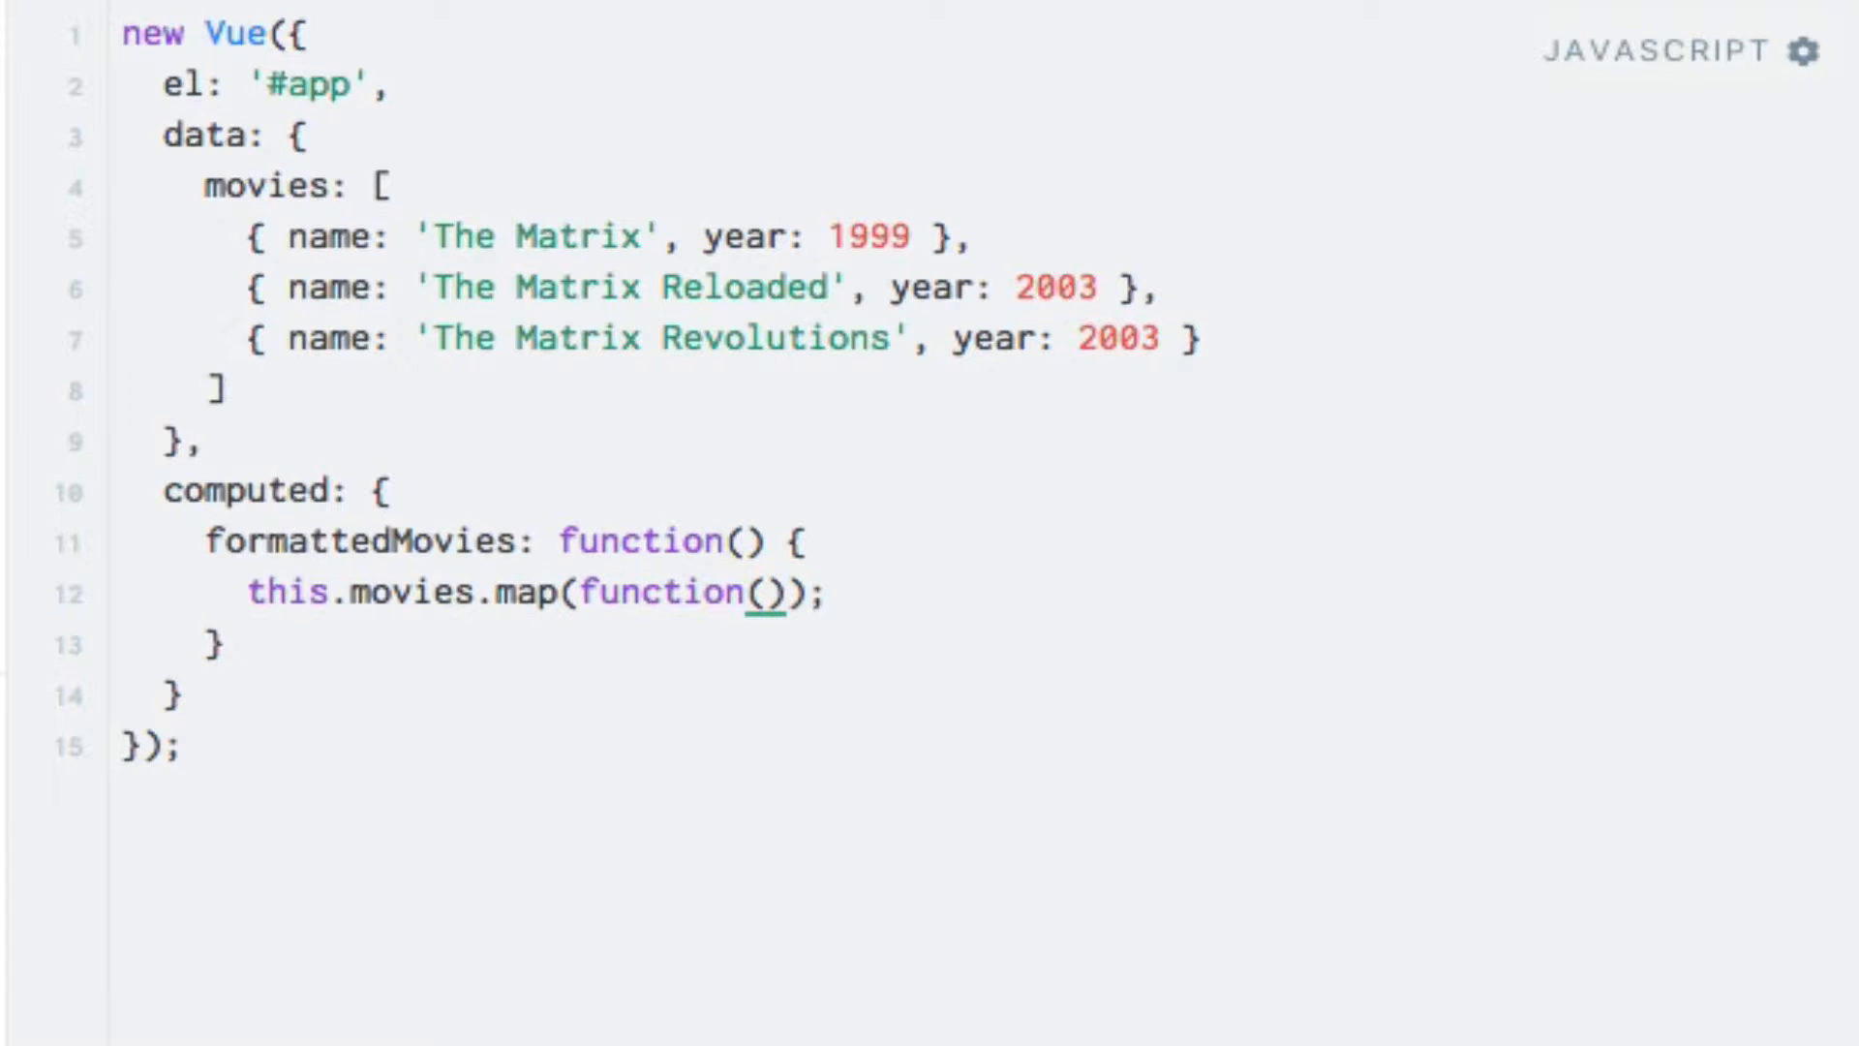
text(movie)
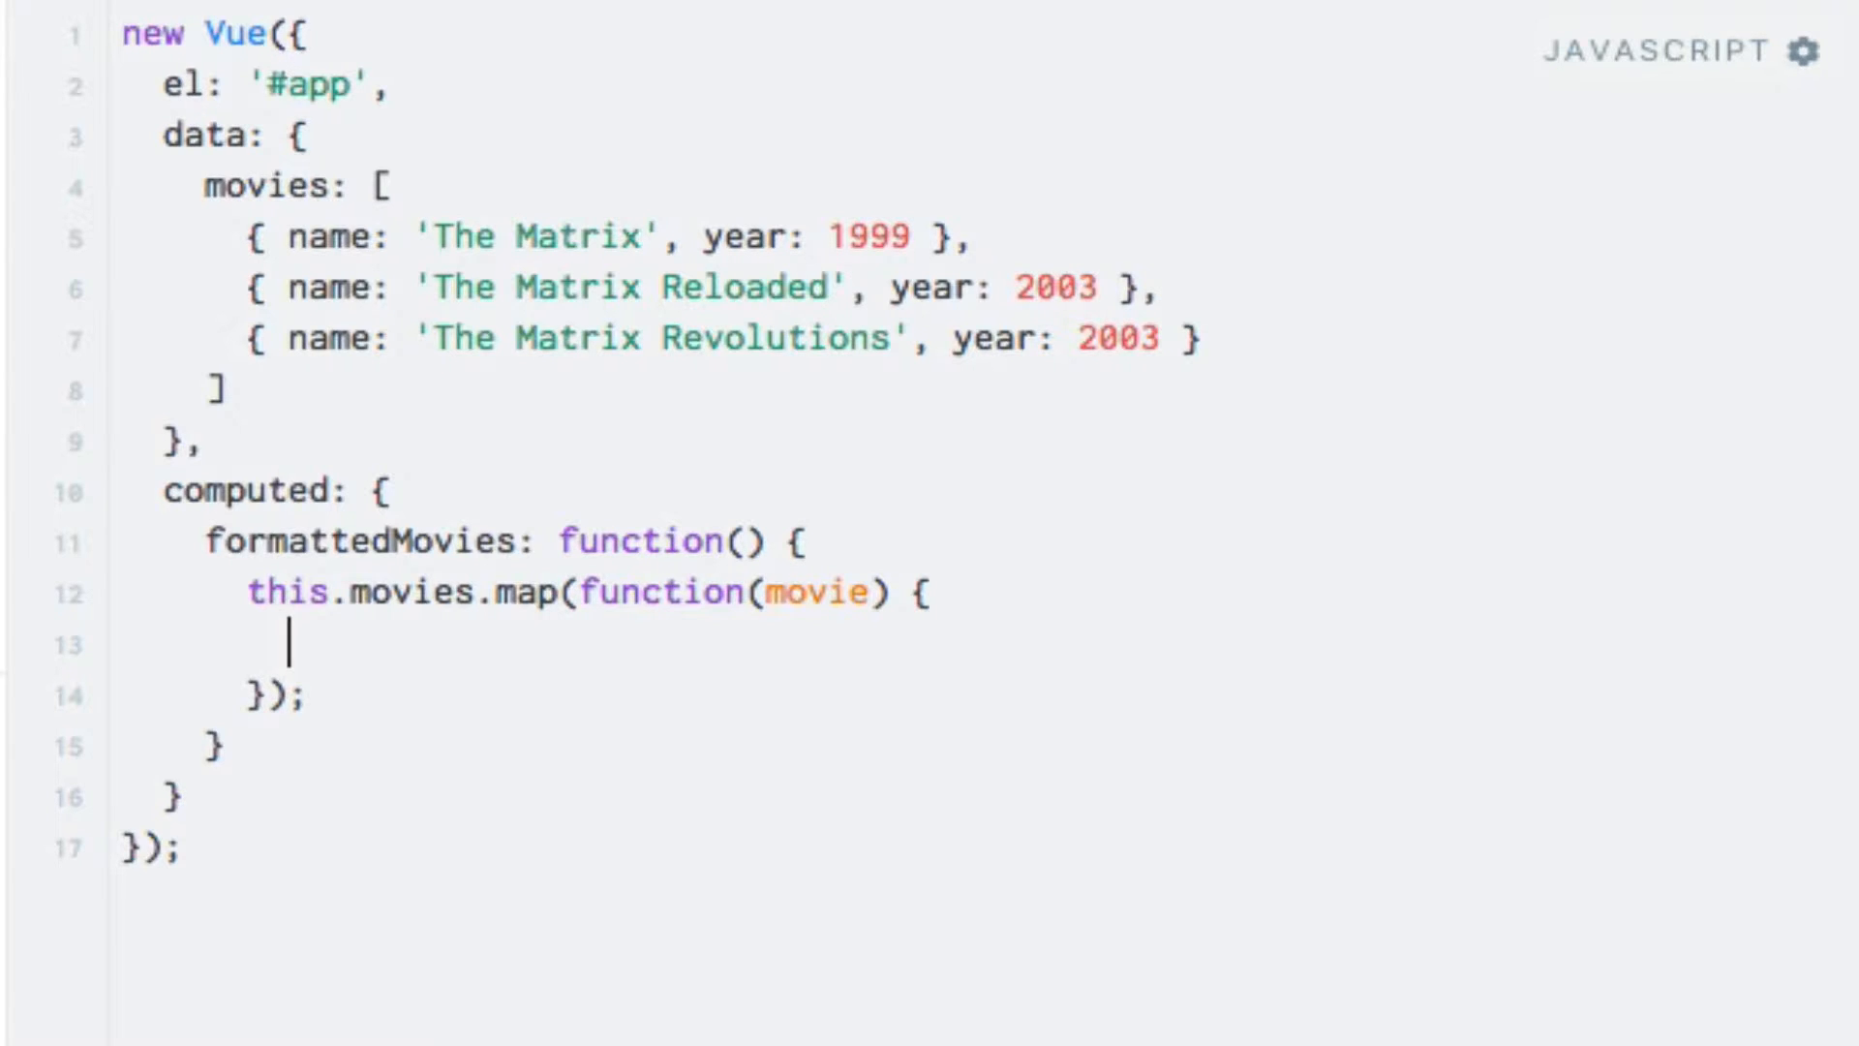
text(return movi)
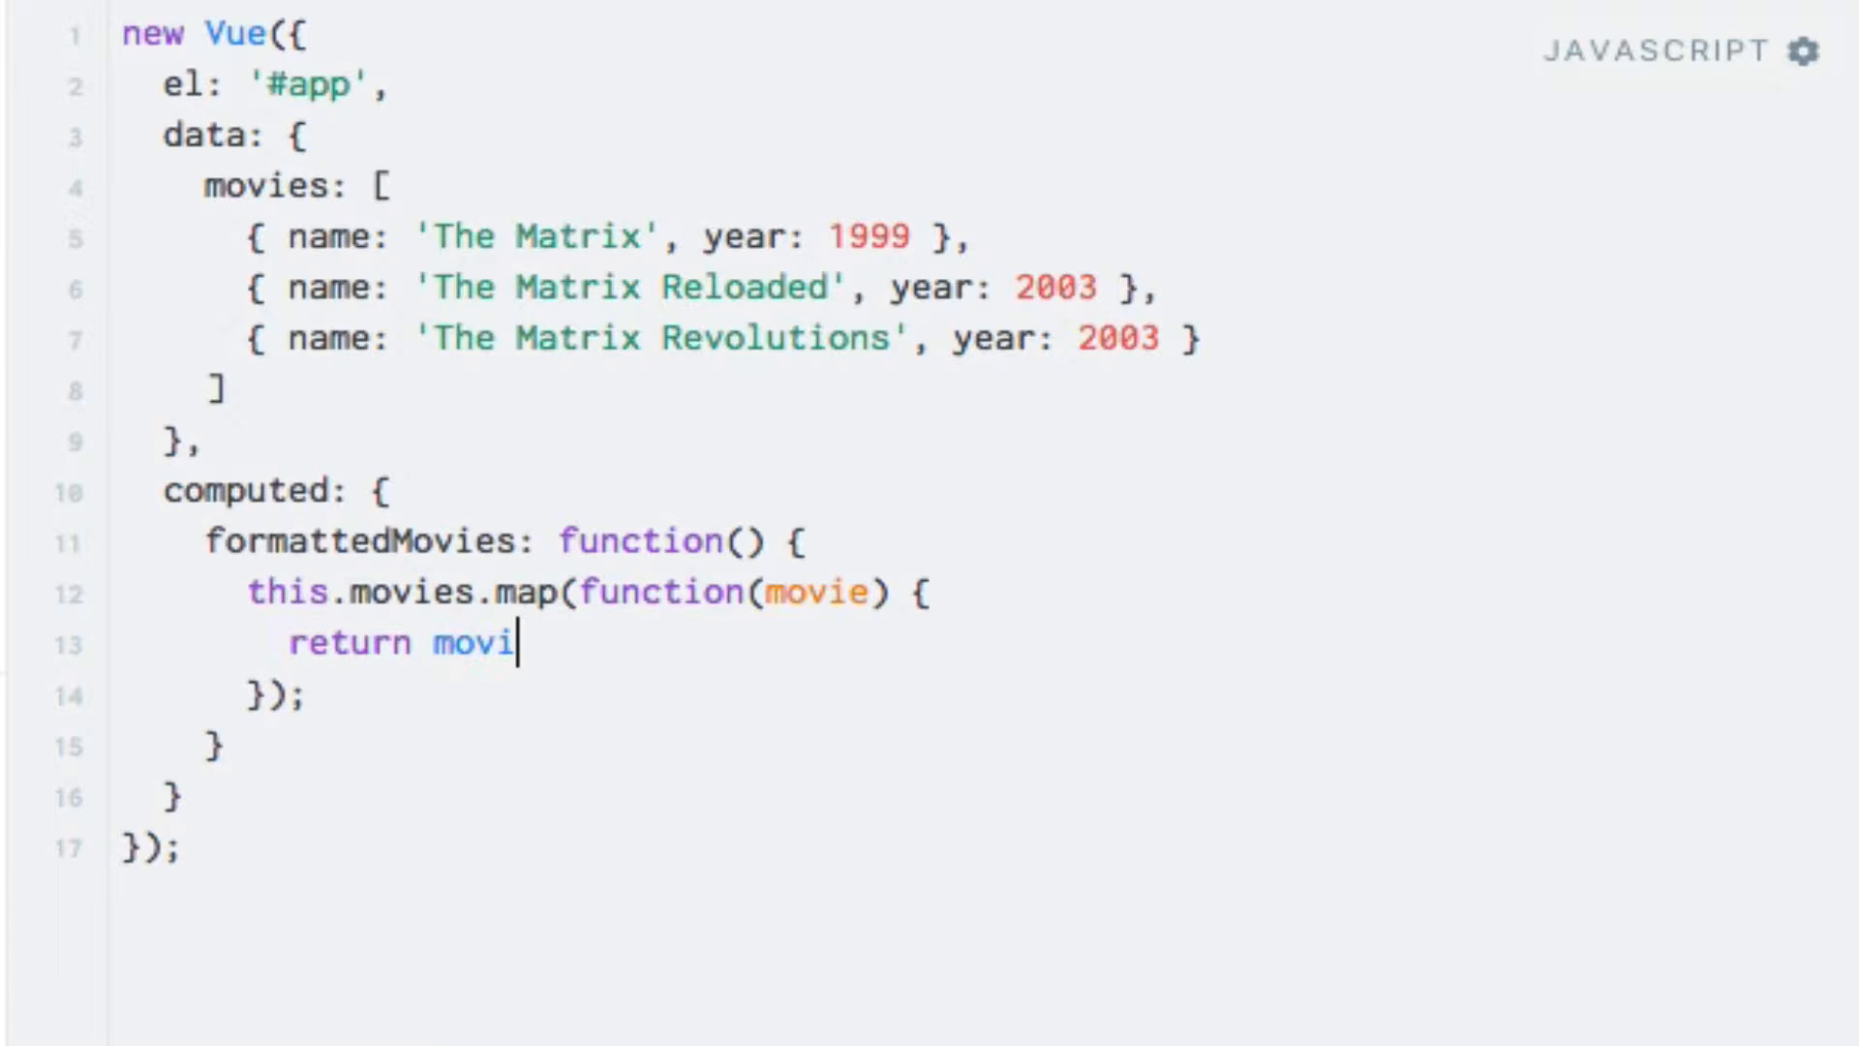
text(e.name)
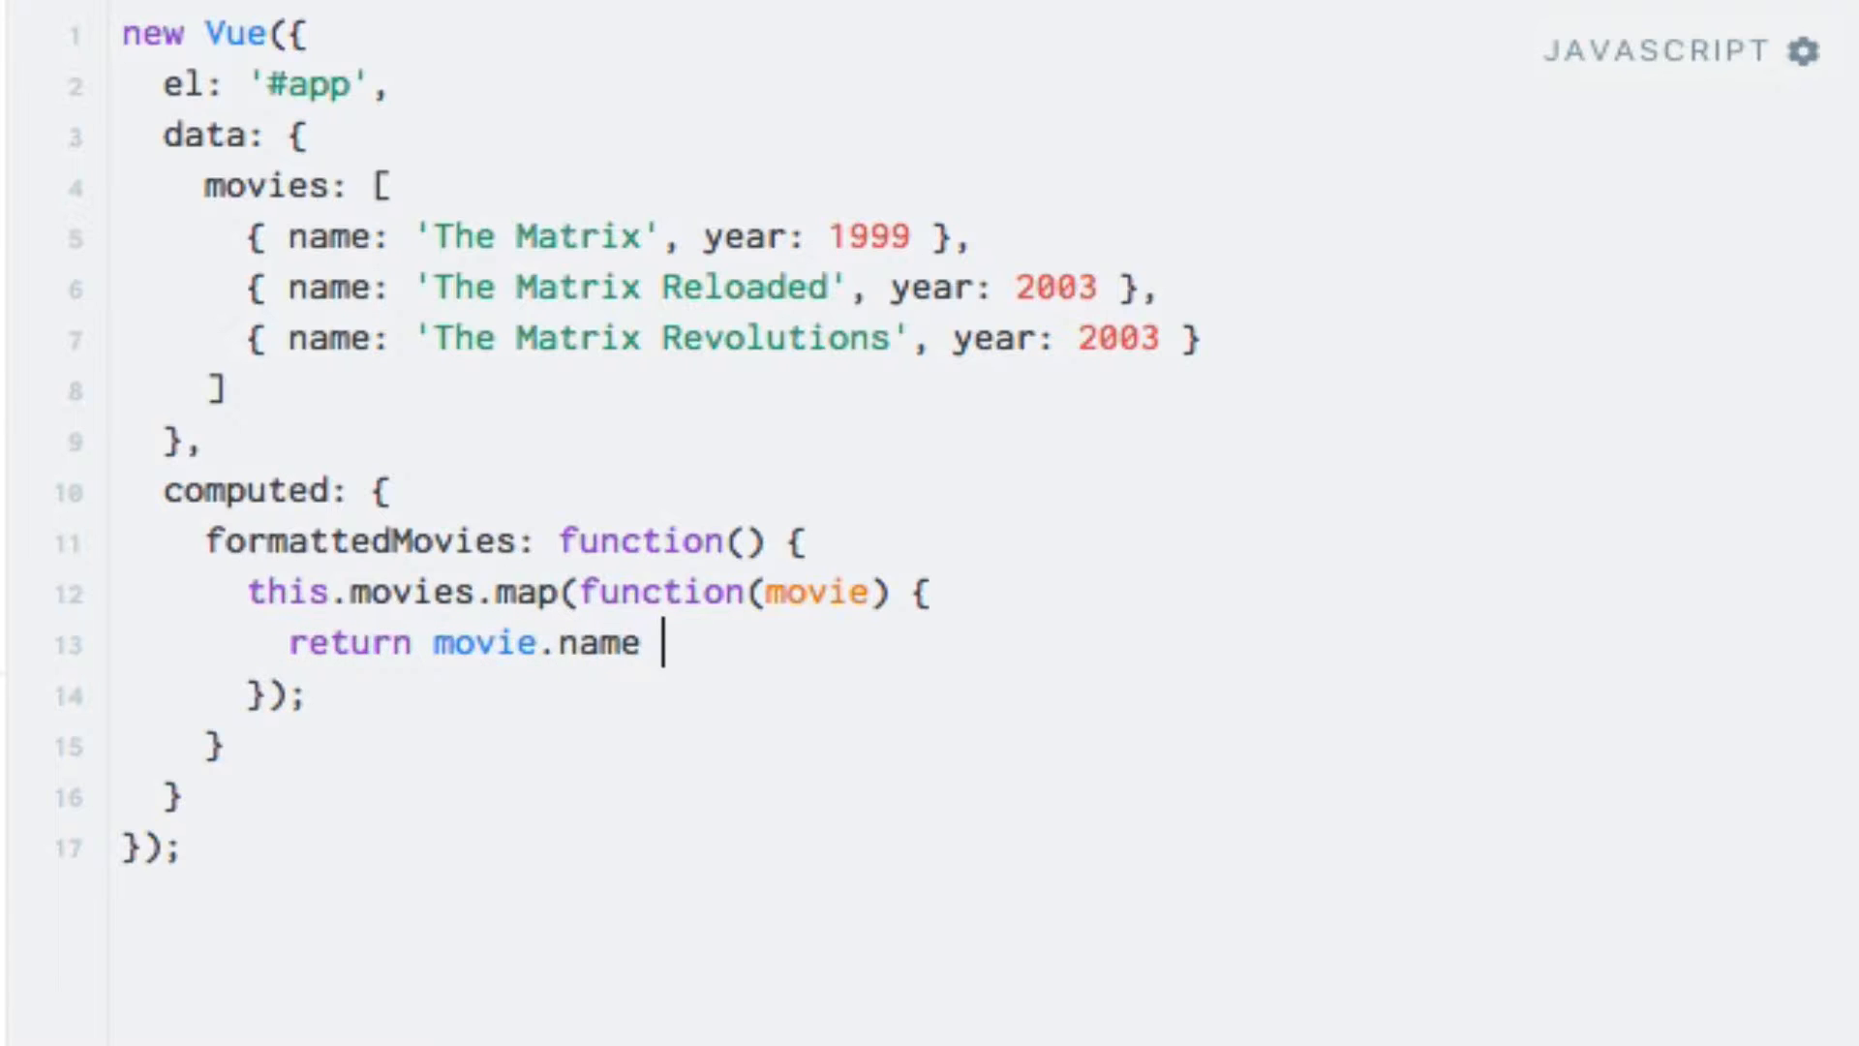
text(+ ' ')
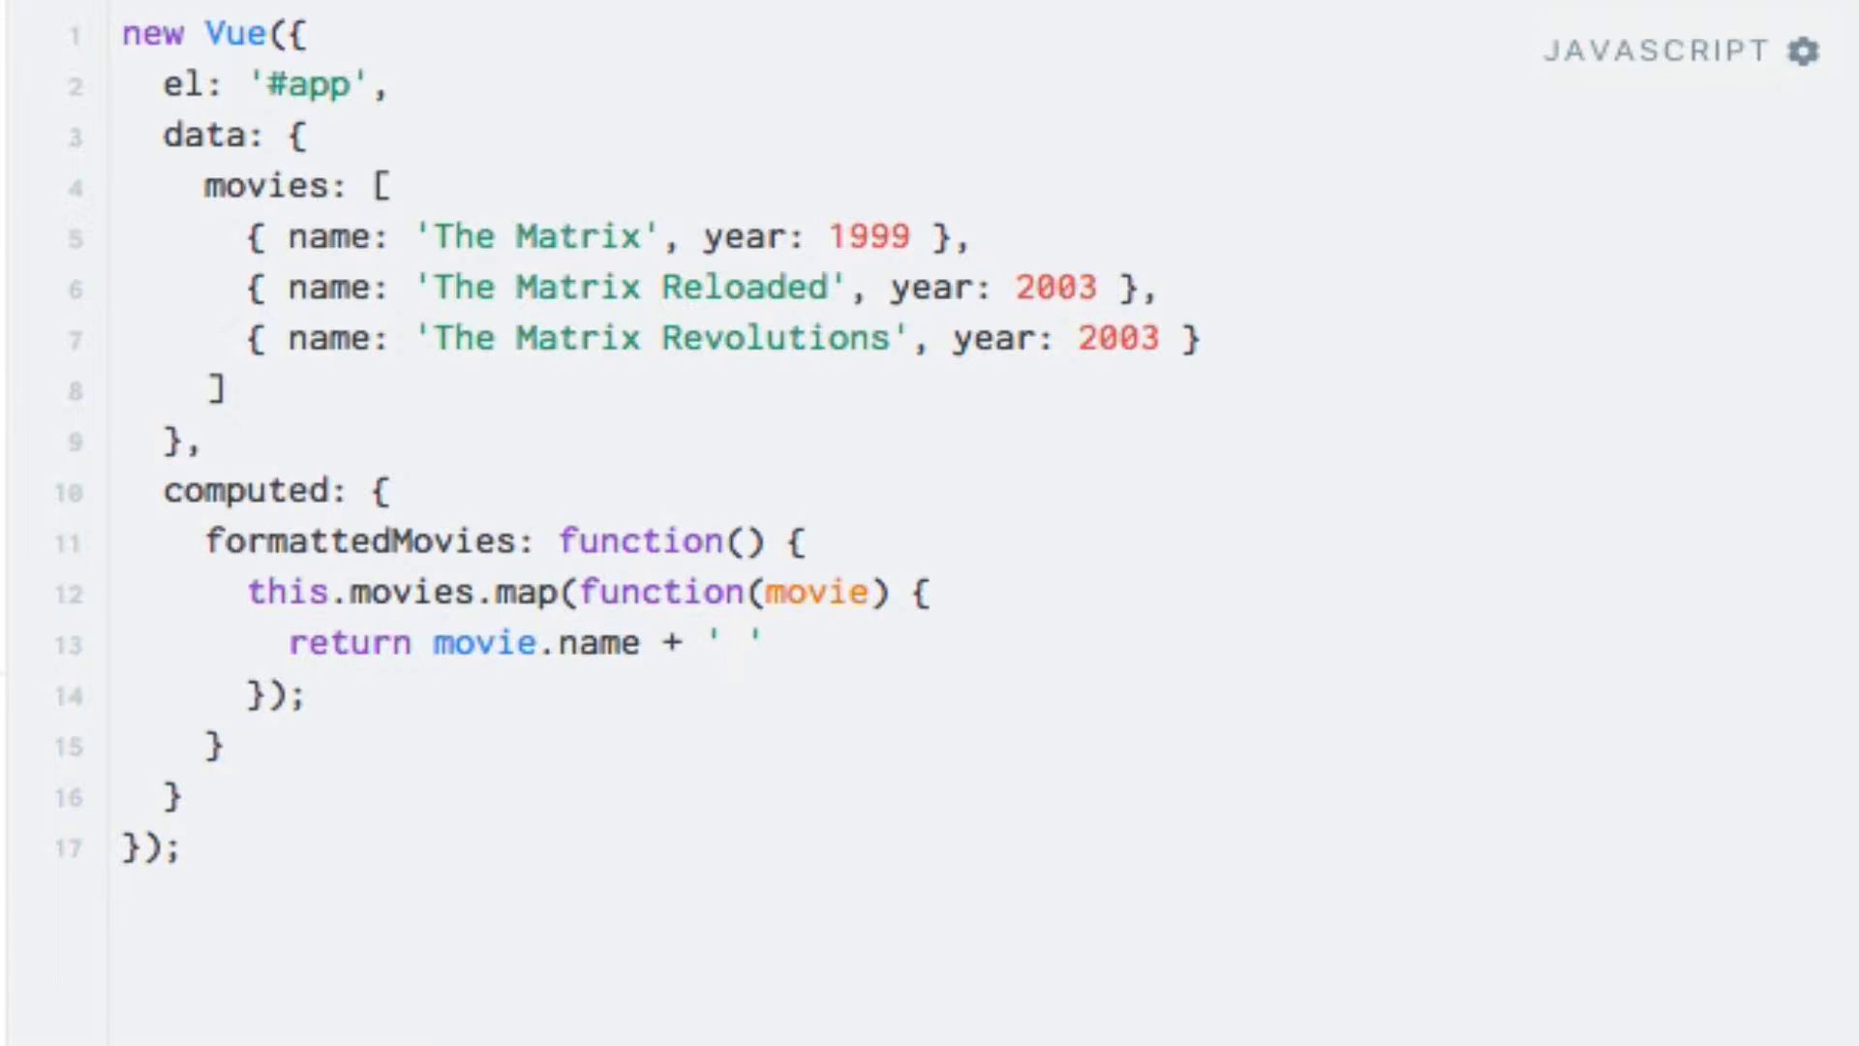
text(())
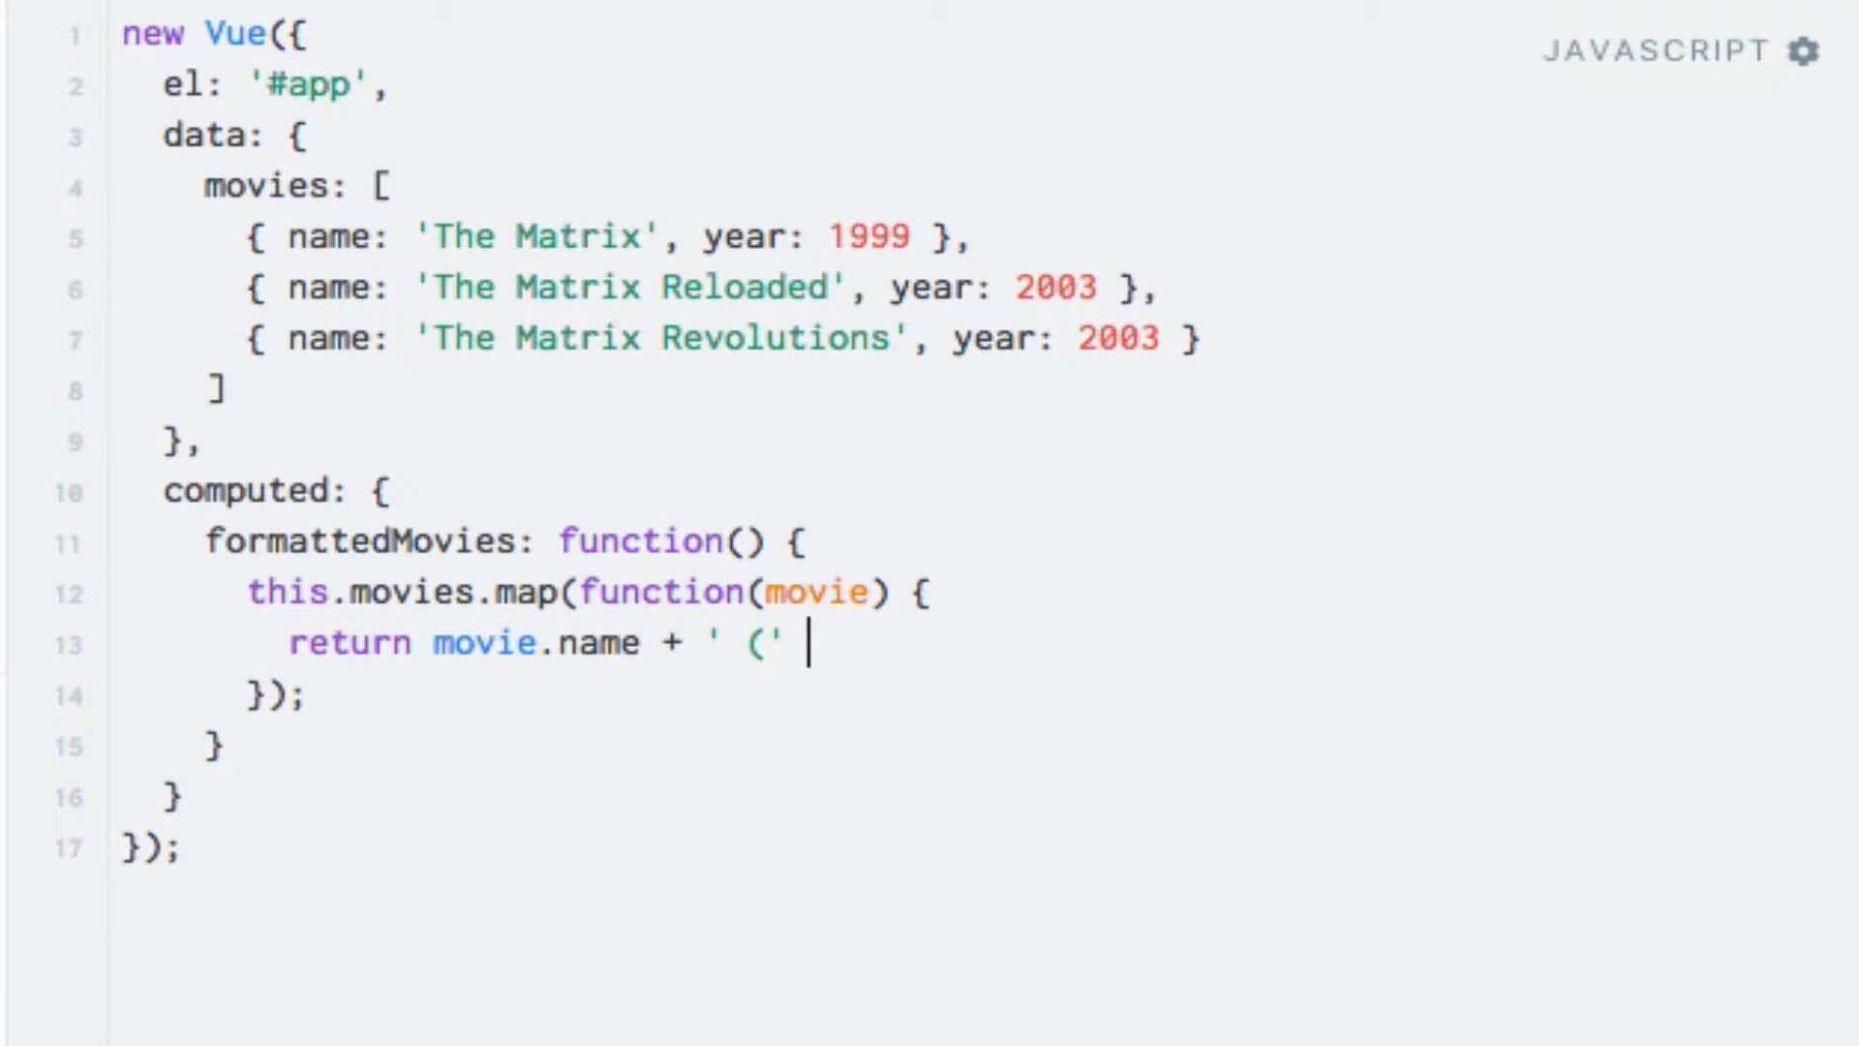
text(+ movie.ye)
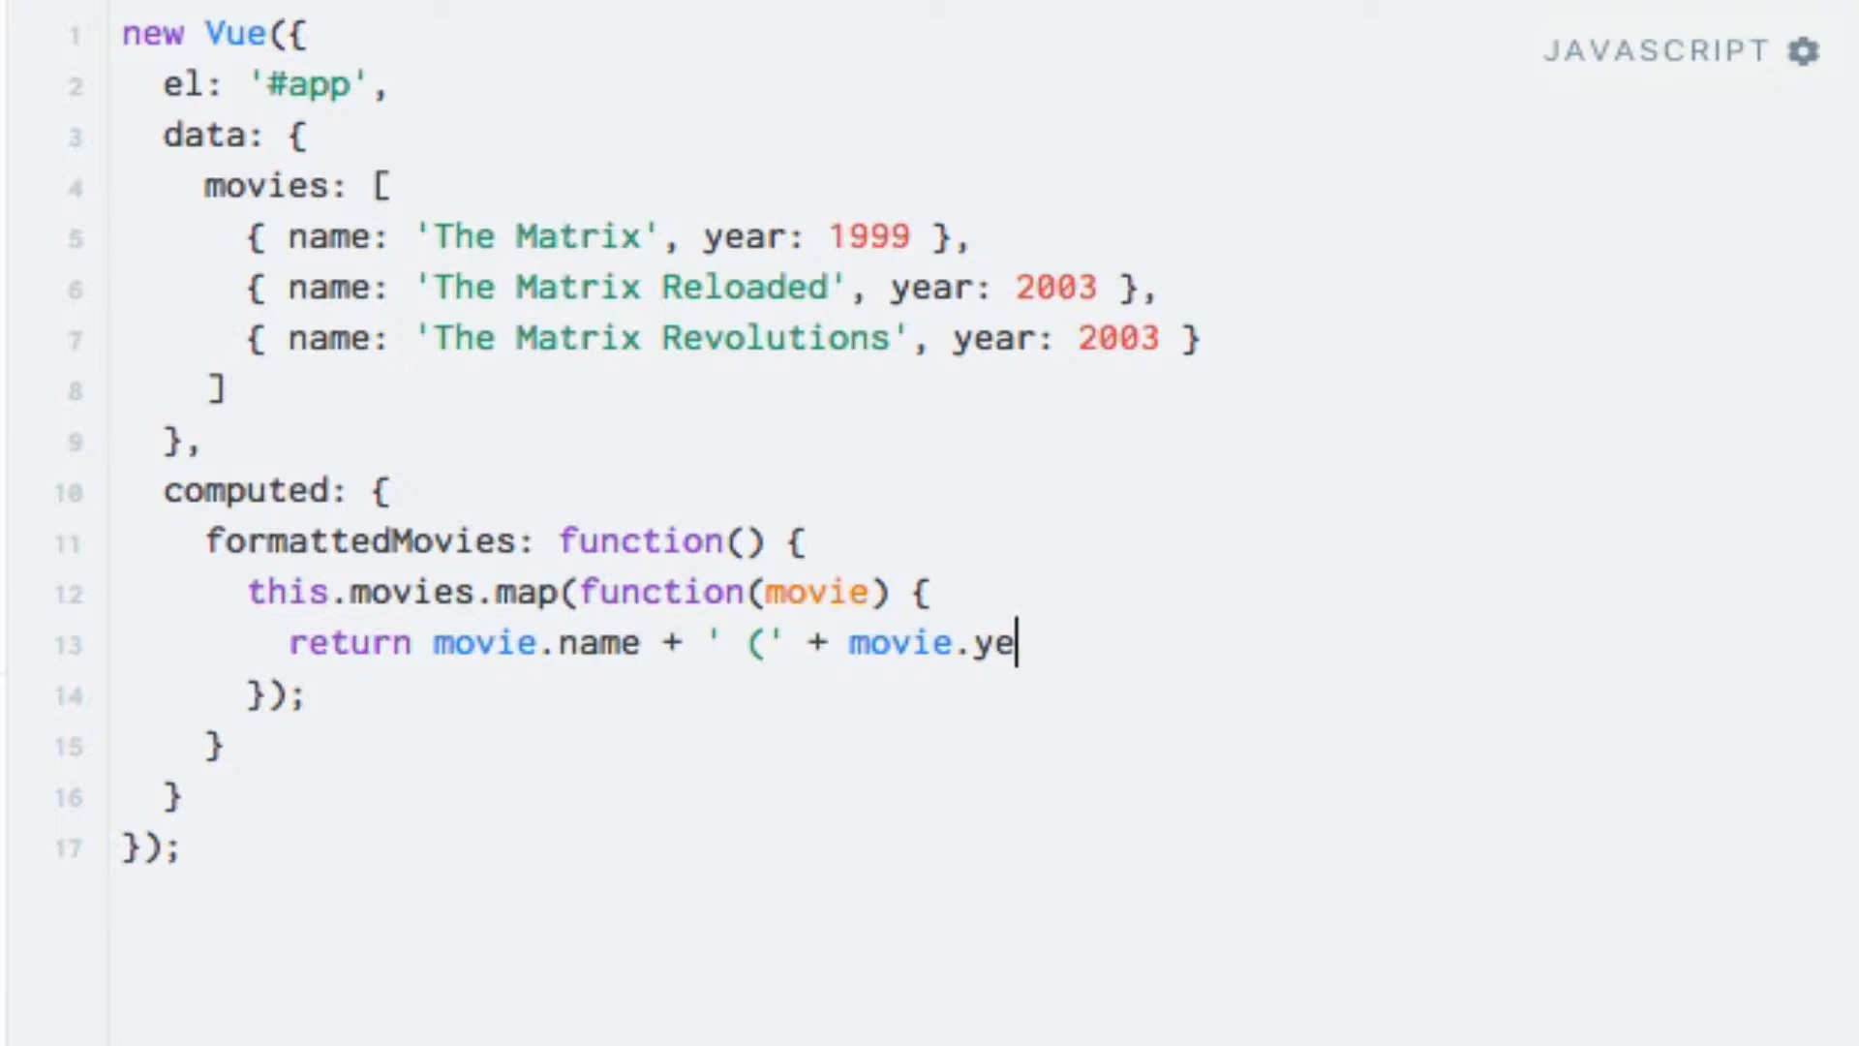
text(ar + ')';)
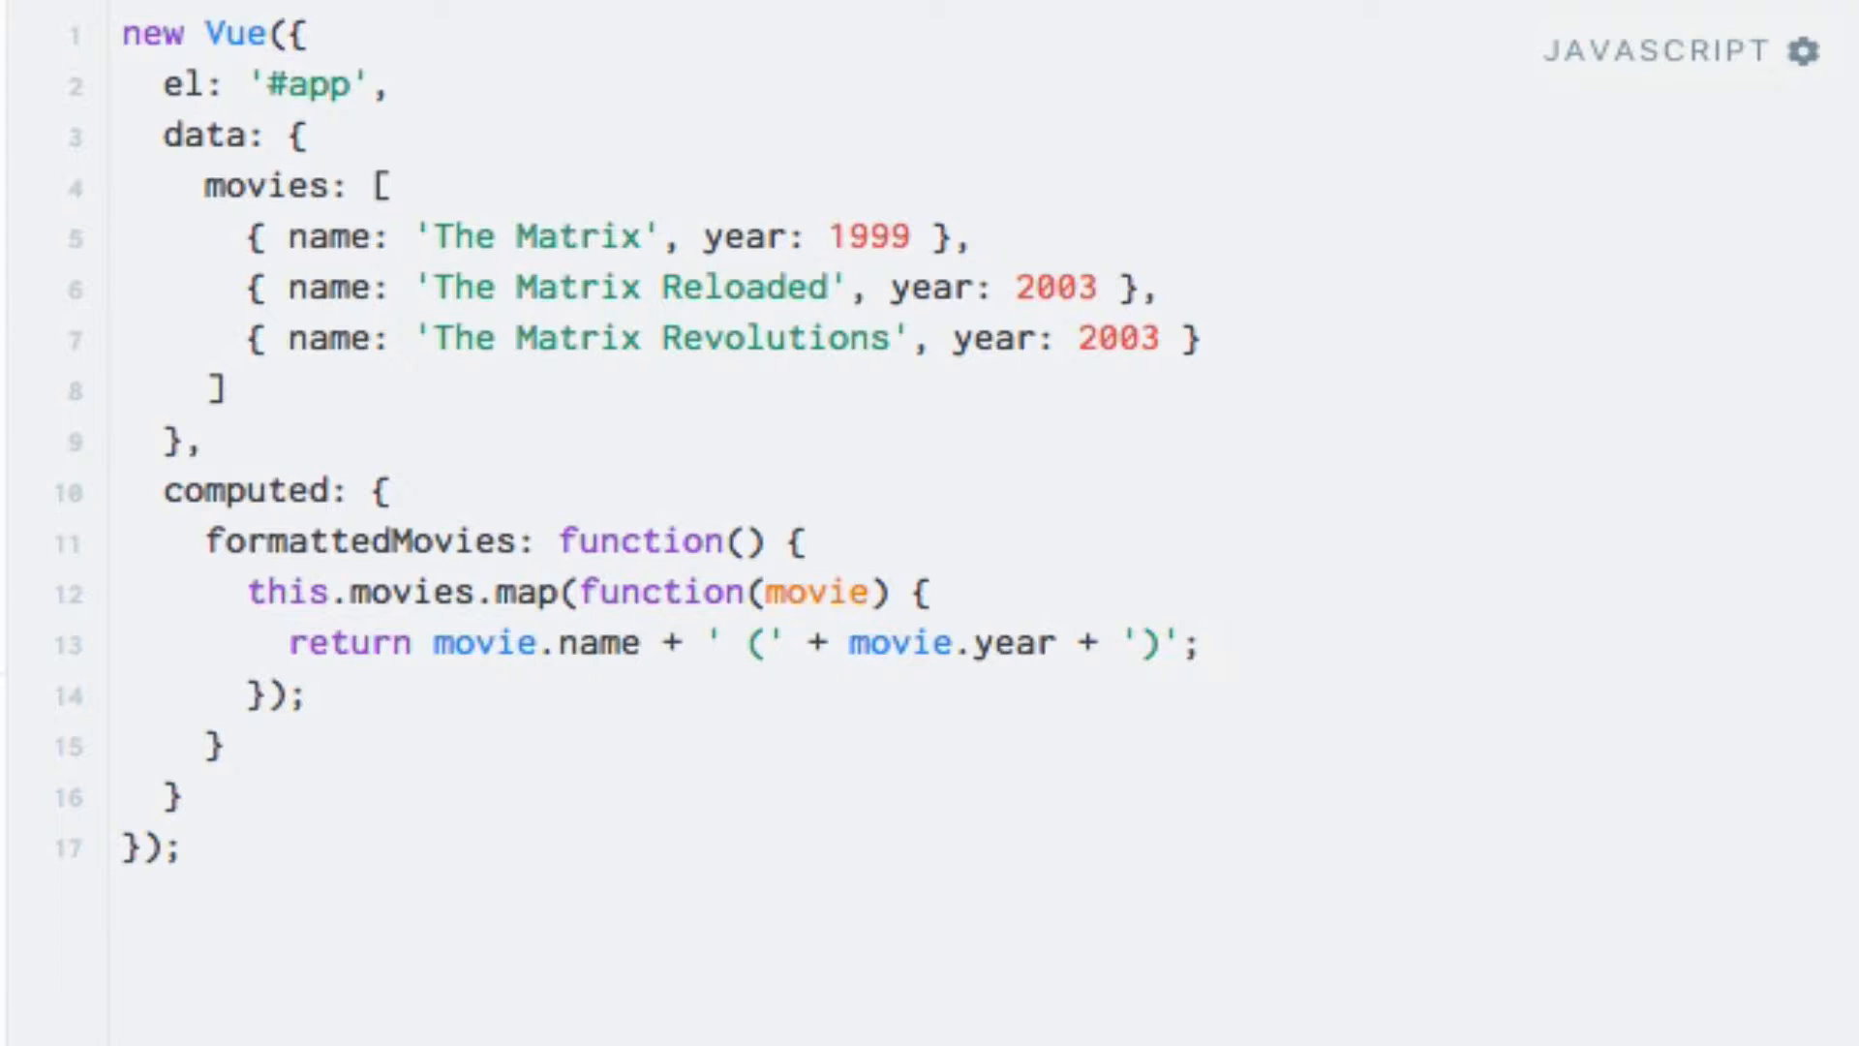
Prefix the this.movies.map(...) call with return so formattedMovies yields the mapped list.
click(1202, 643)
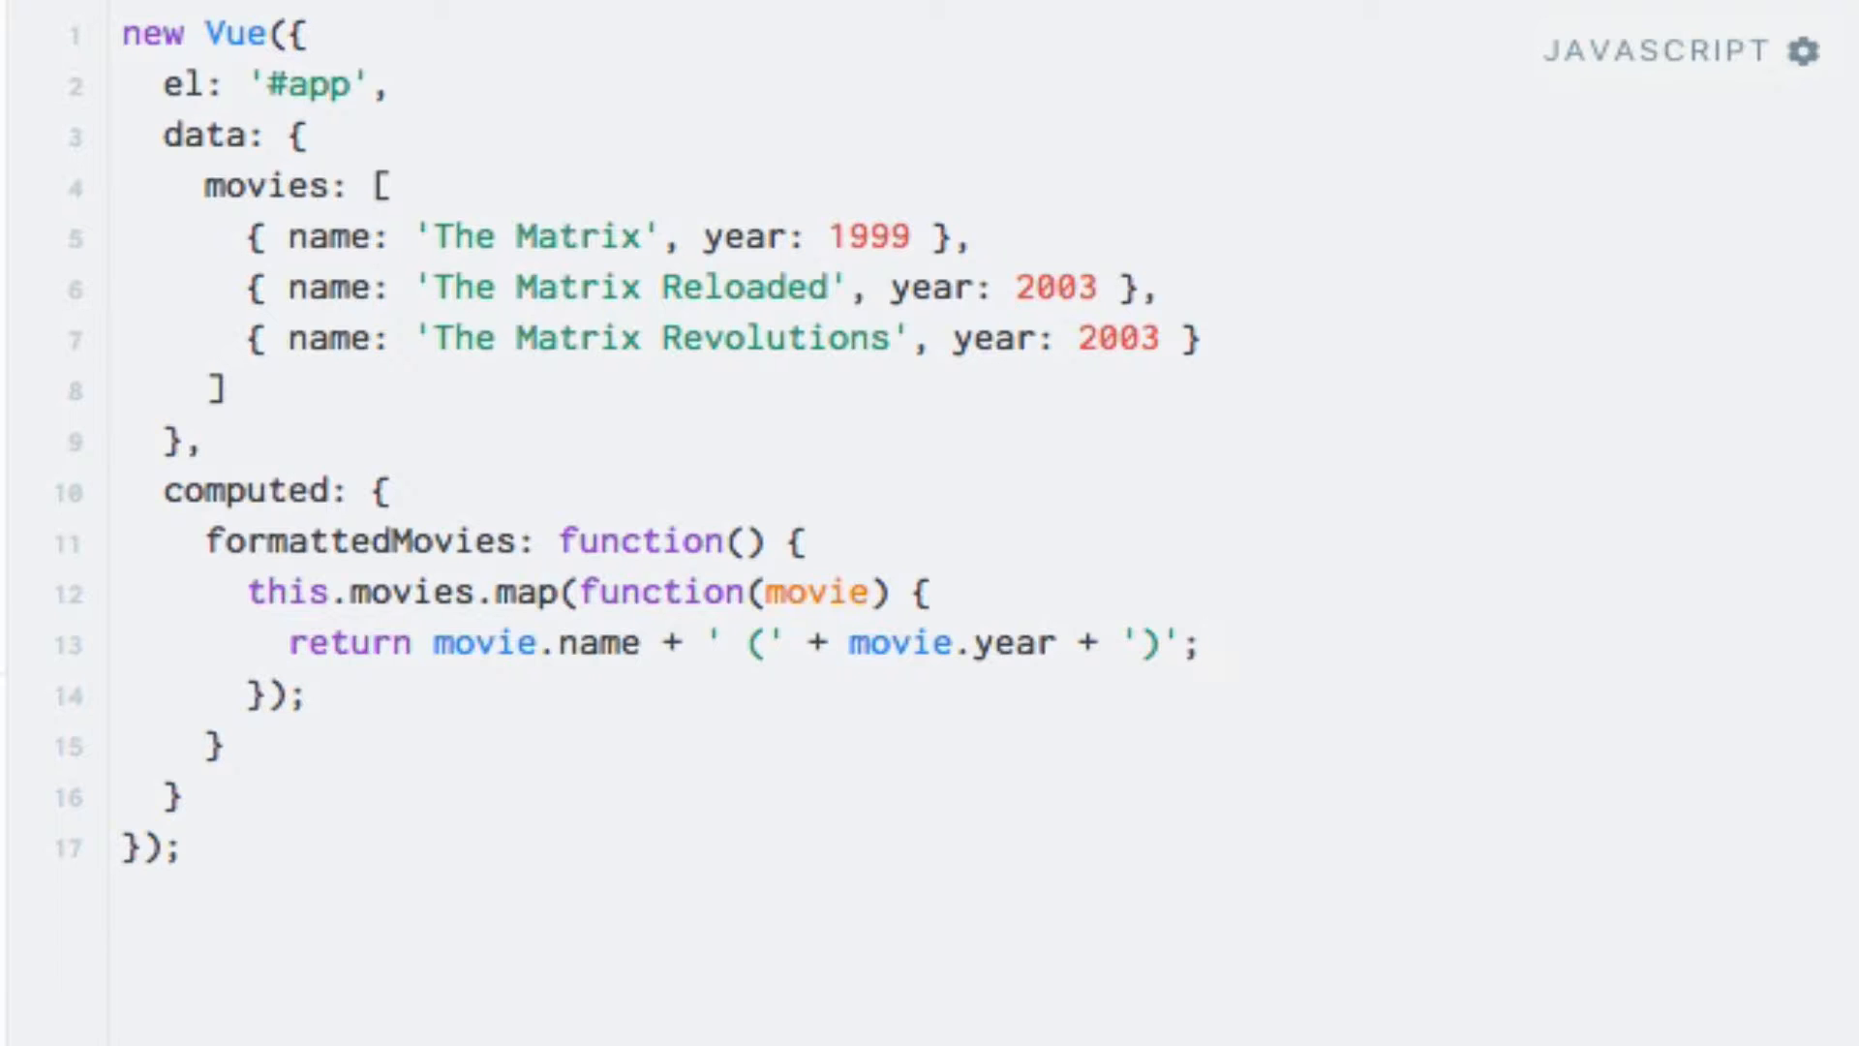
text(return)
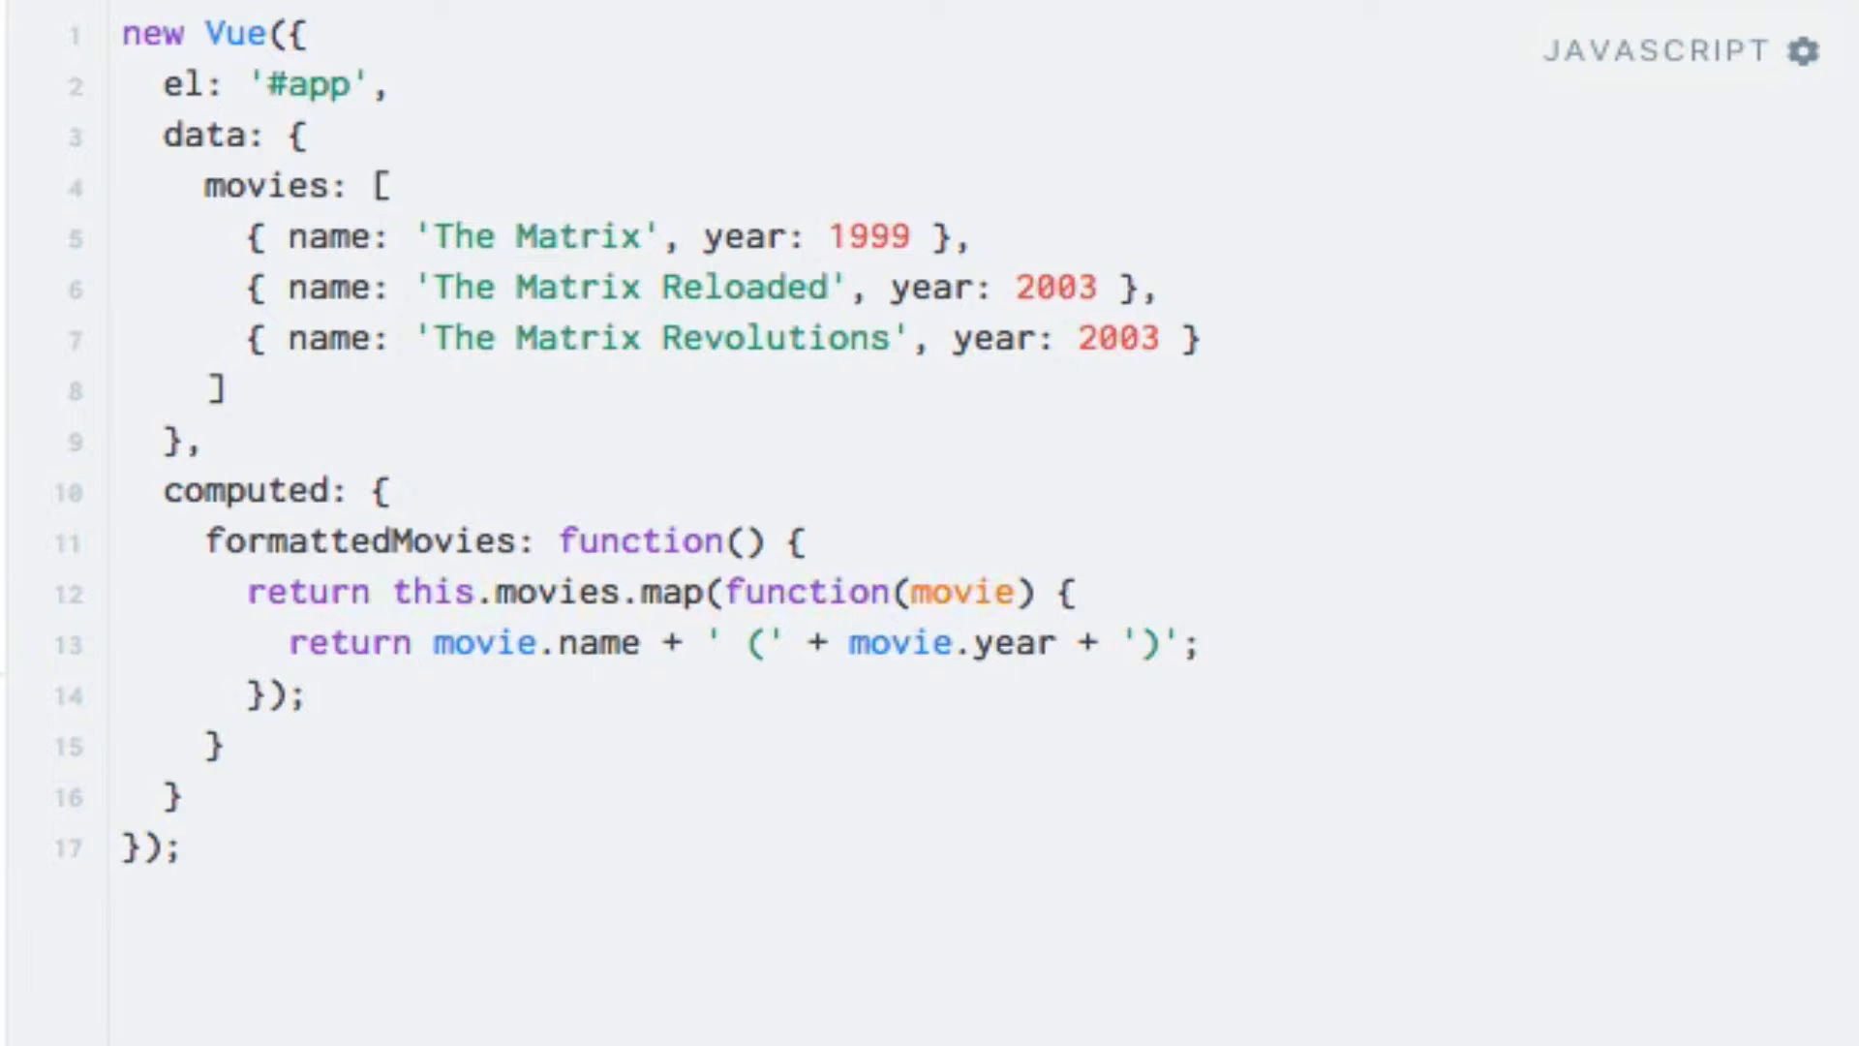
click(391, 590)
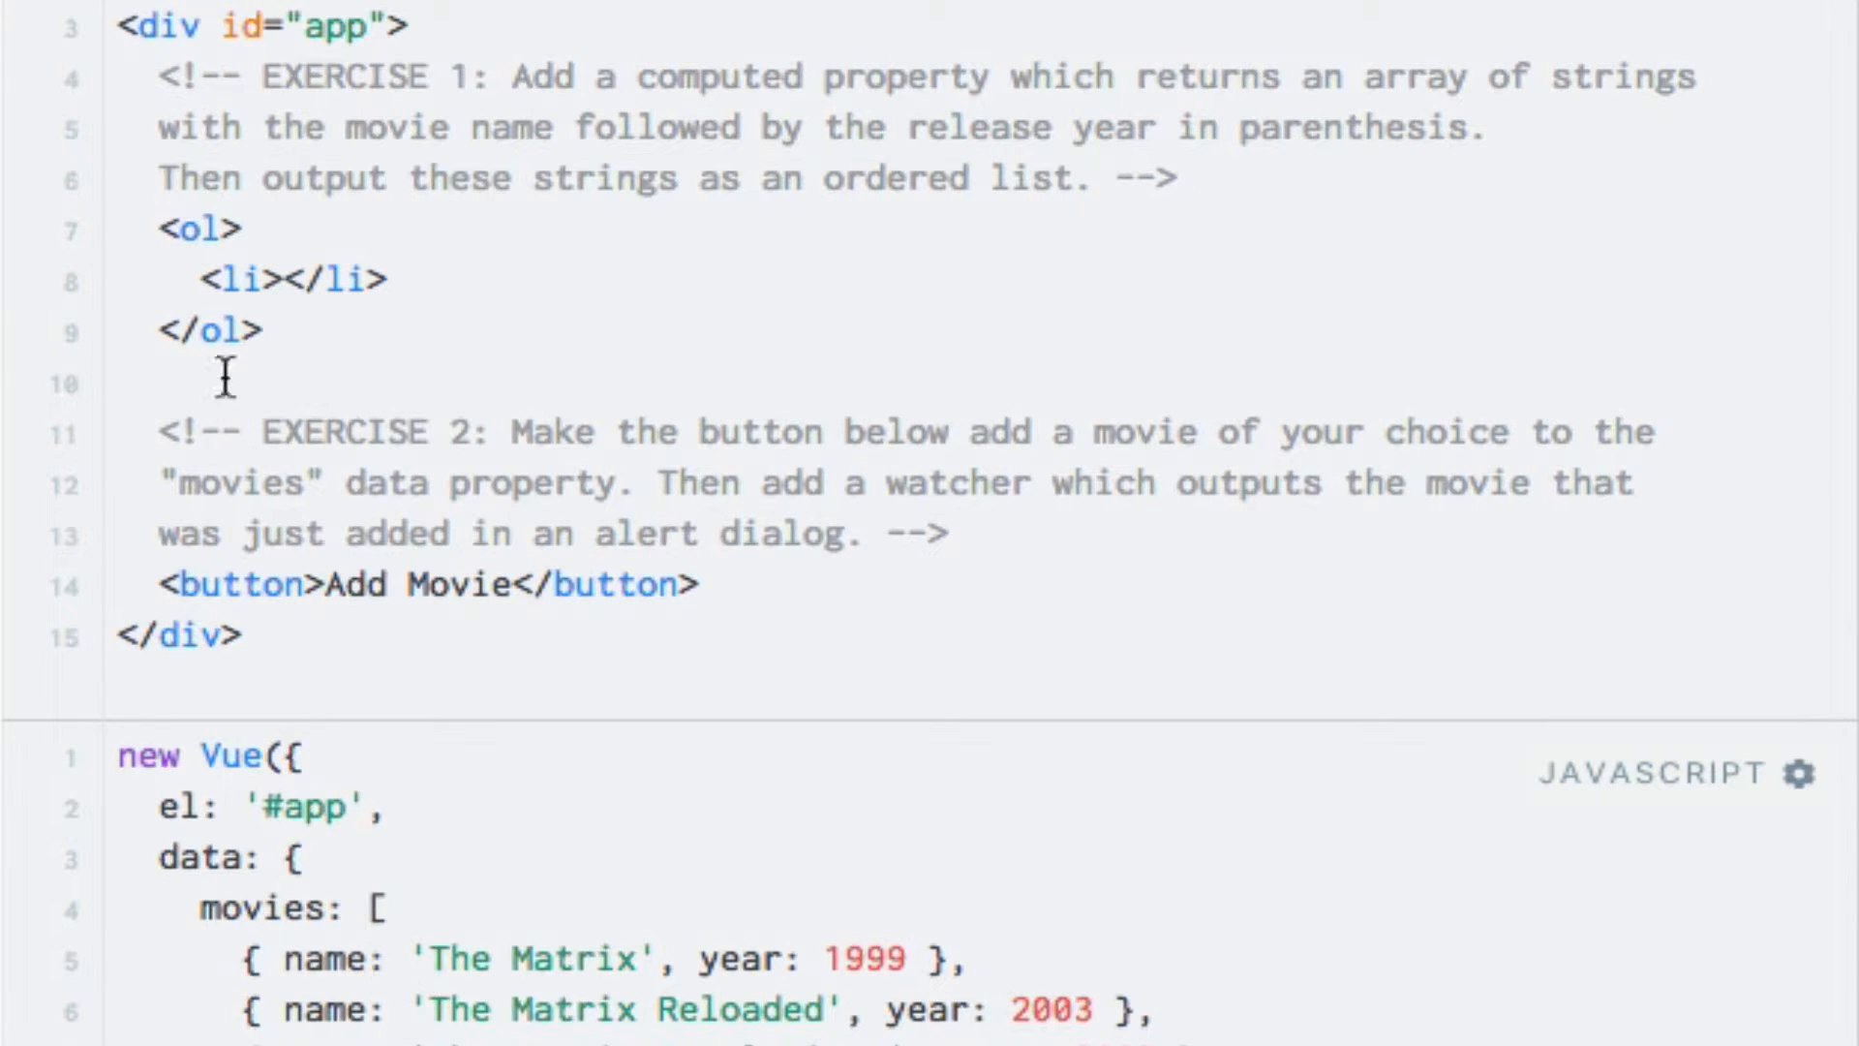
Give the <li> v-for="movie in formattedMovies" and render {{ movie }} inside it.
text(v-for)
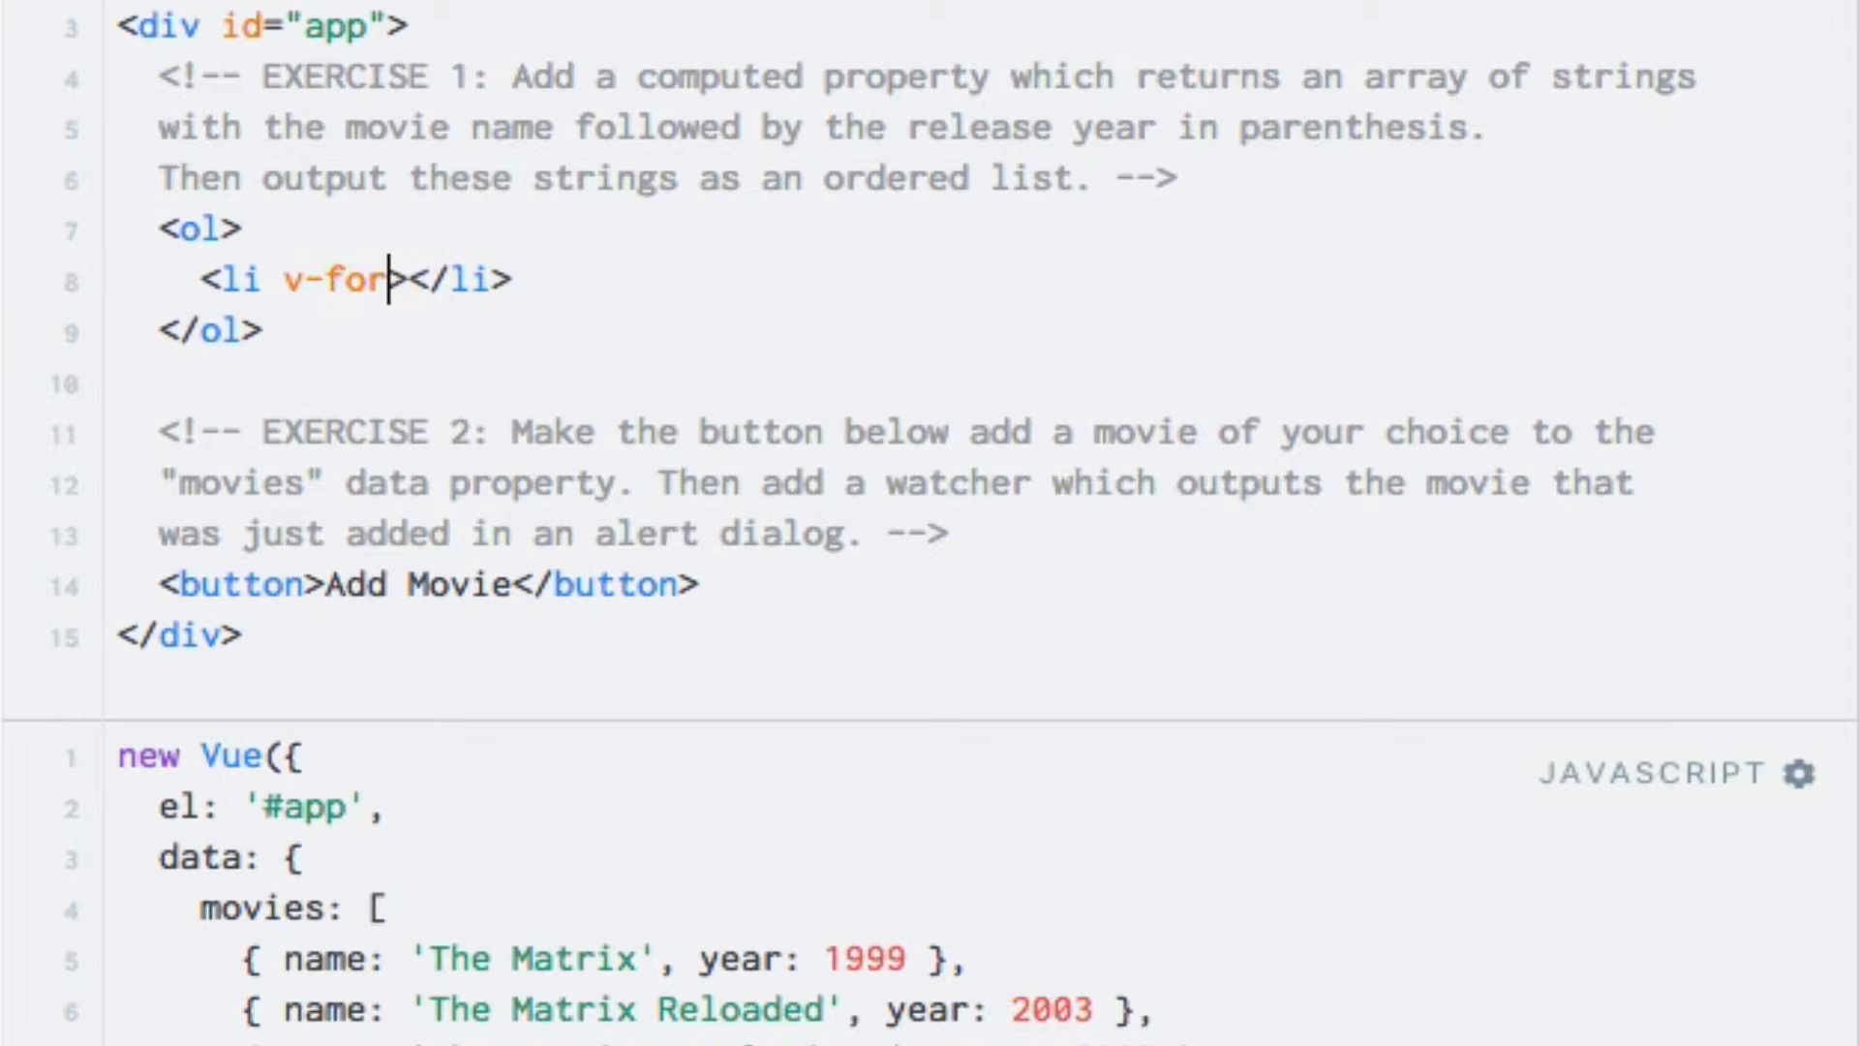
text(="mov")
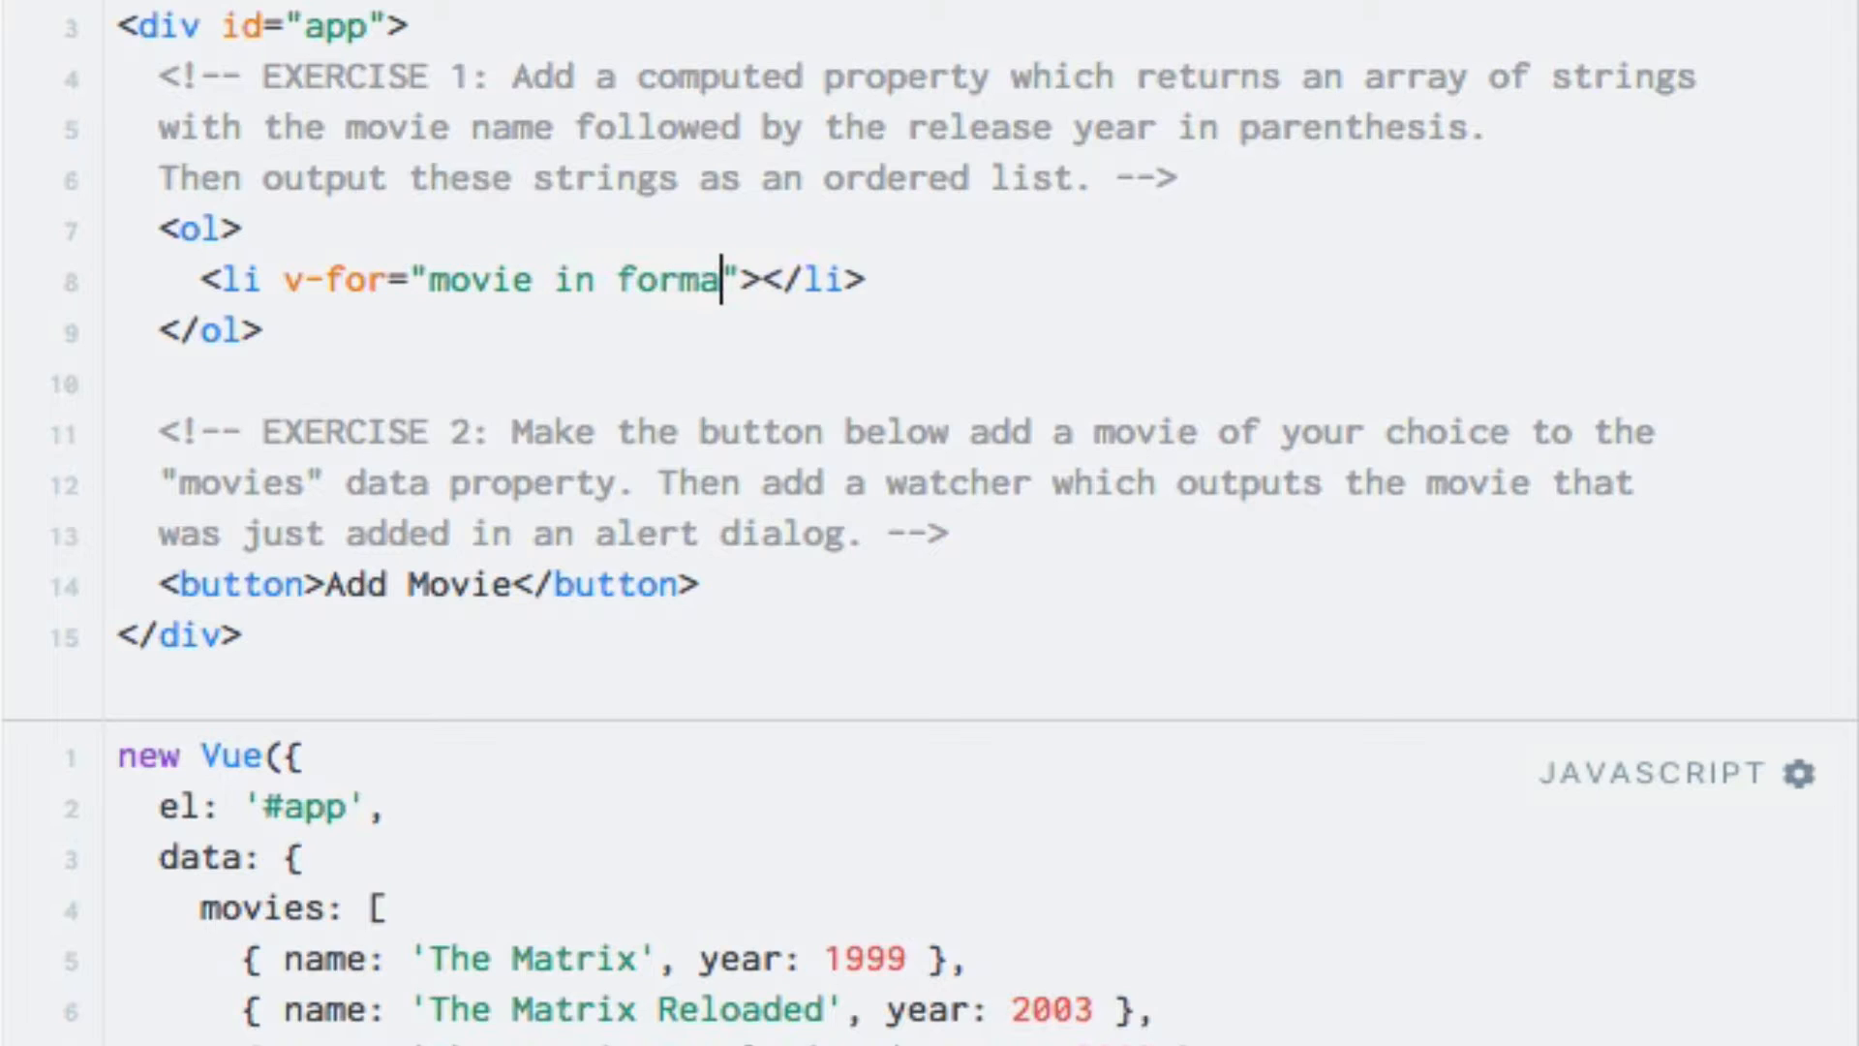
text(ttedMov)
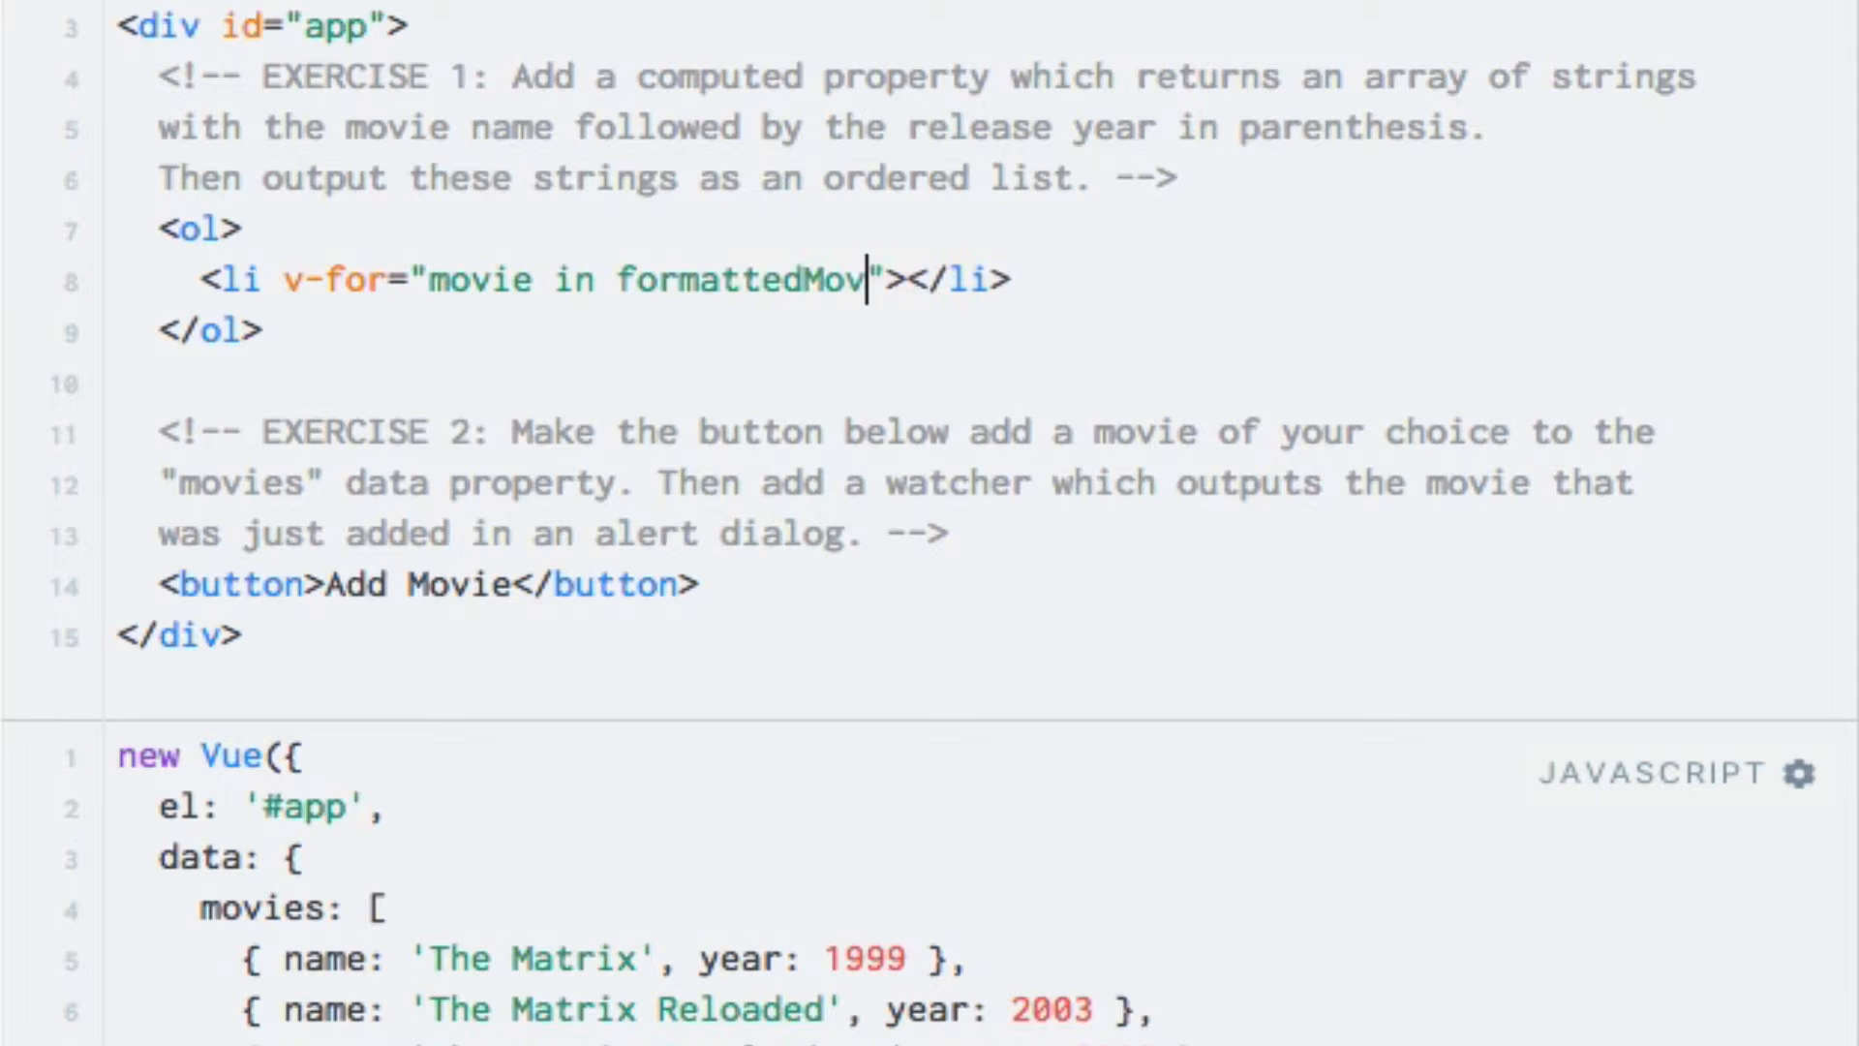
text(ies)
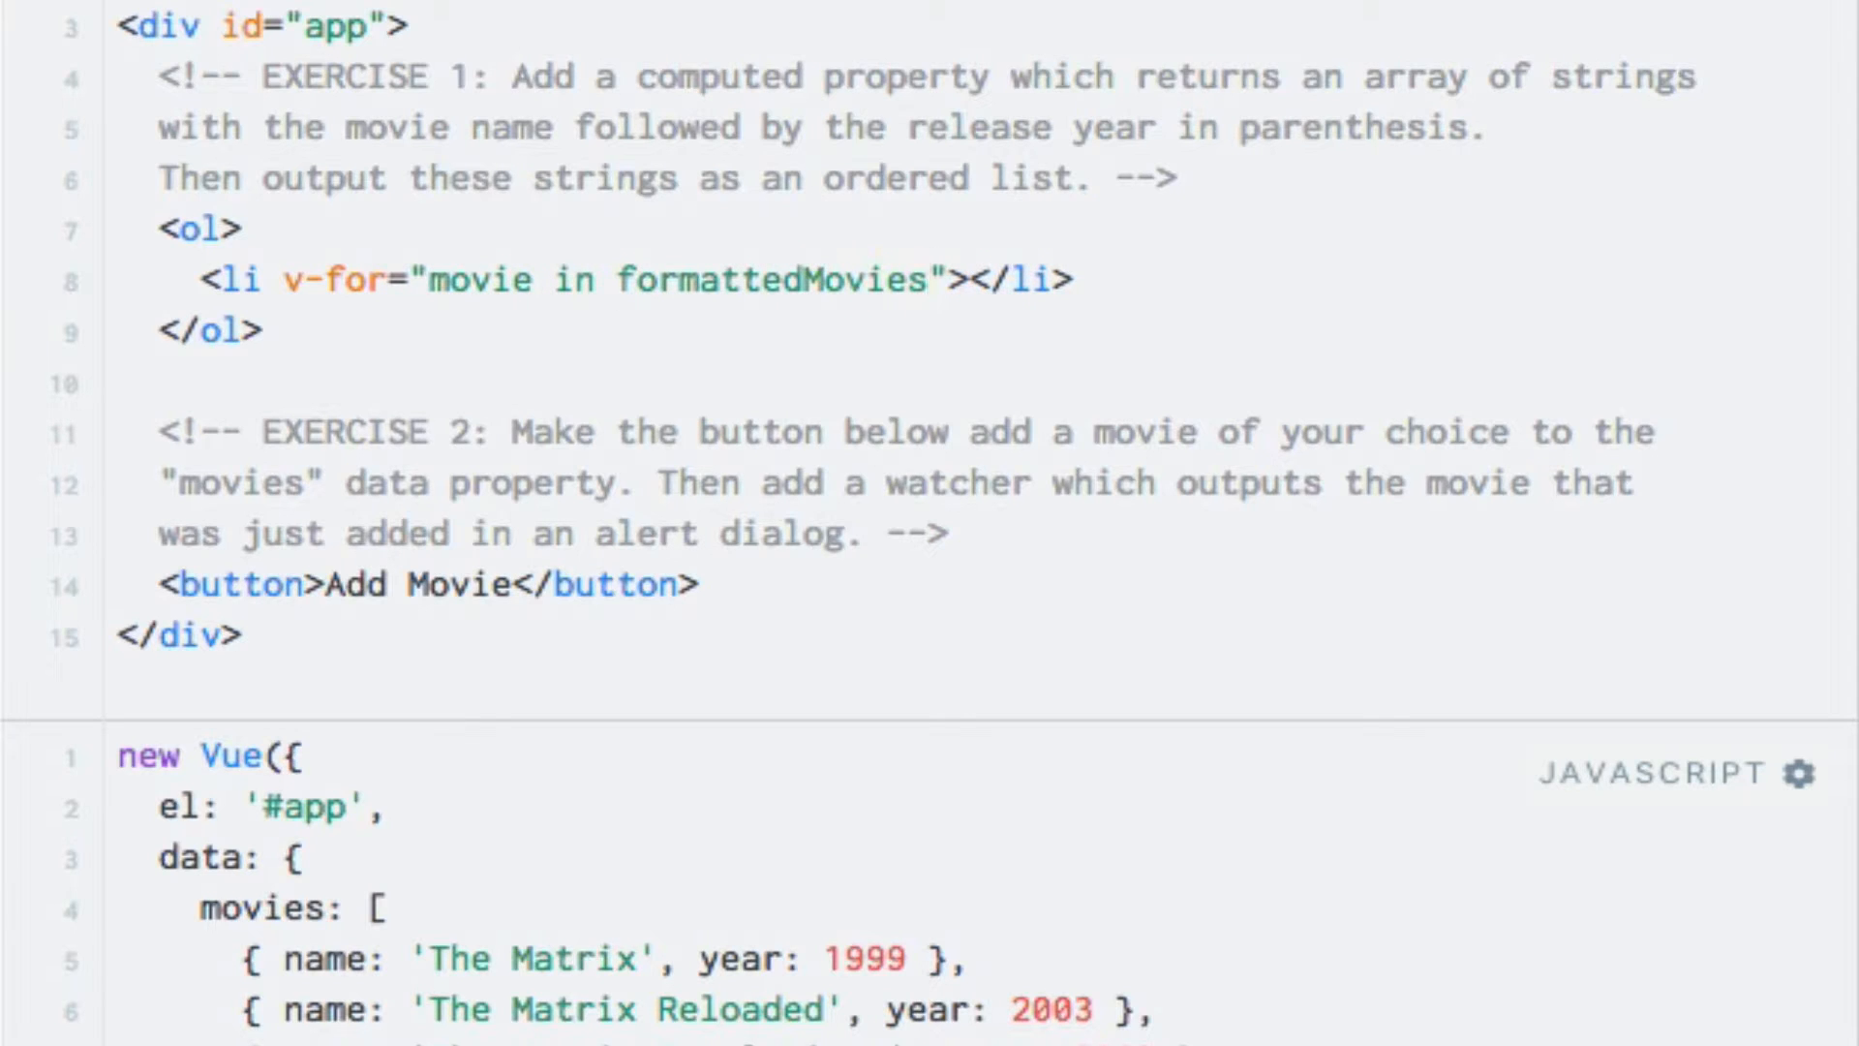
text({{)
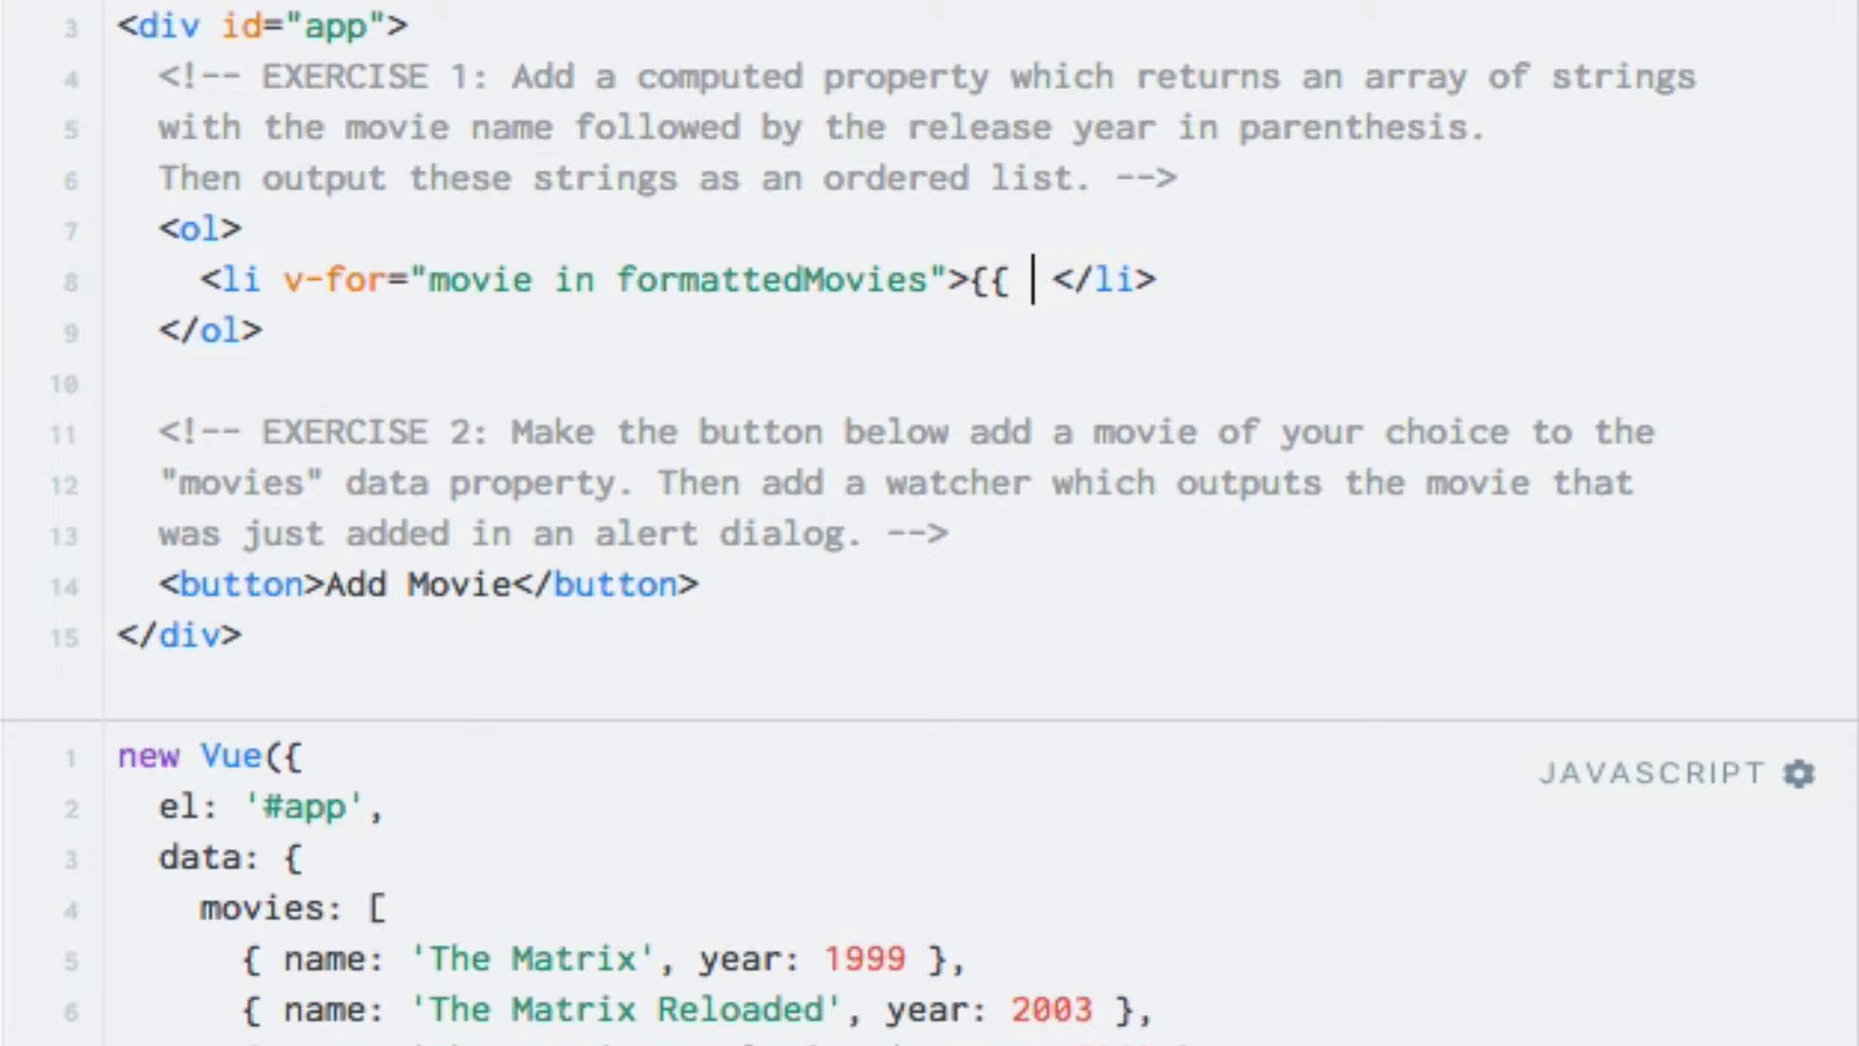
text(movie)
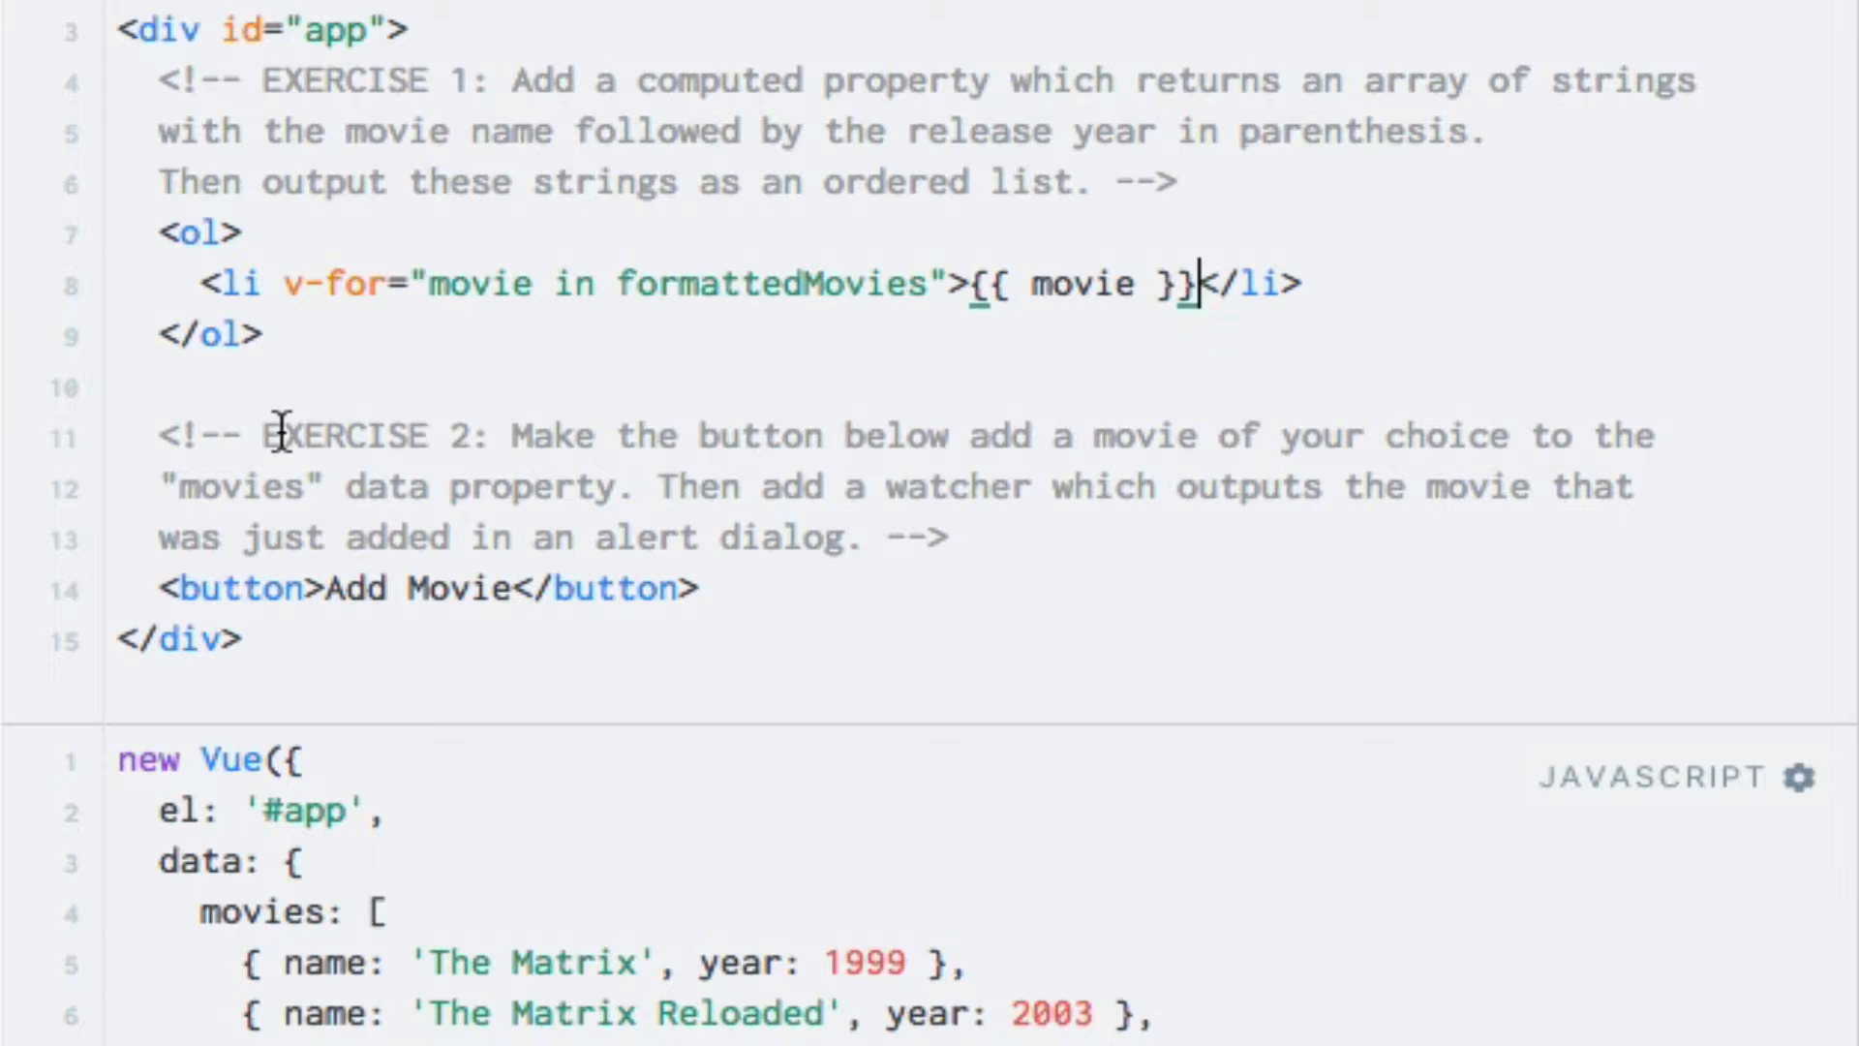
Add v-on:click="addMovie" to the Add Movie button.
text(v-o)
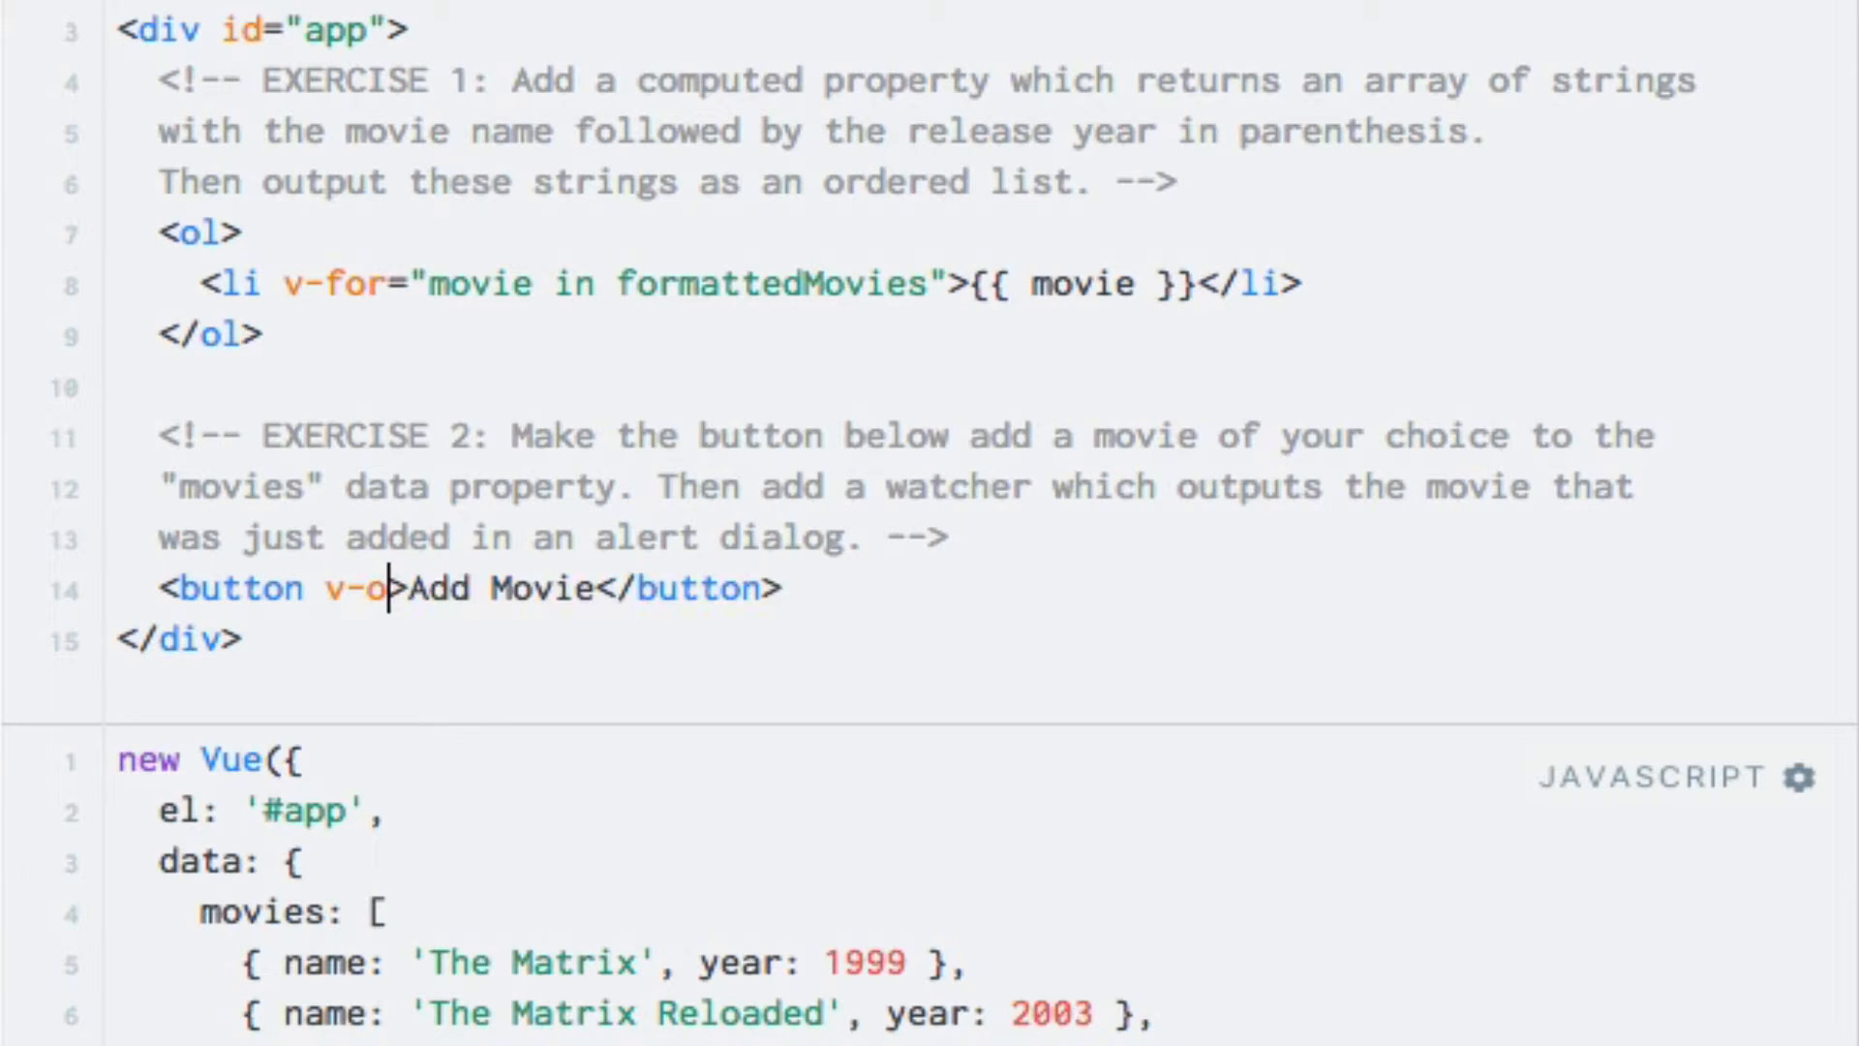
text(n:click="")
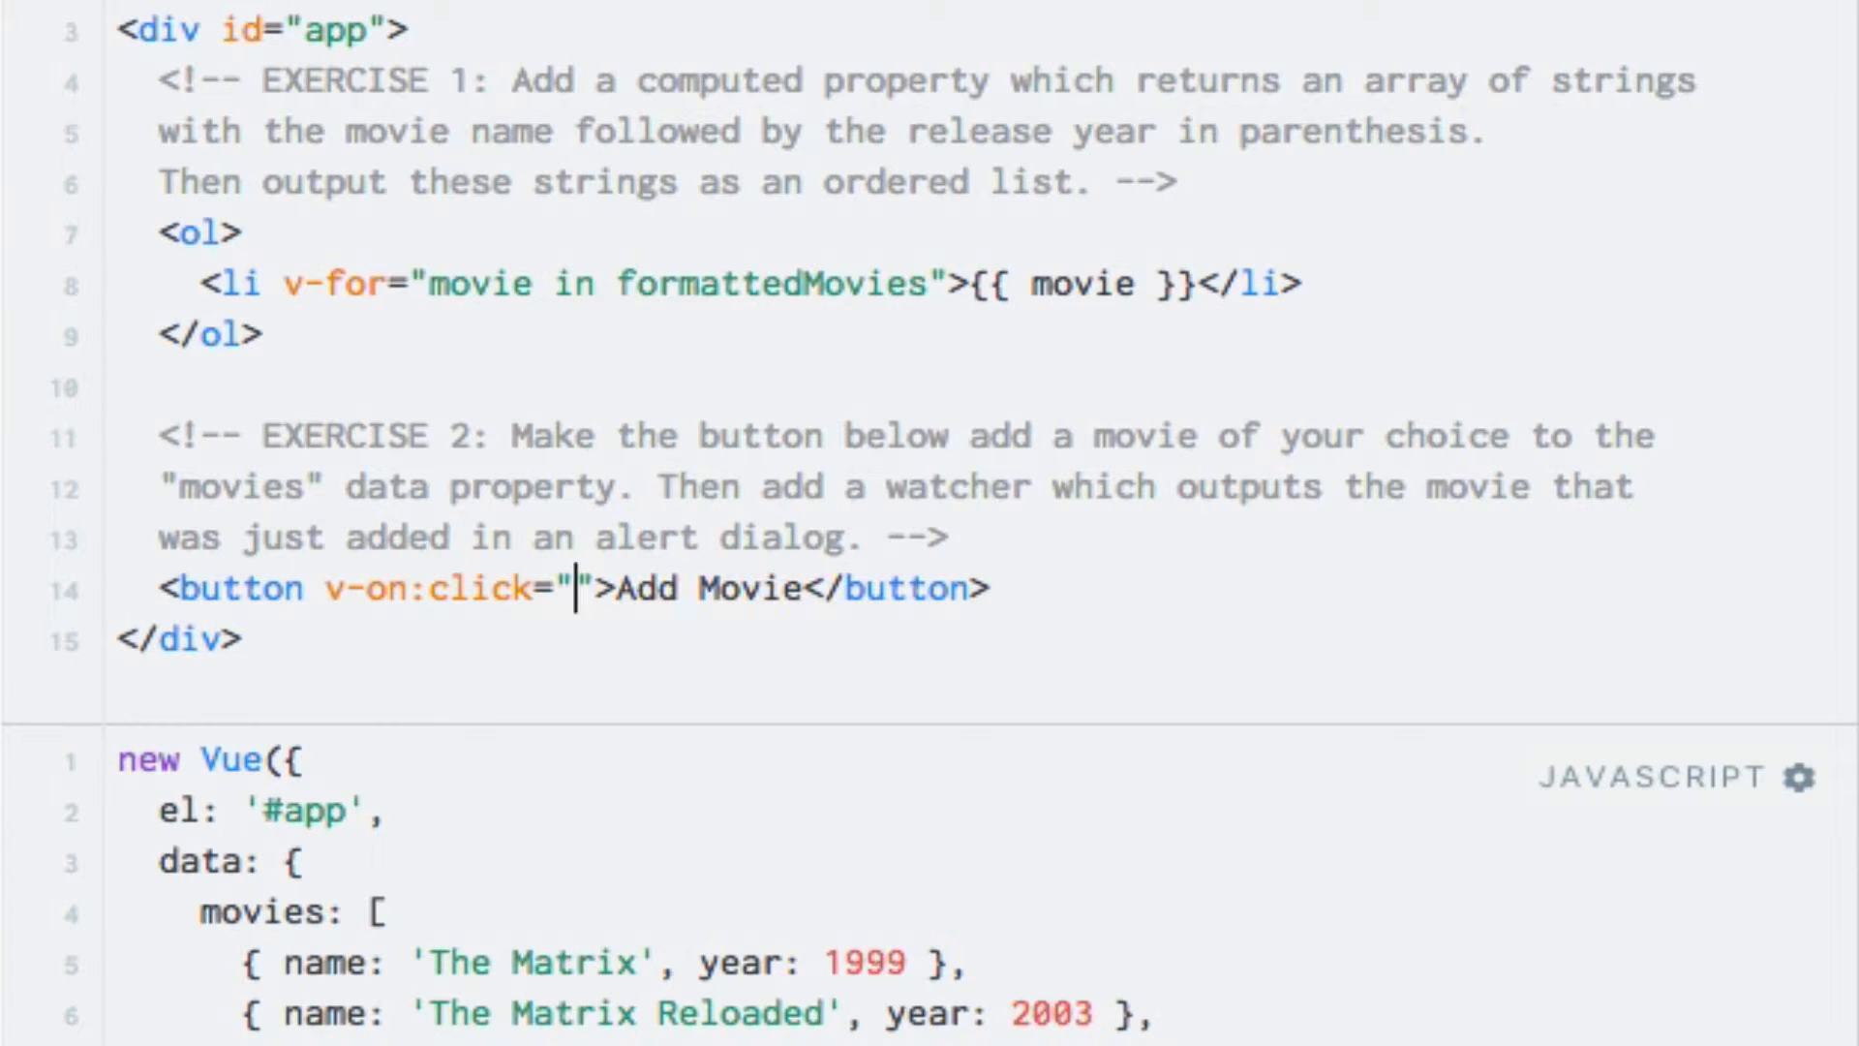
text(addMovie)
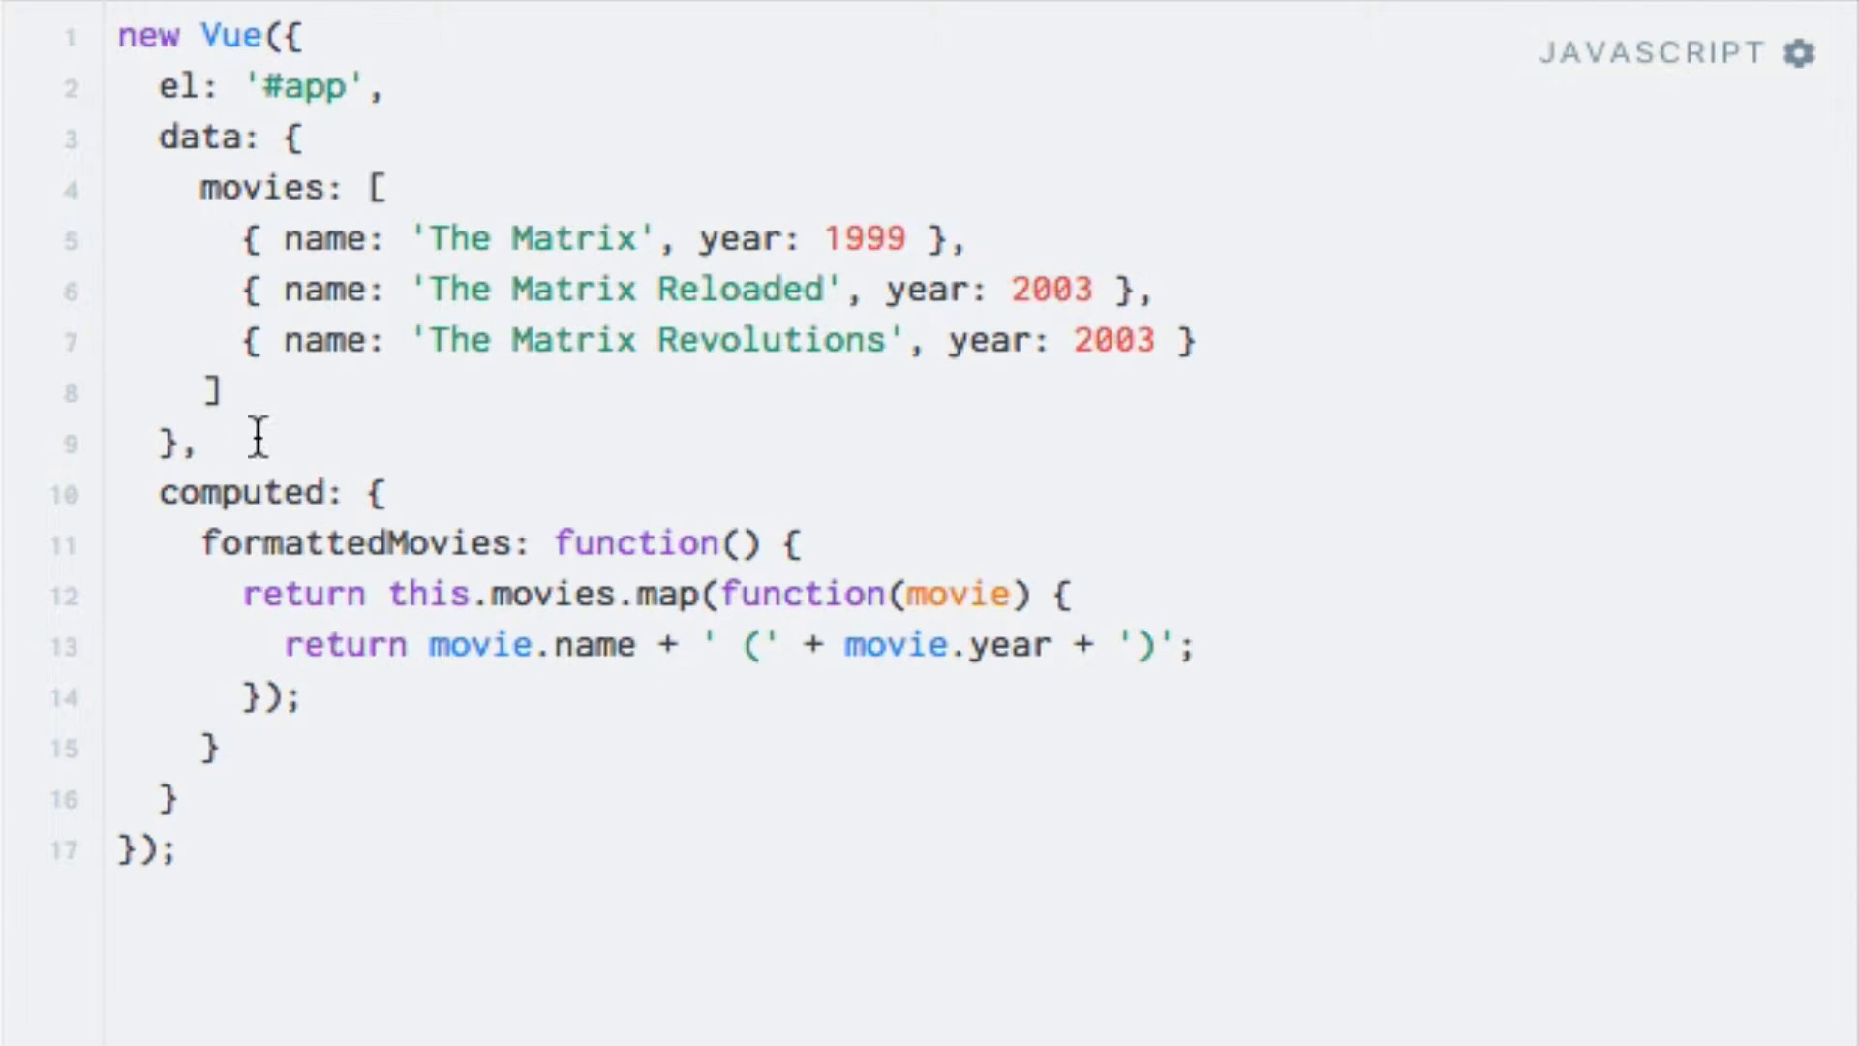
Add methods: { addMovie: function() { calling this.movies.push({ with a new object.
text(method)
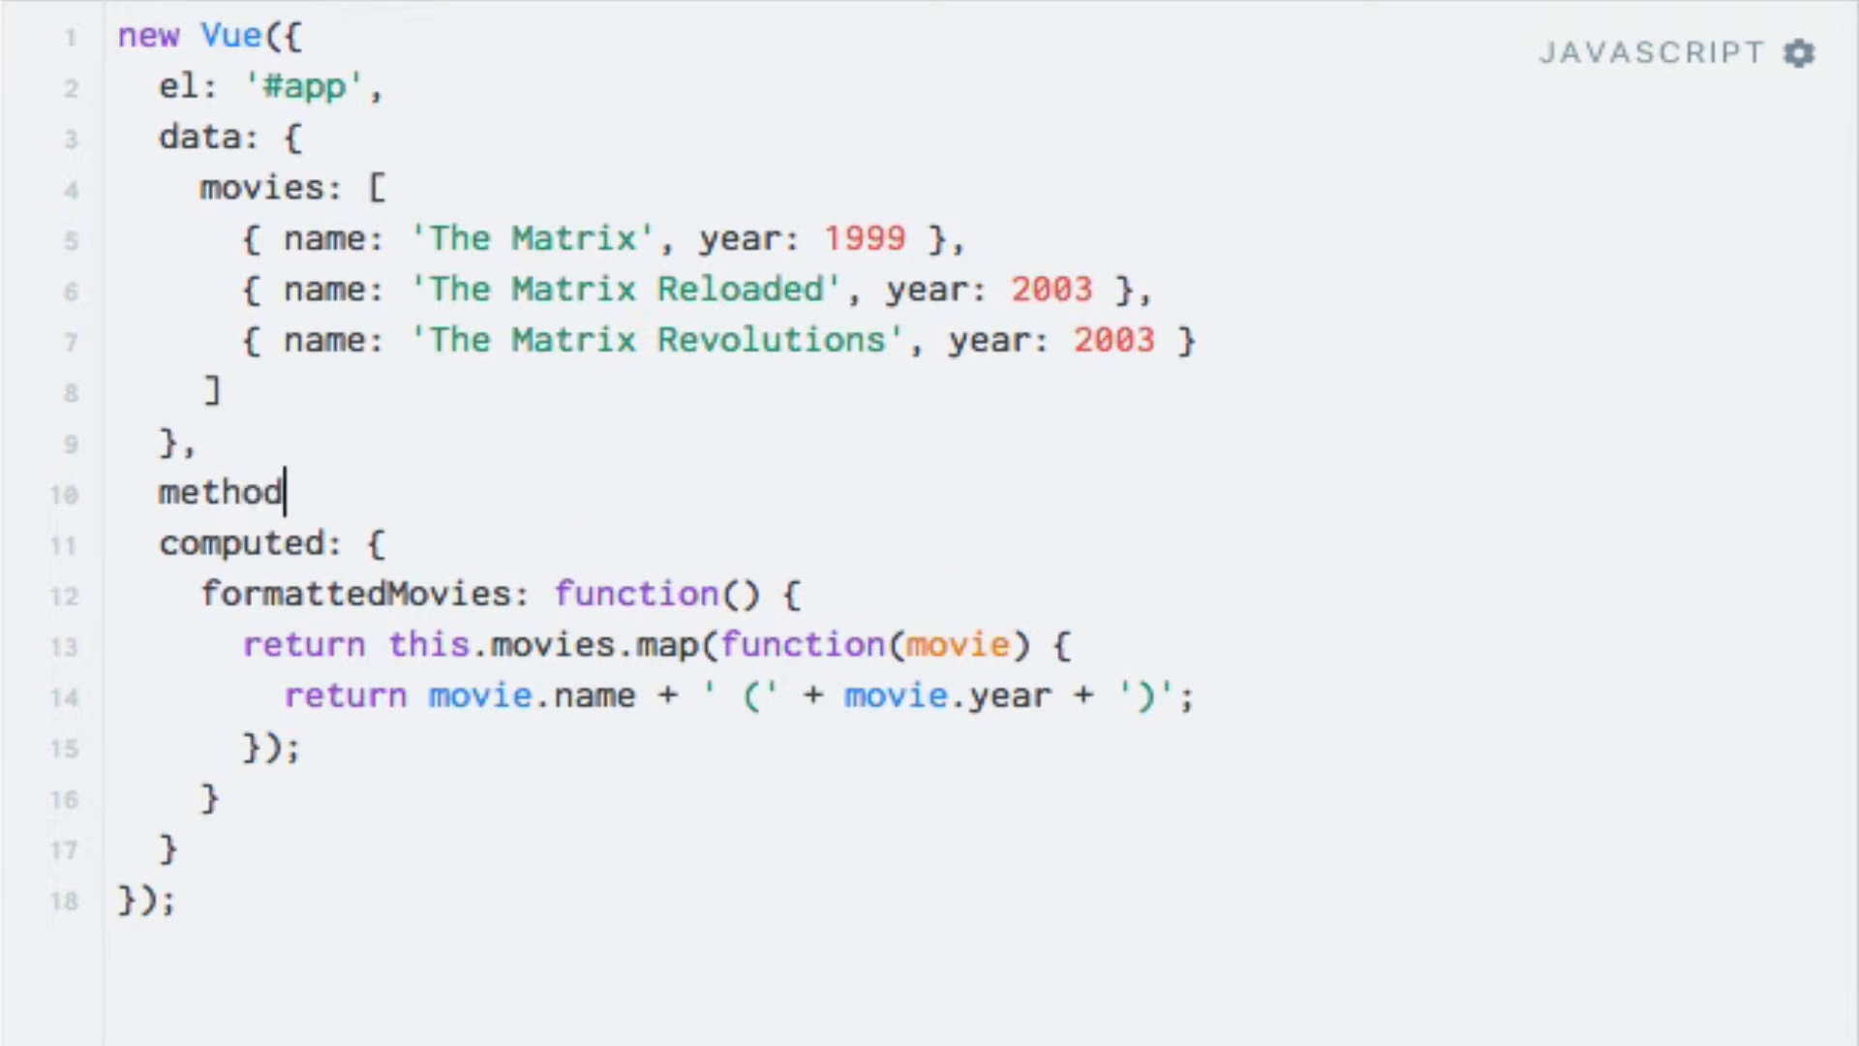
text(s: {)
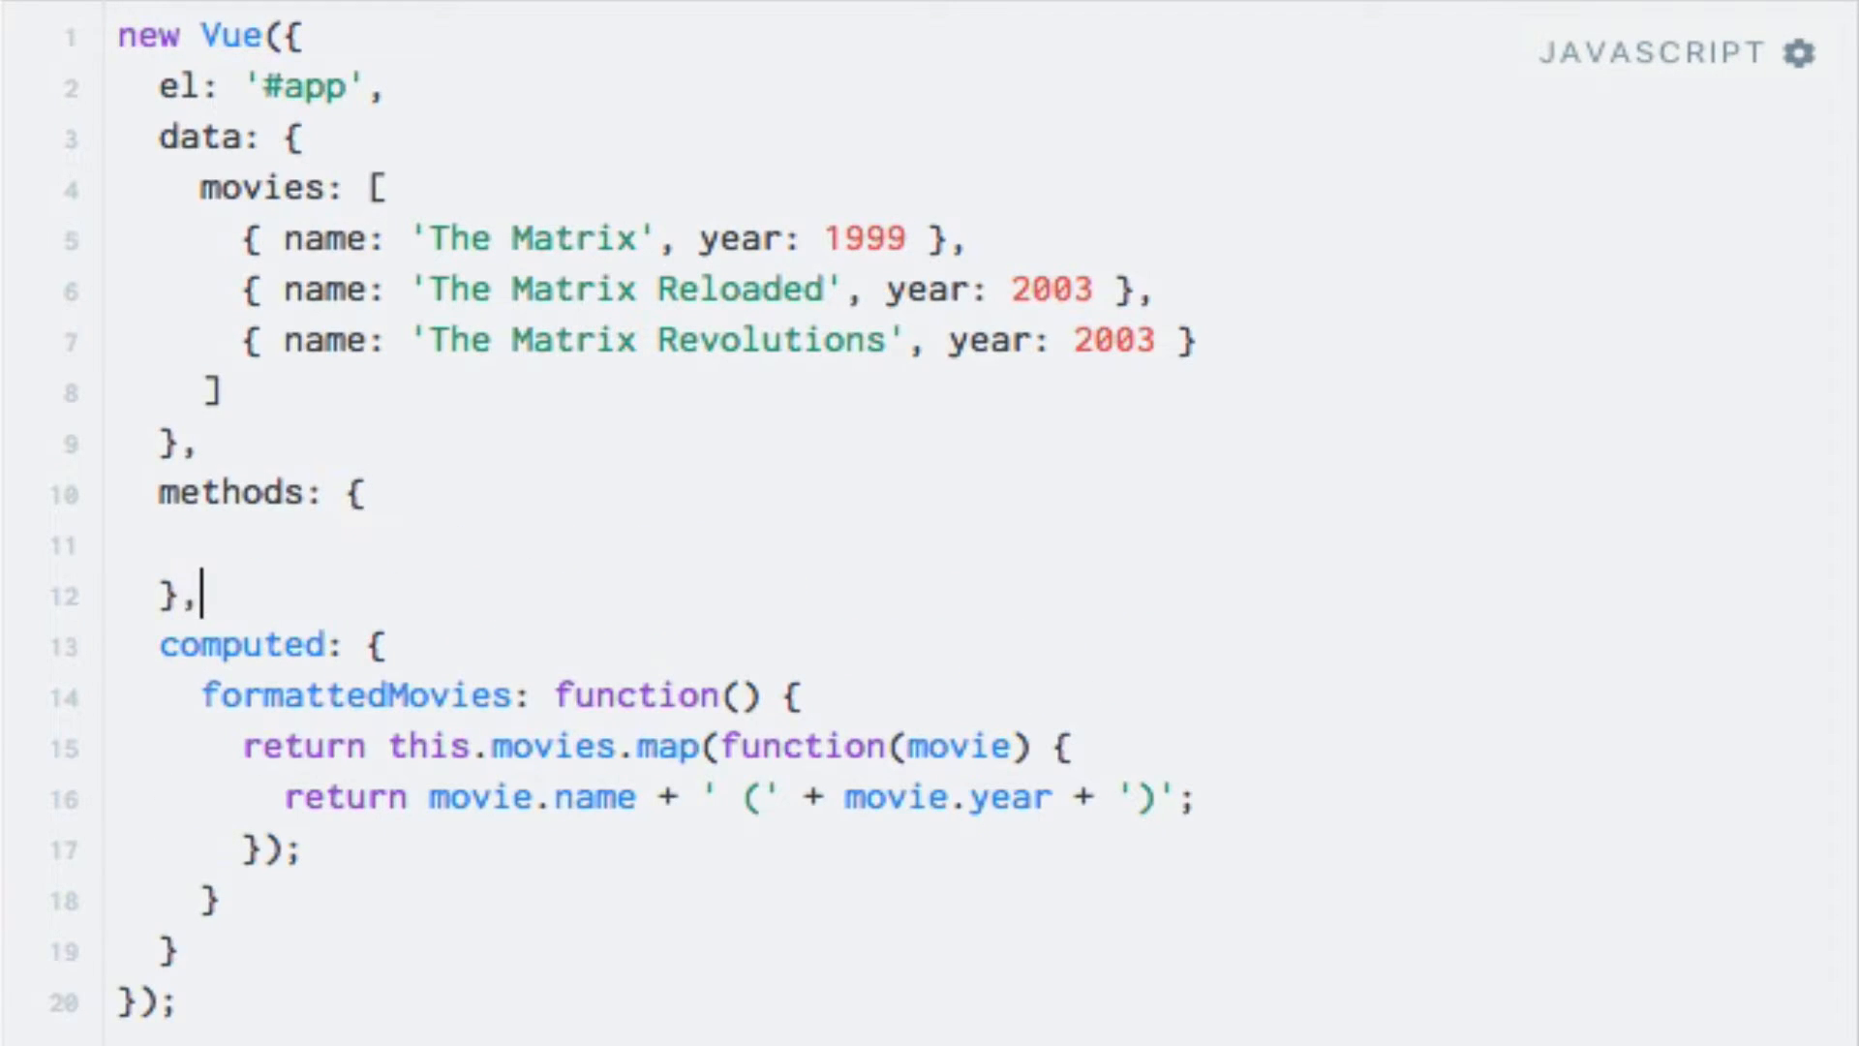
text(add)
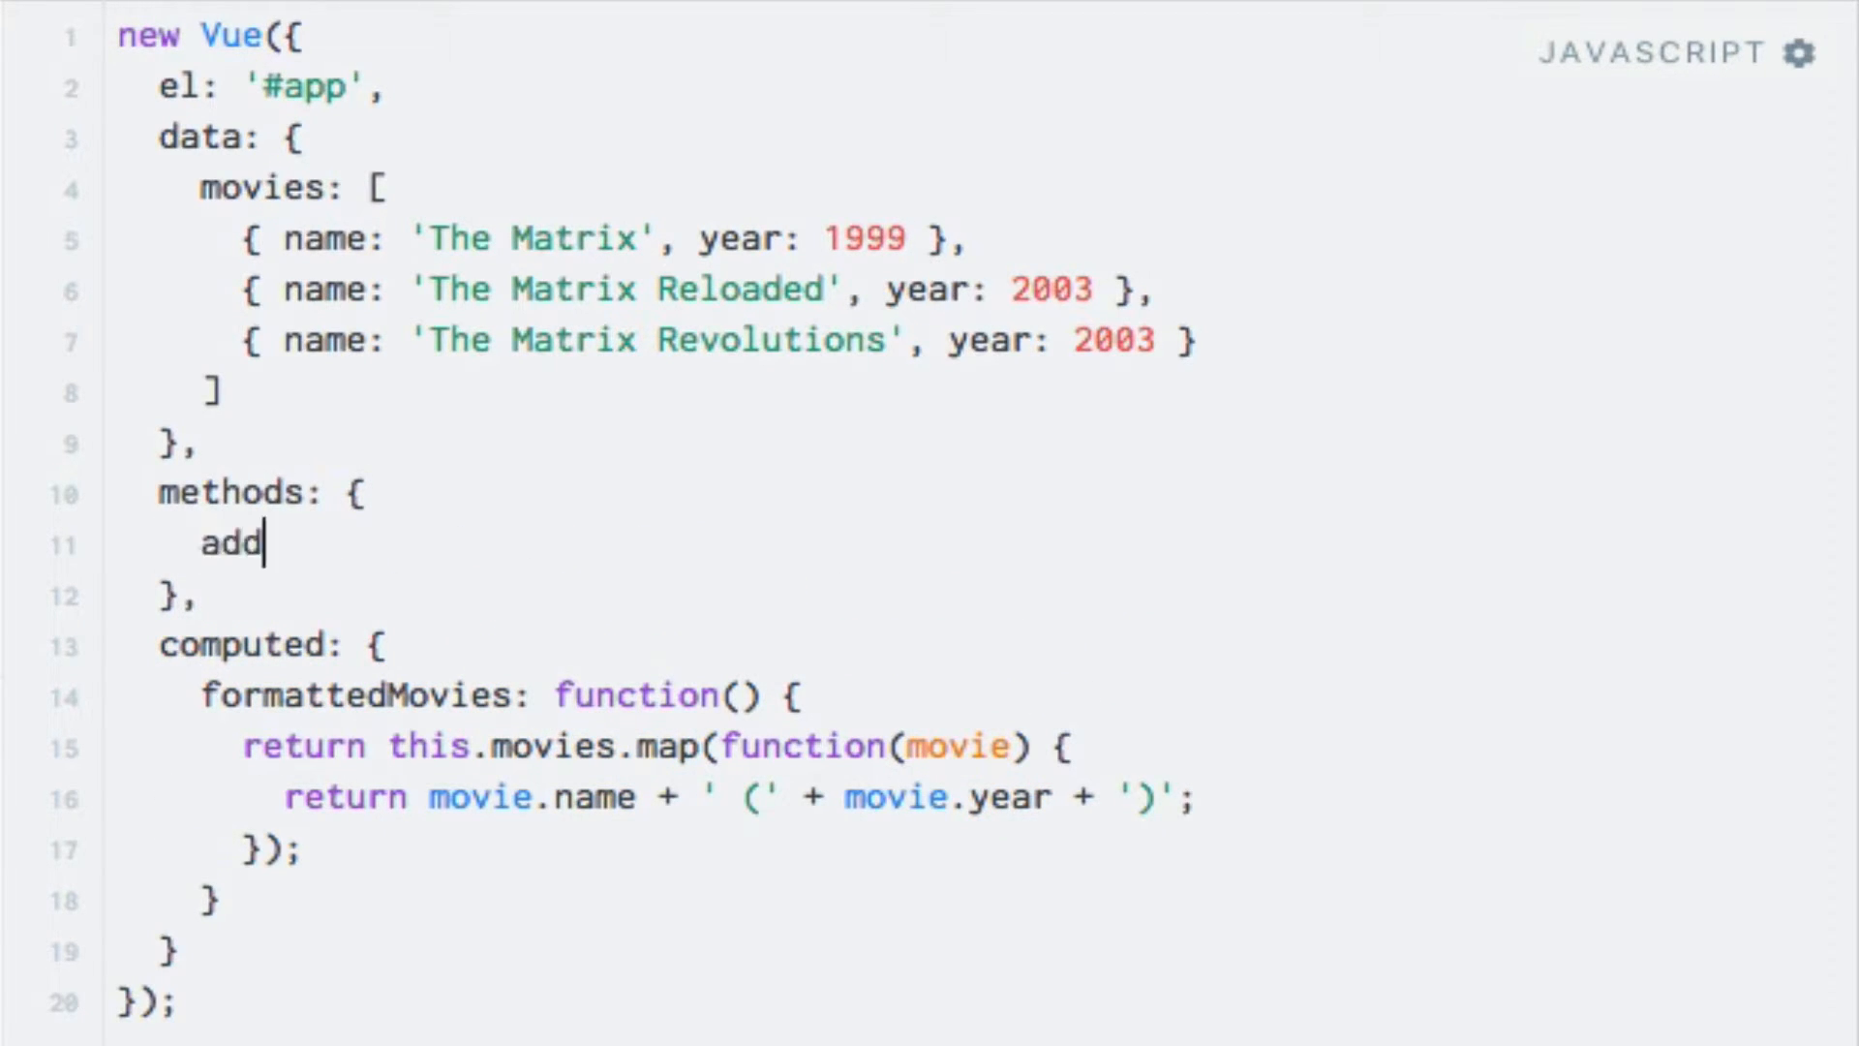
text(Movie: function)
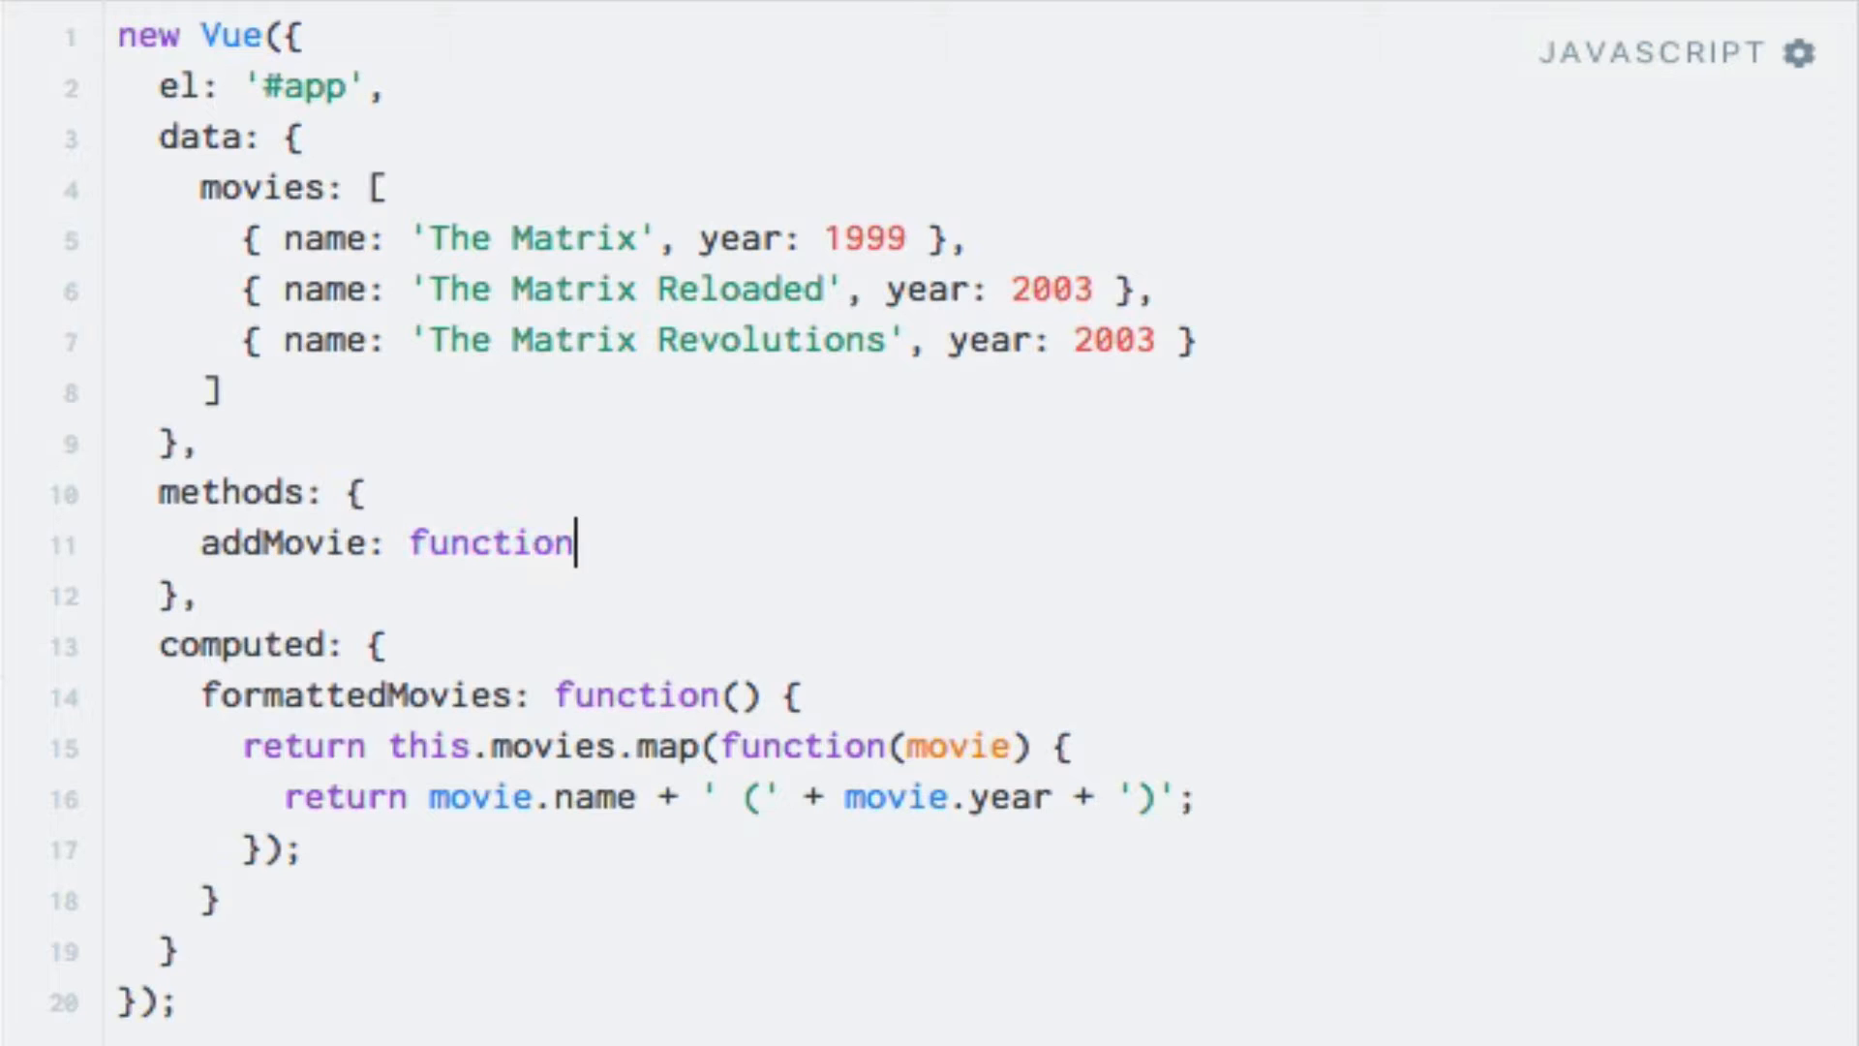
text(() {)
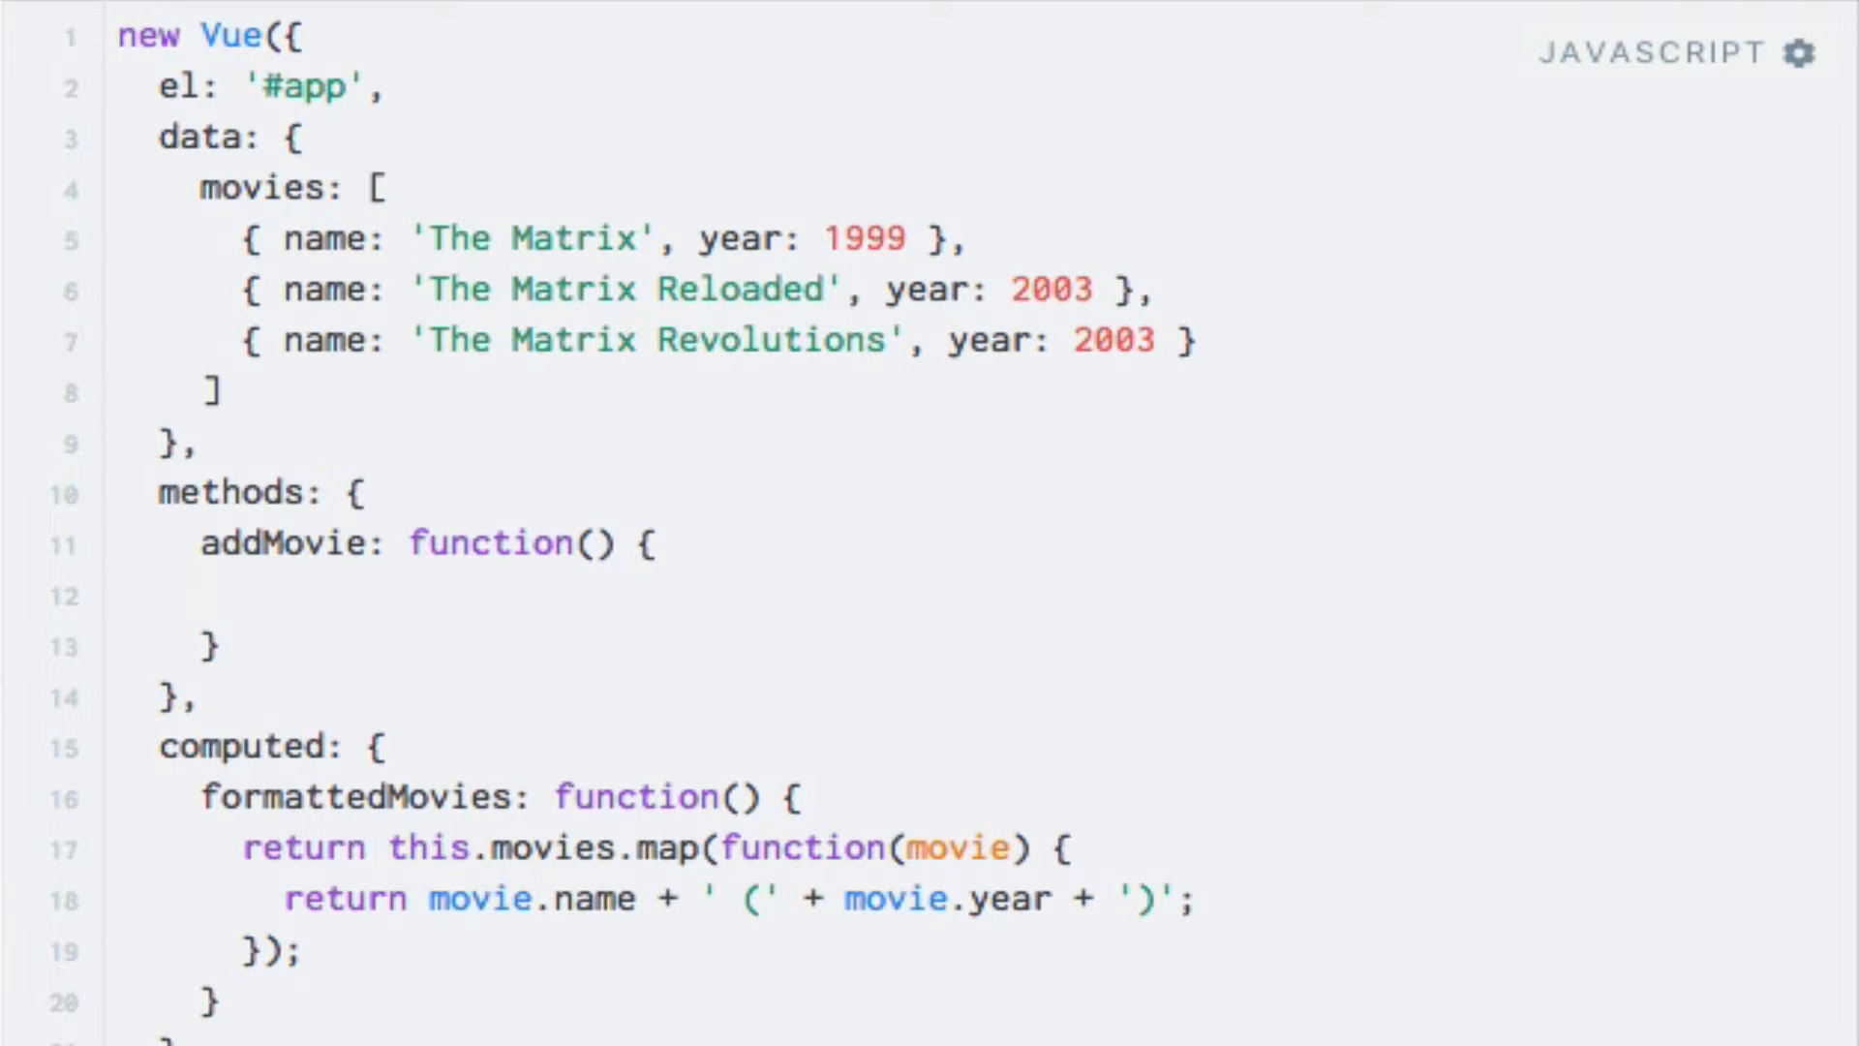
click(244, 597)
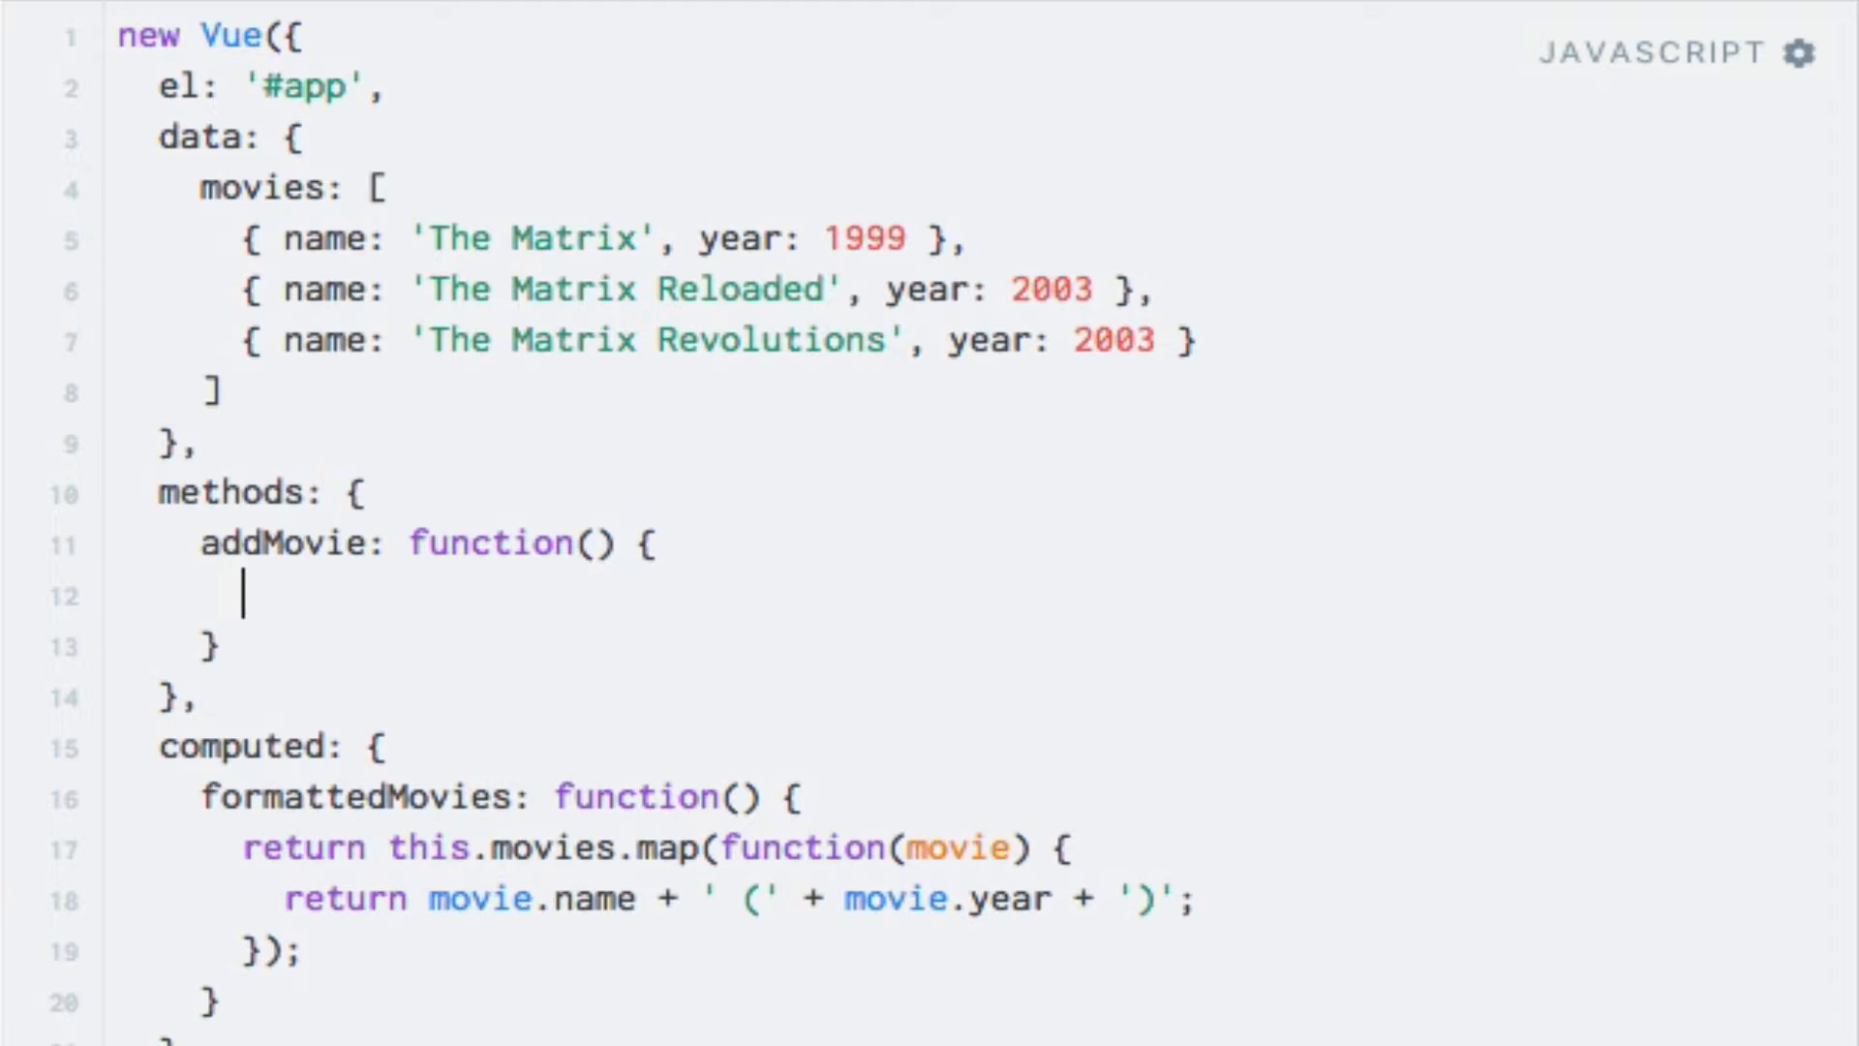
text(this.mo)
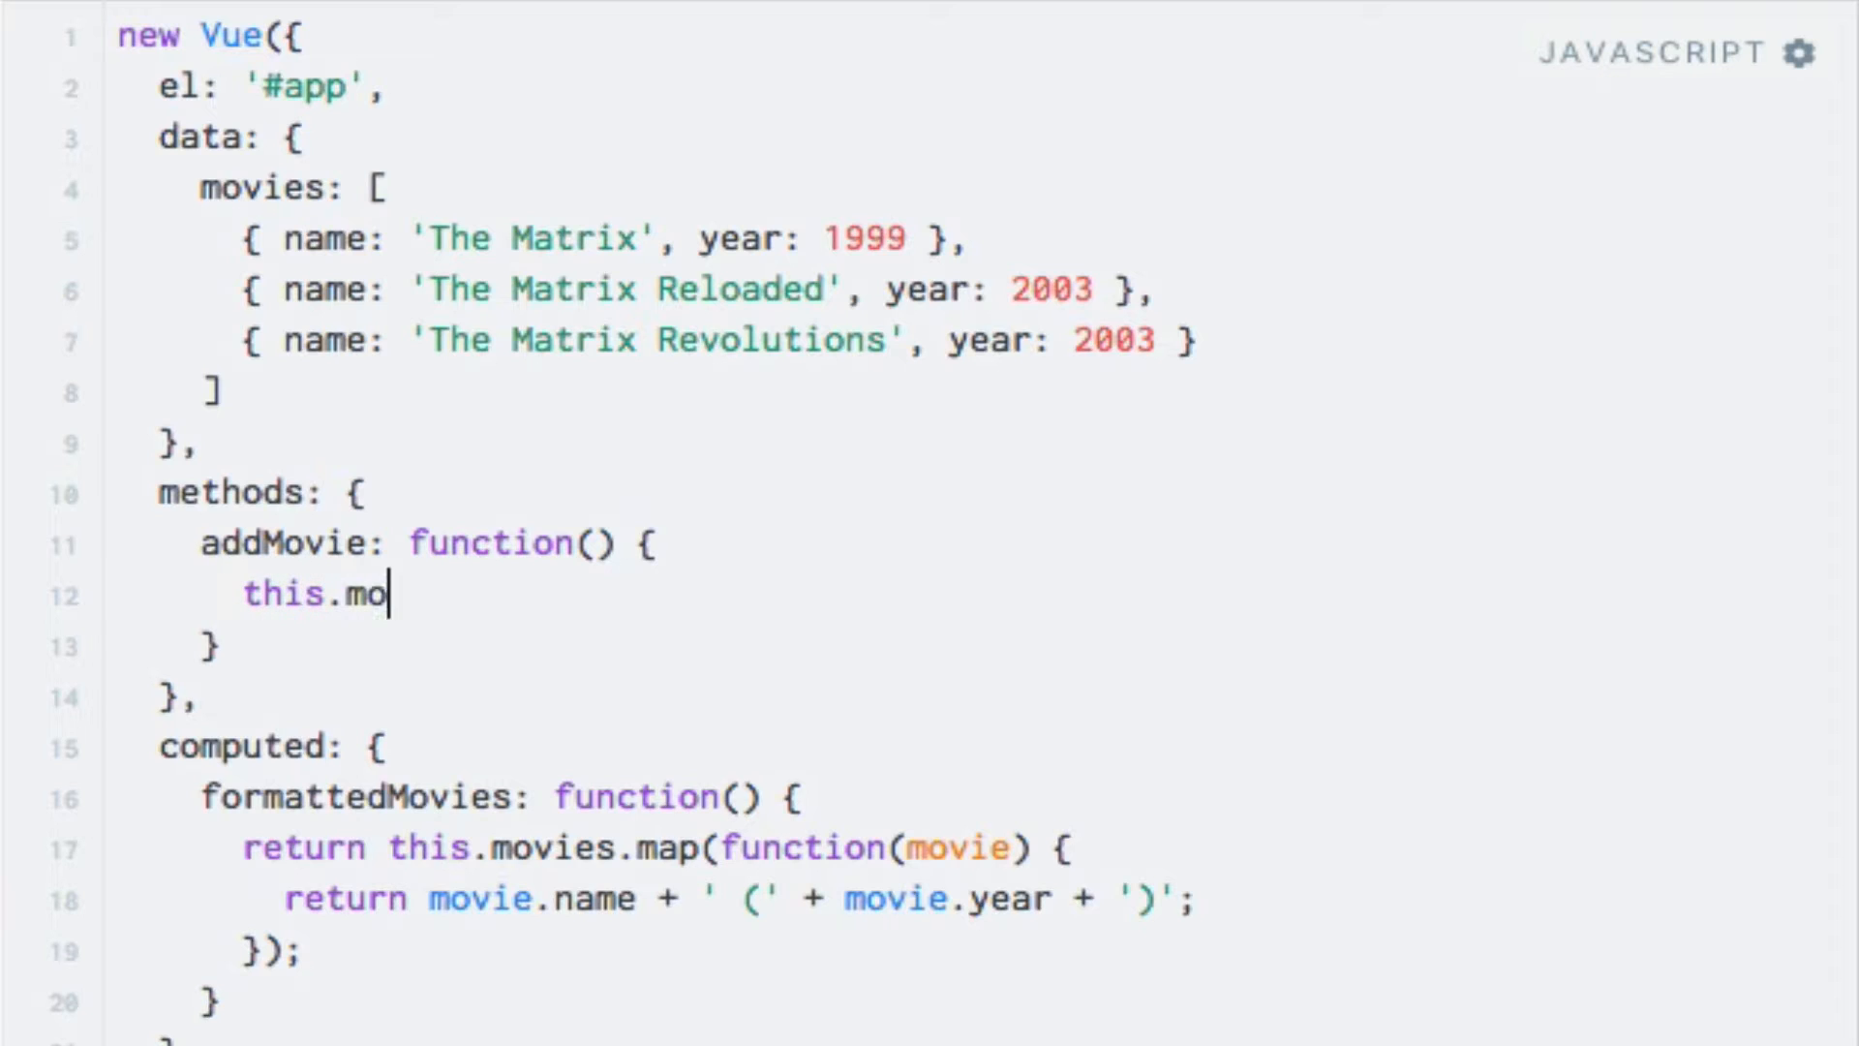
text(vies.push())
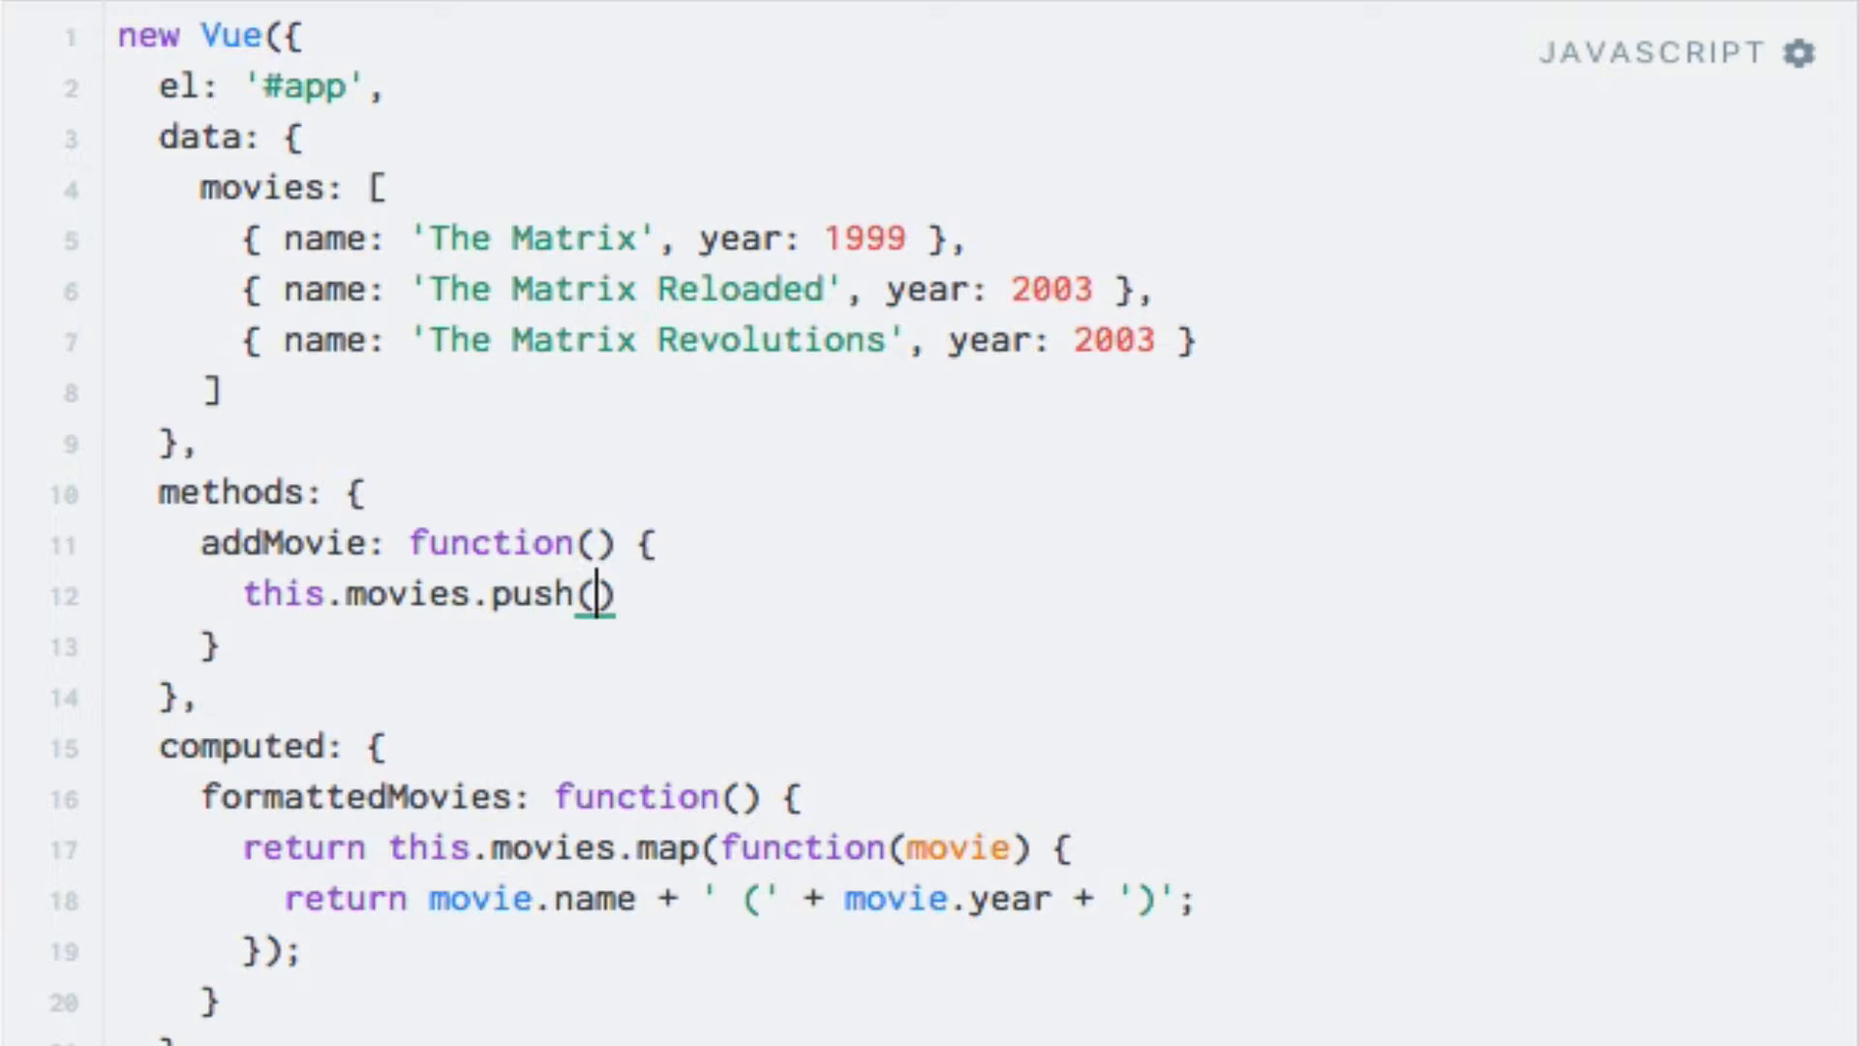
text({)
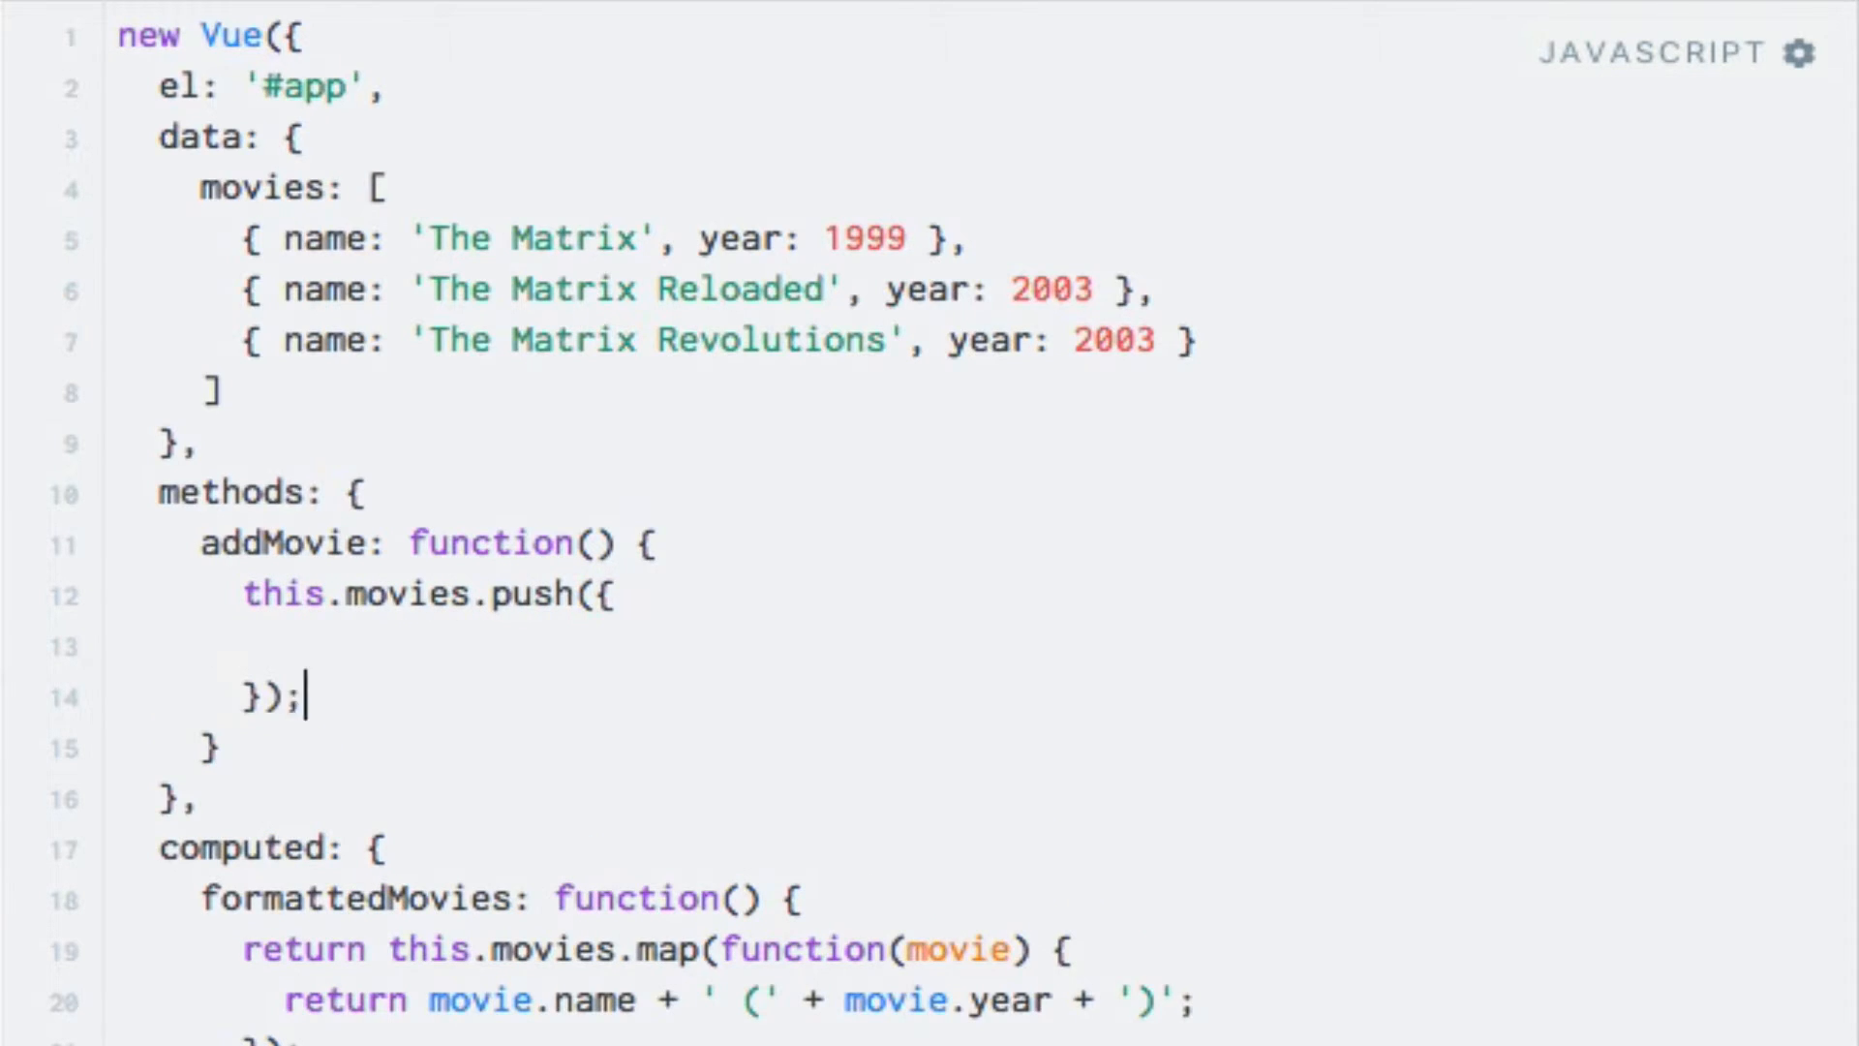
Fill the pushed object with name: 'The Fast and the Furious', year: 2001.
click(284, 643)
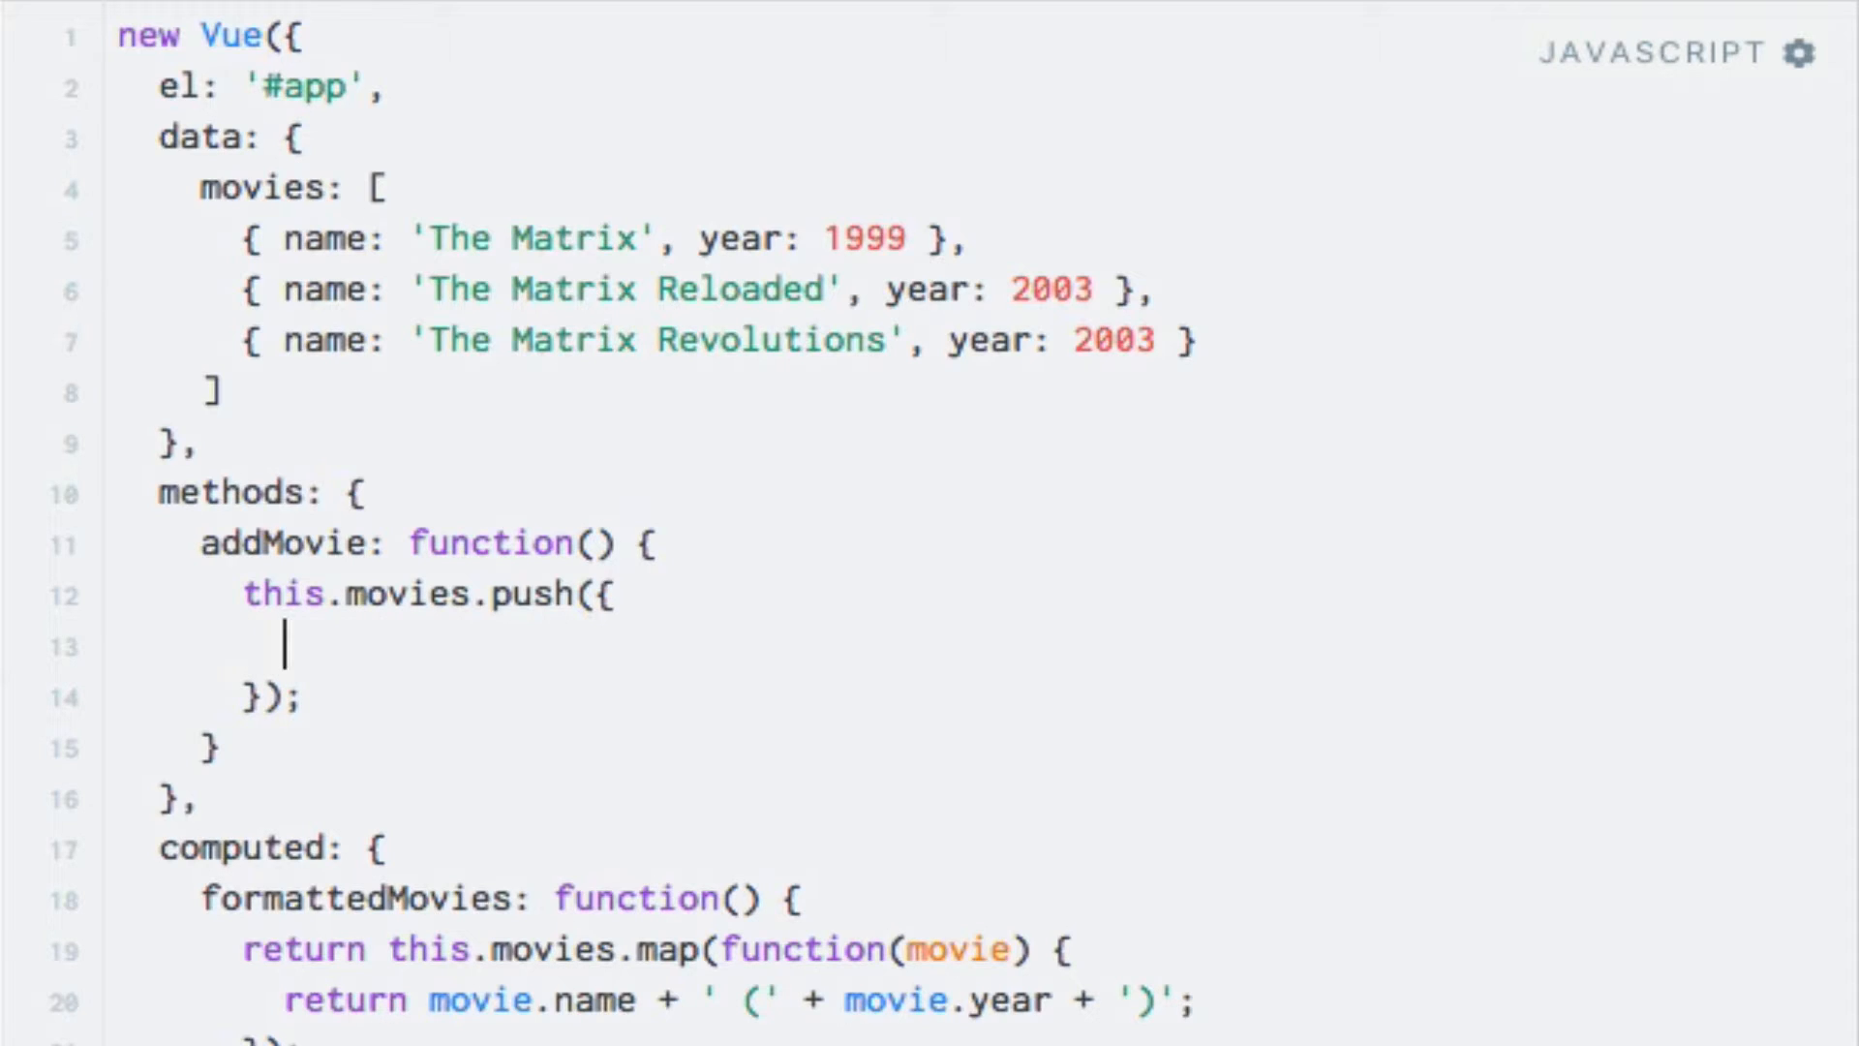
text(name:)
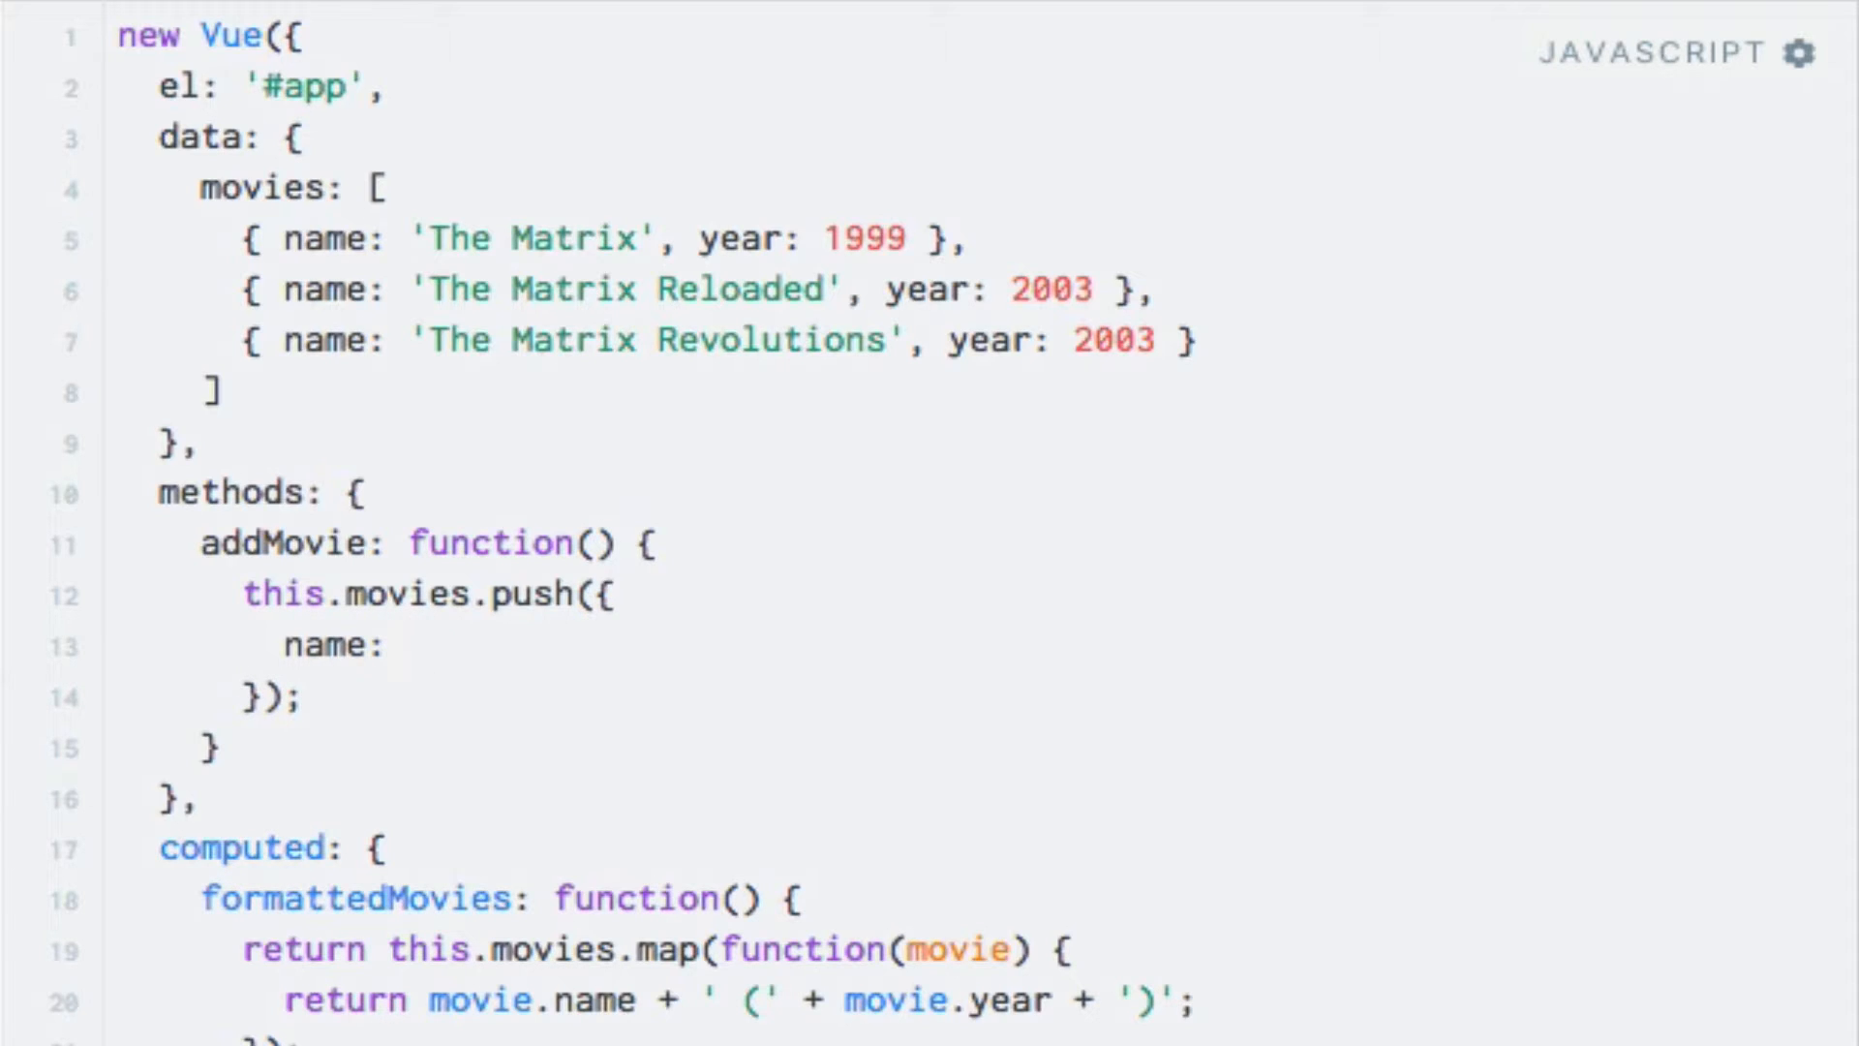
text('The Fast)
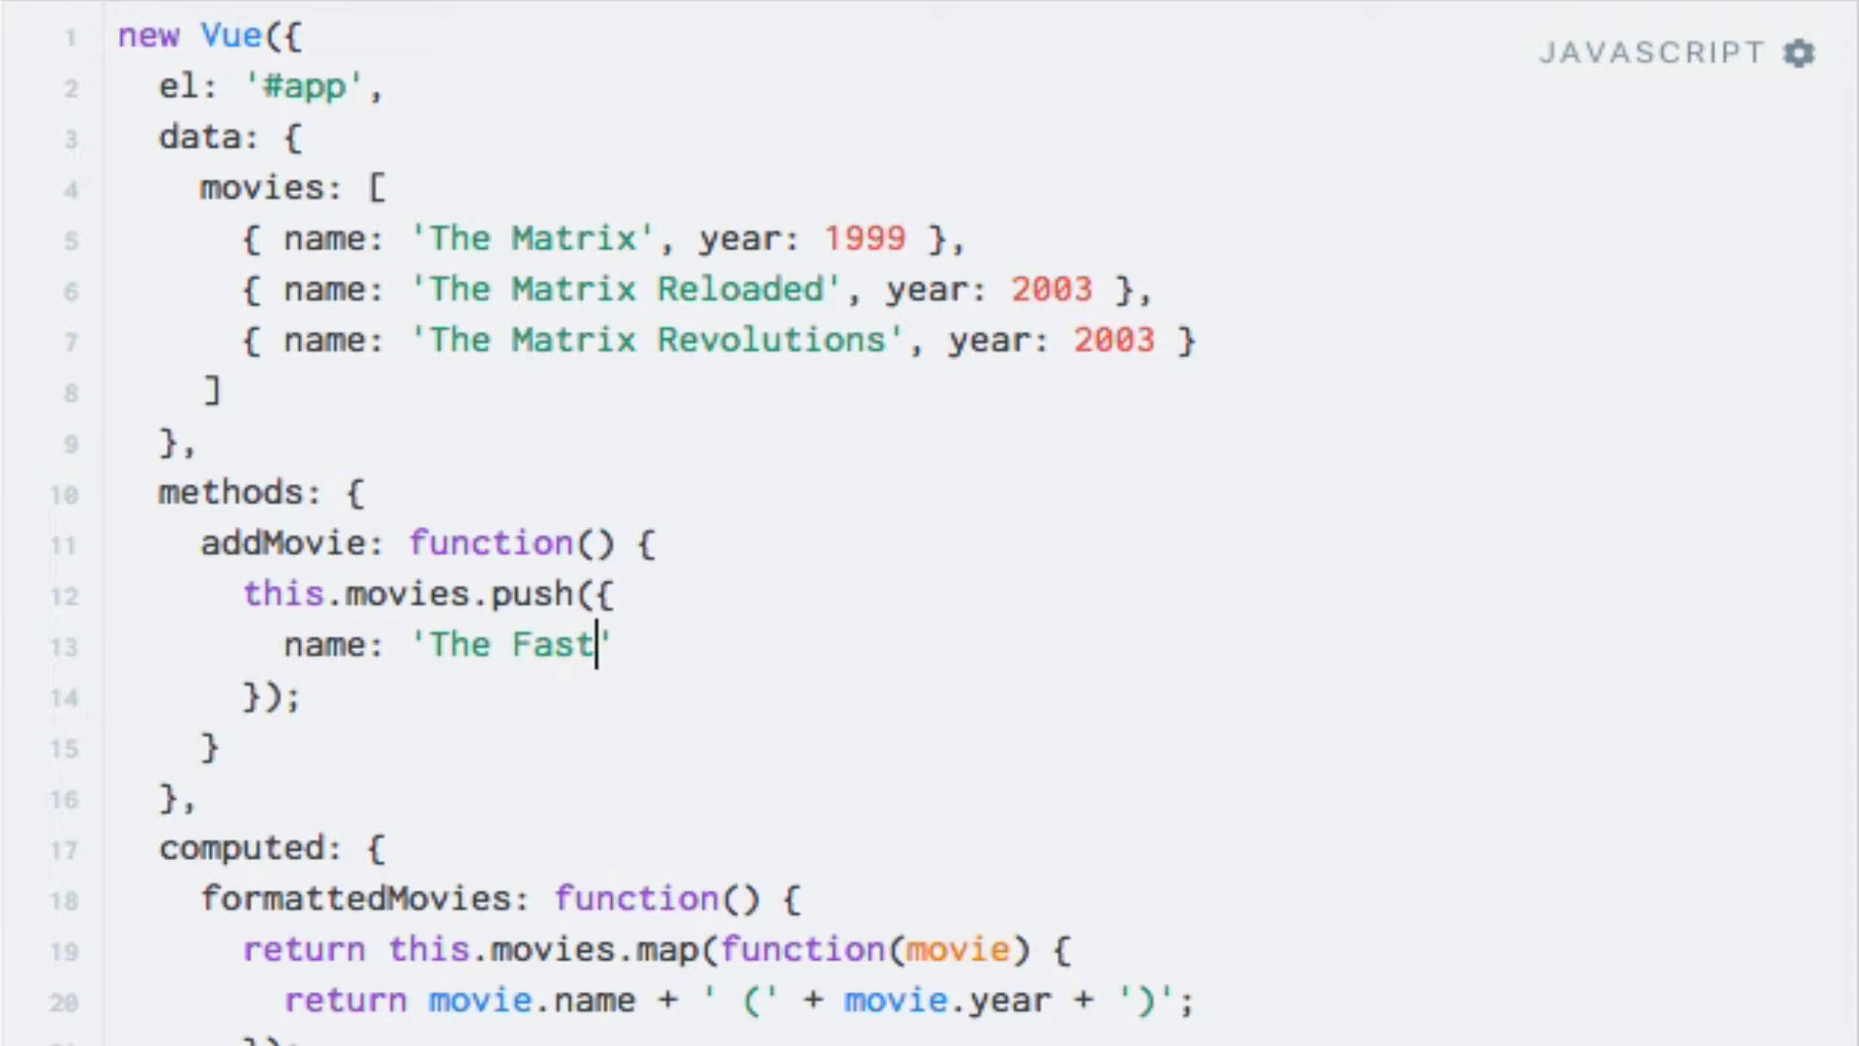
text(and the Fur)
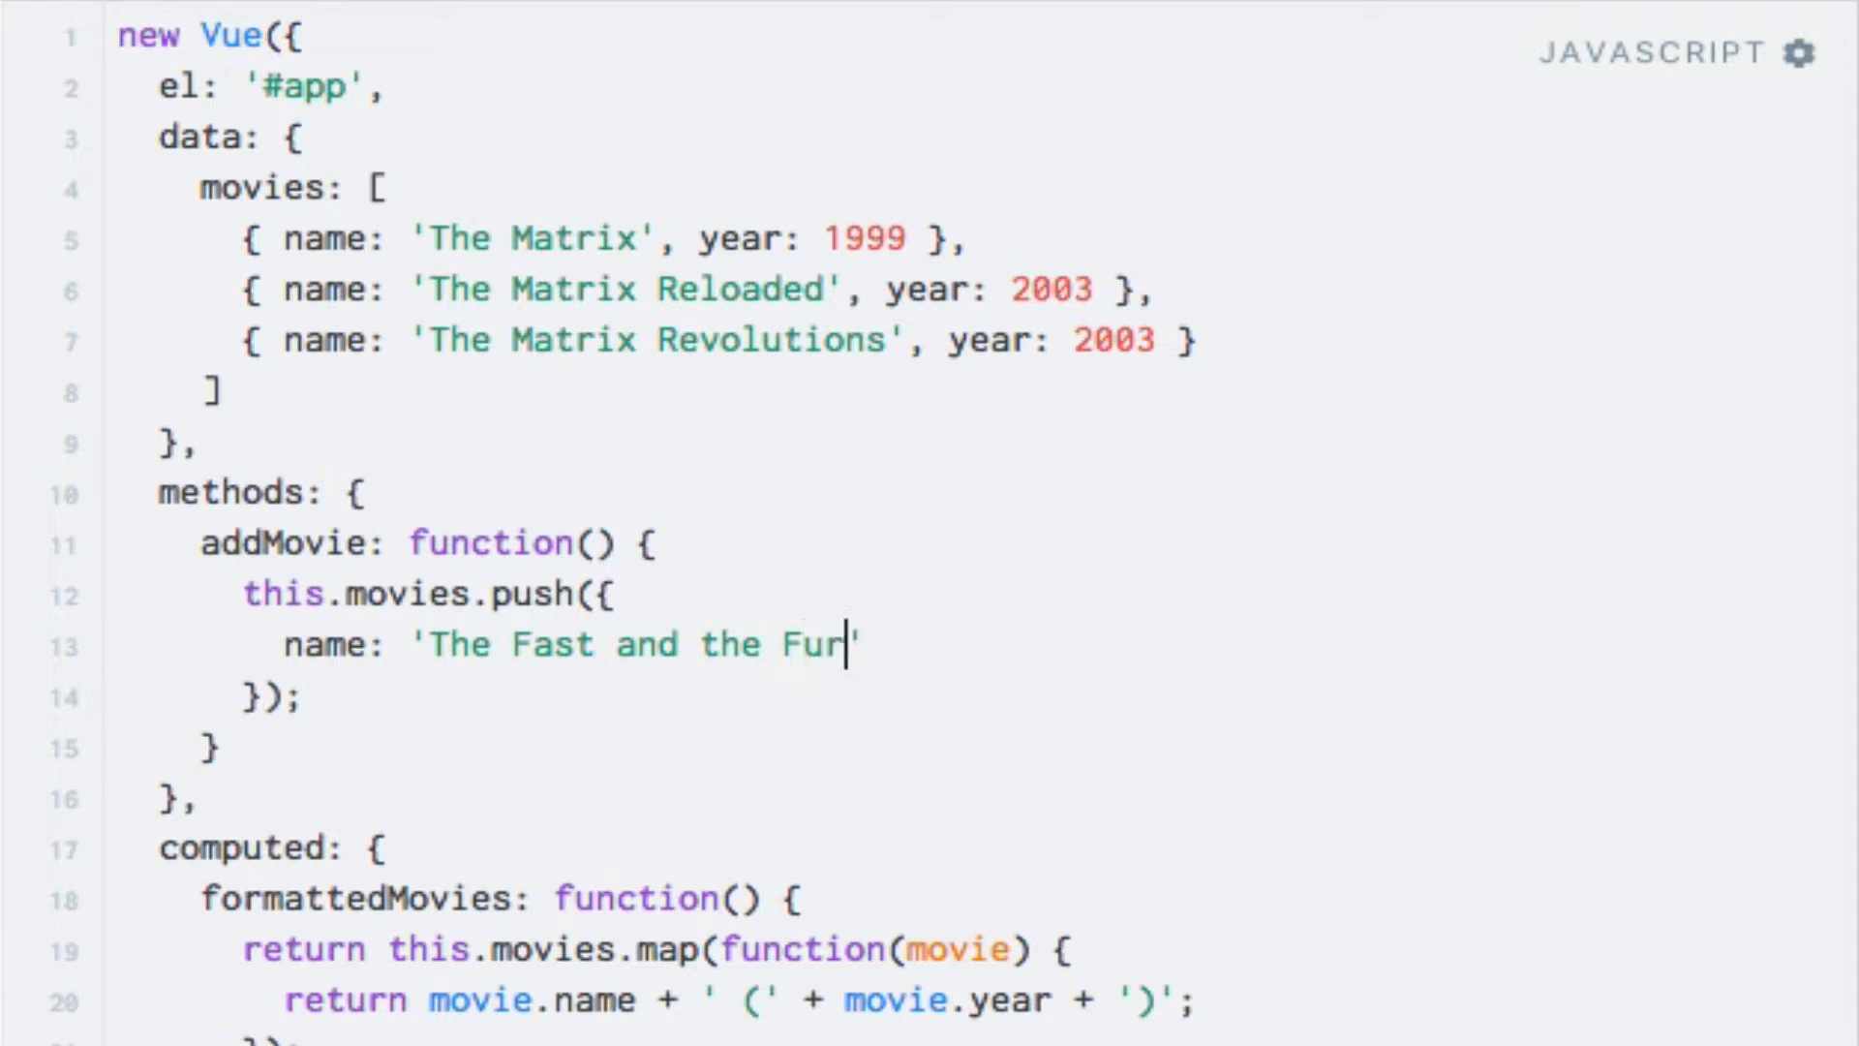
text(ious',)
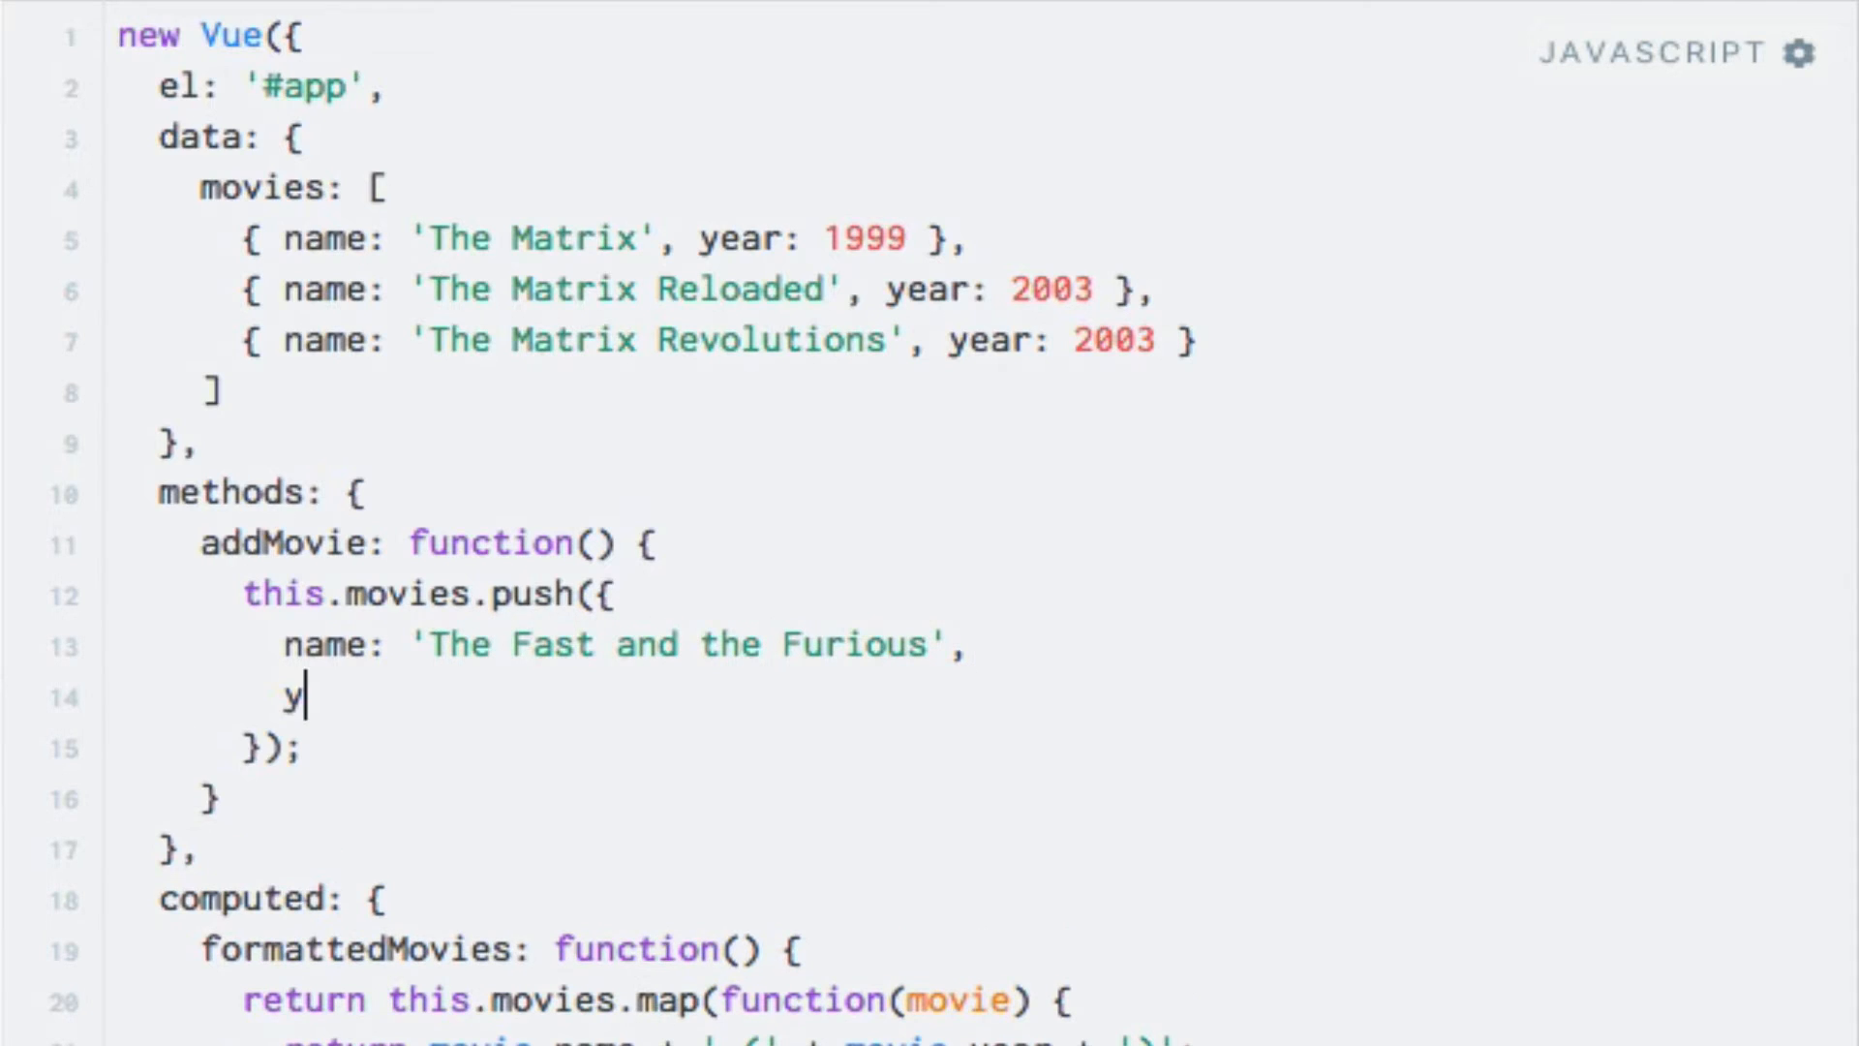
text(ear: 2001)
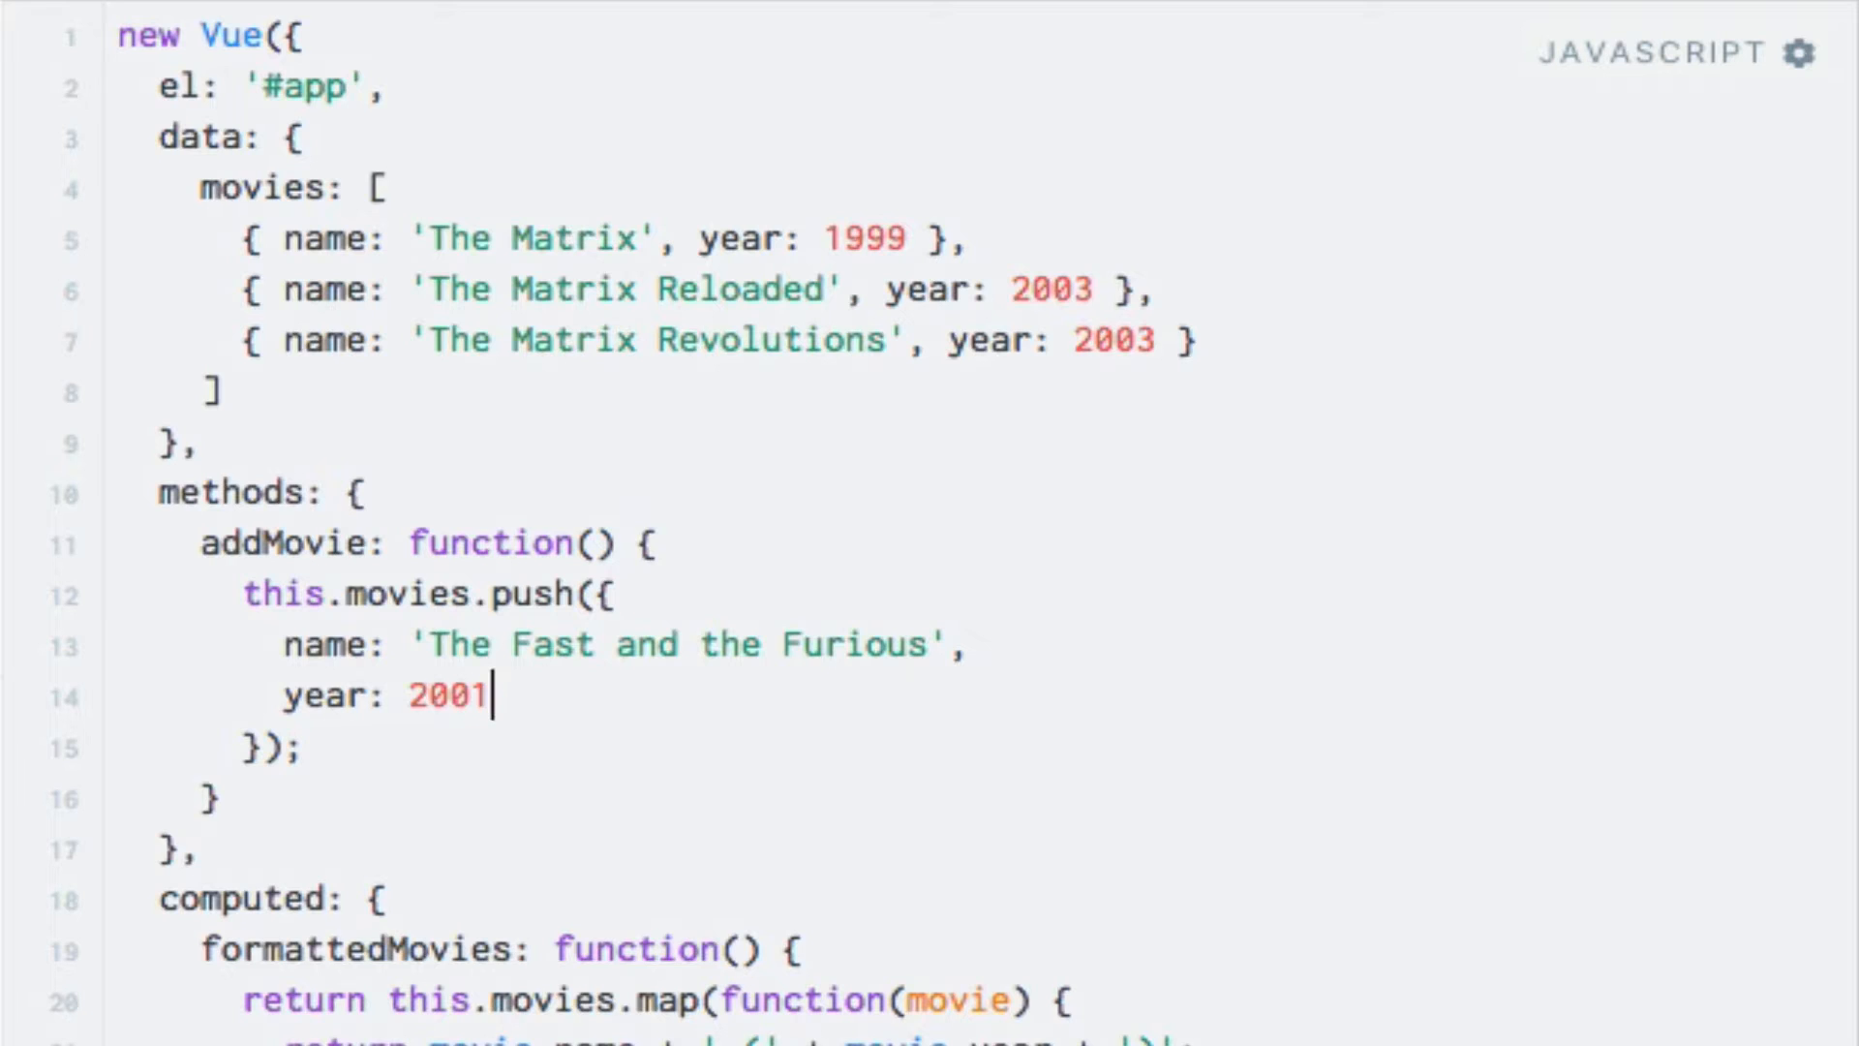
Declare watch: { movies: function() as an empty watcher stub.
scroll(down, 3)
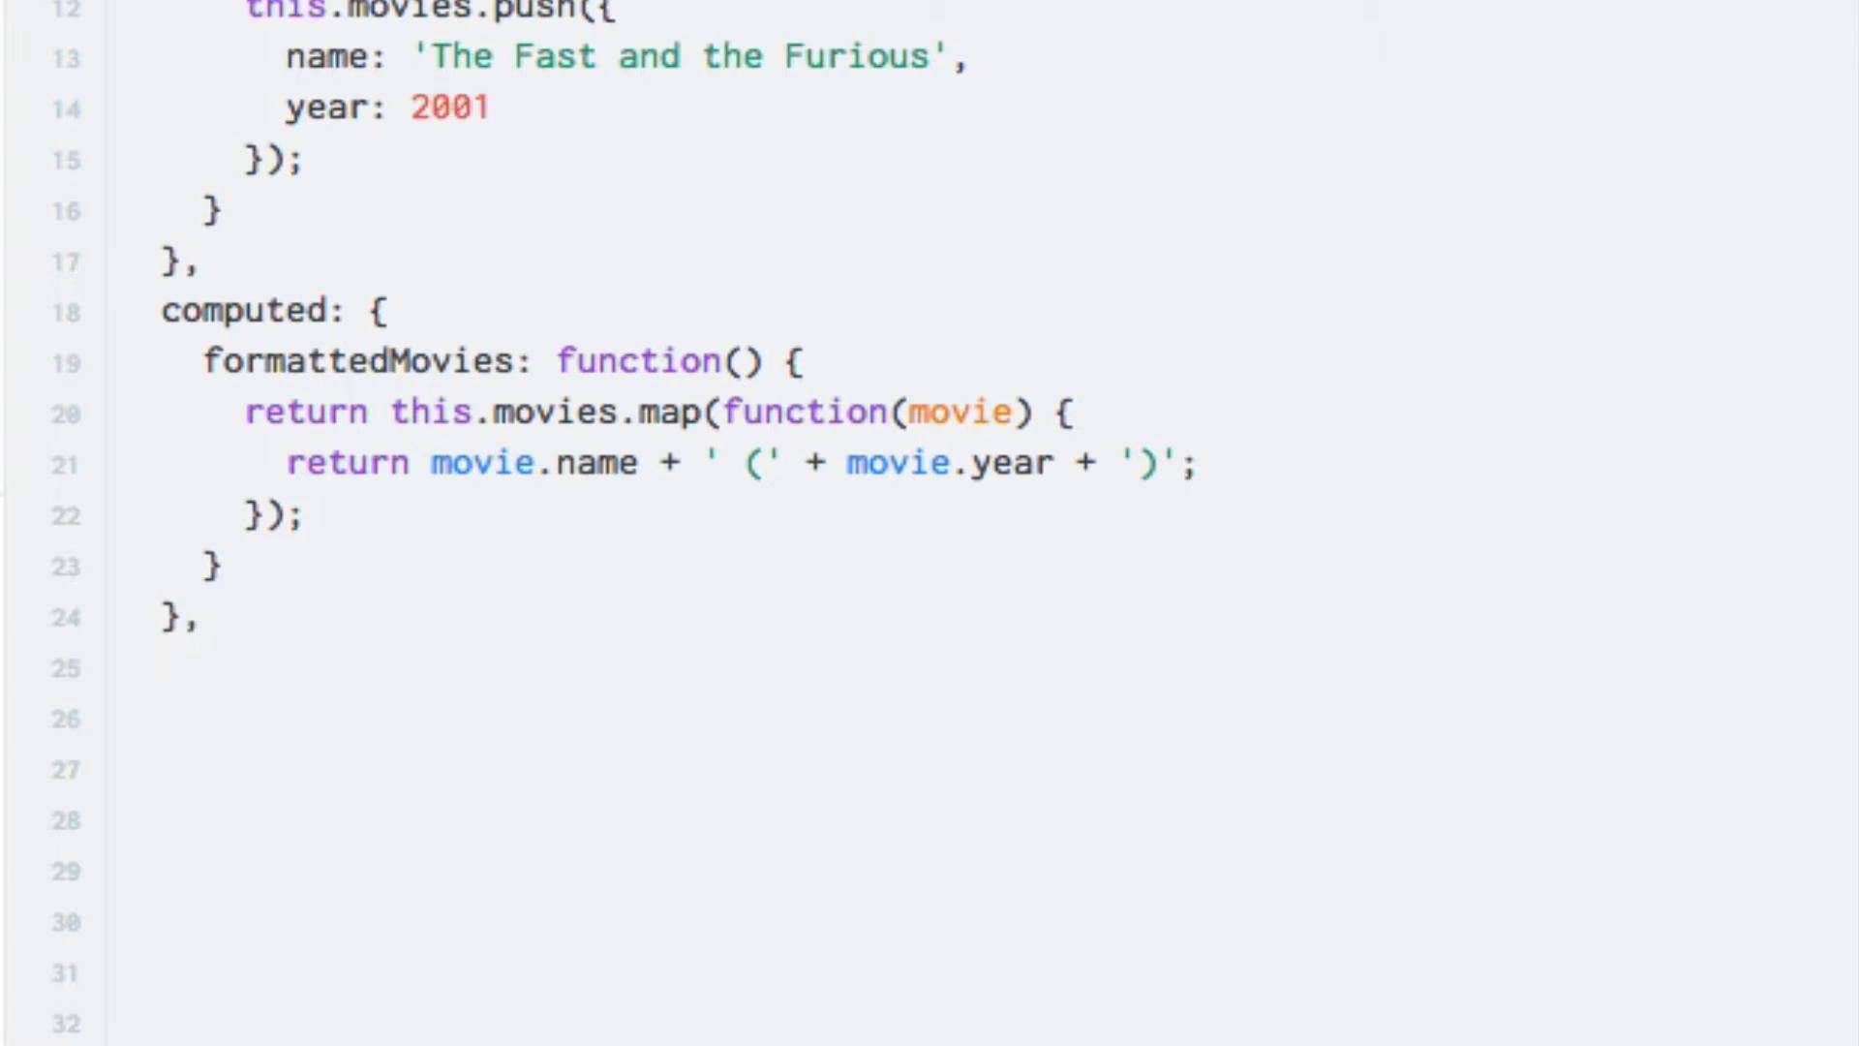
text(watch: fu)
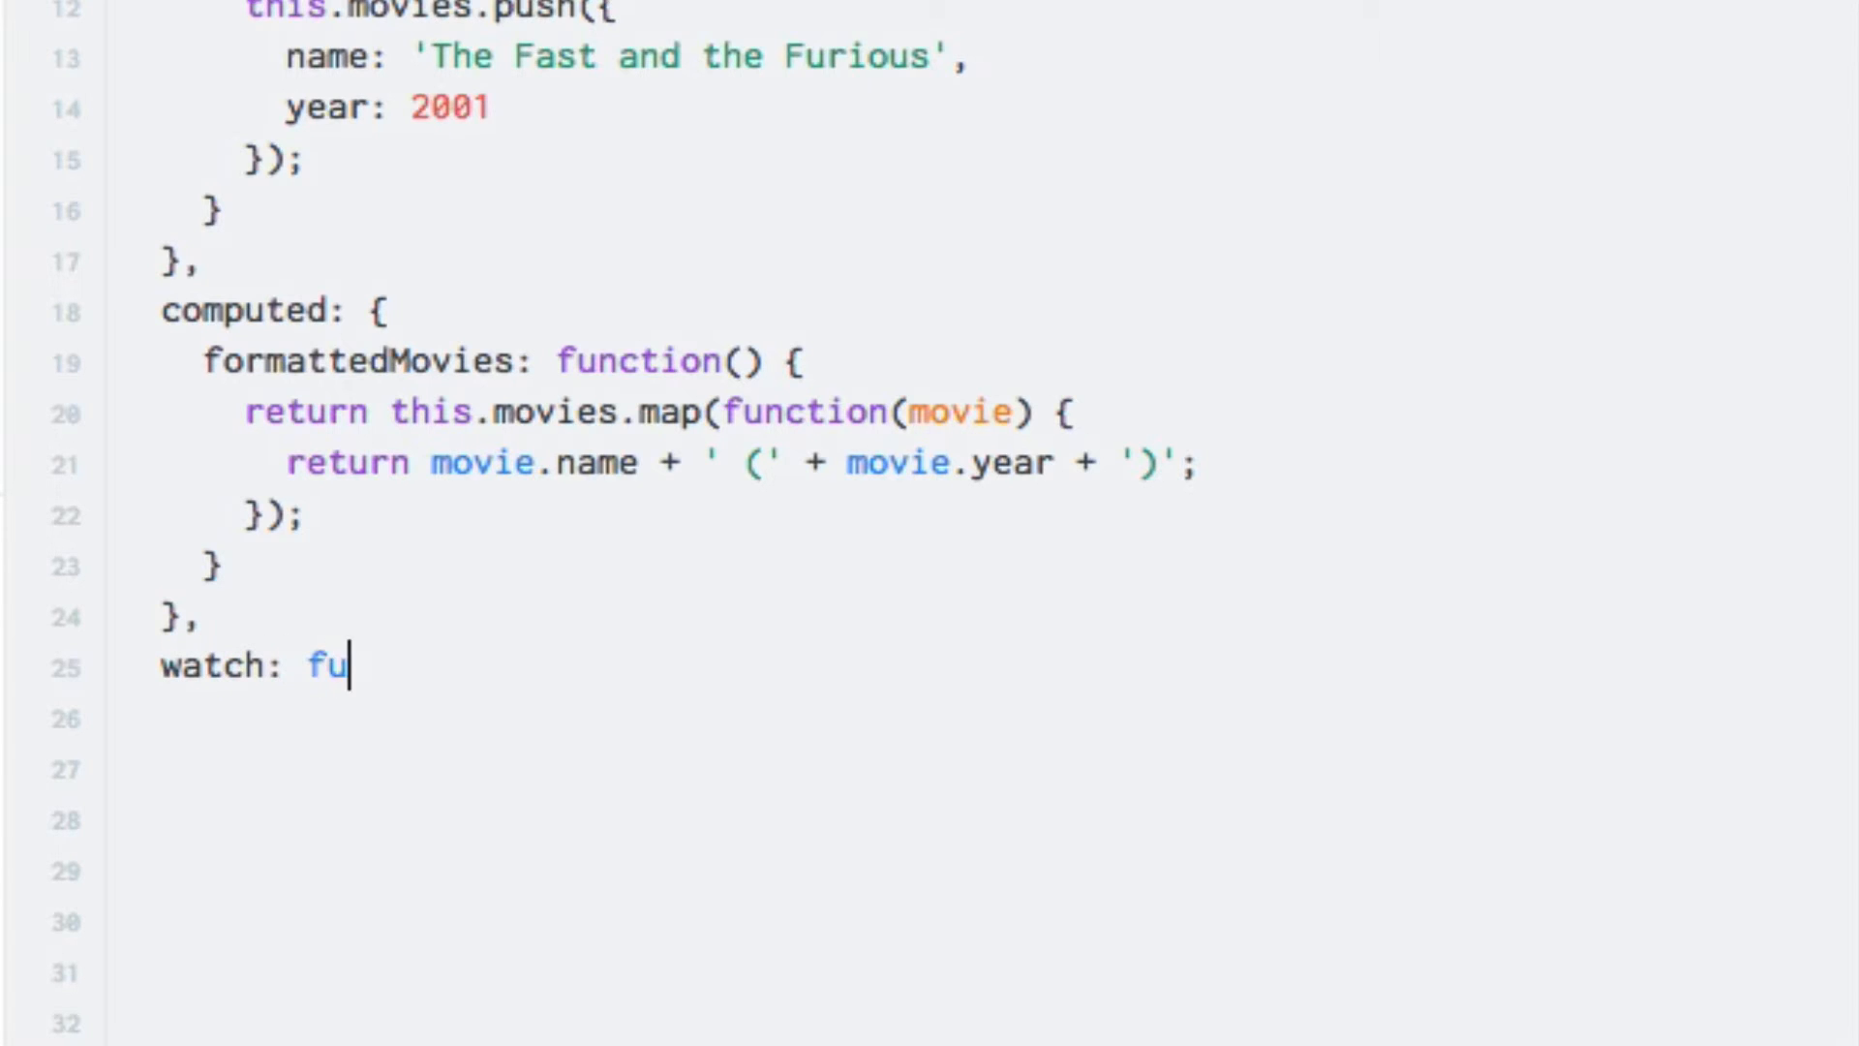
text({)
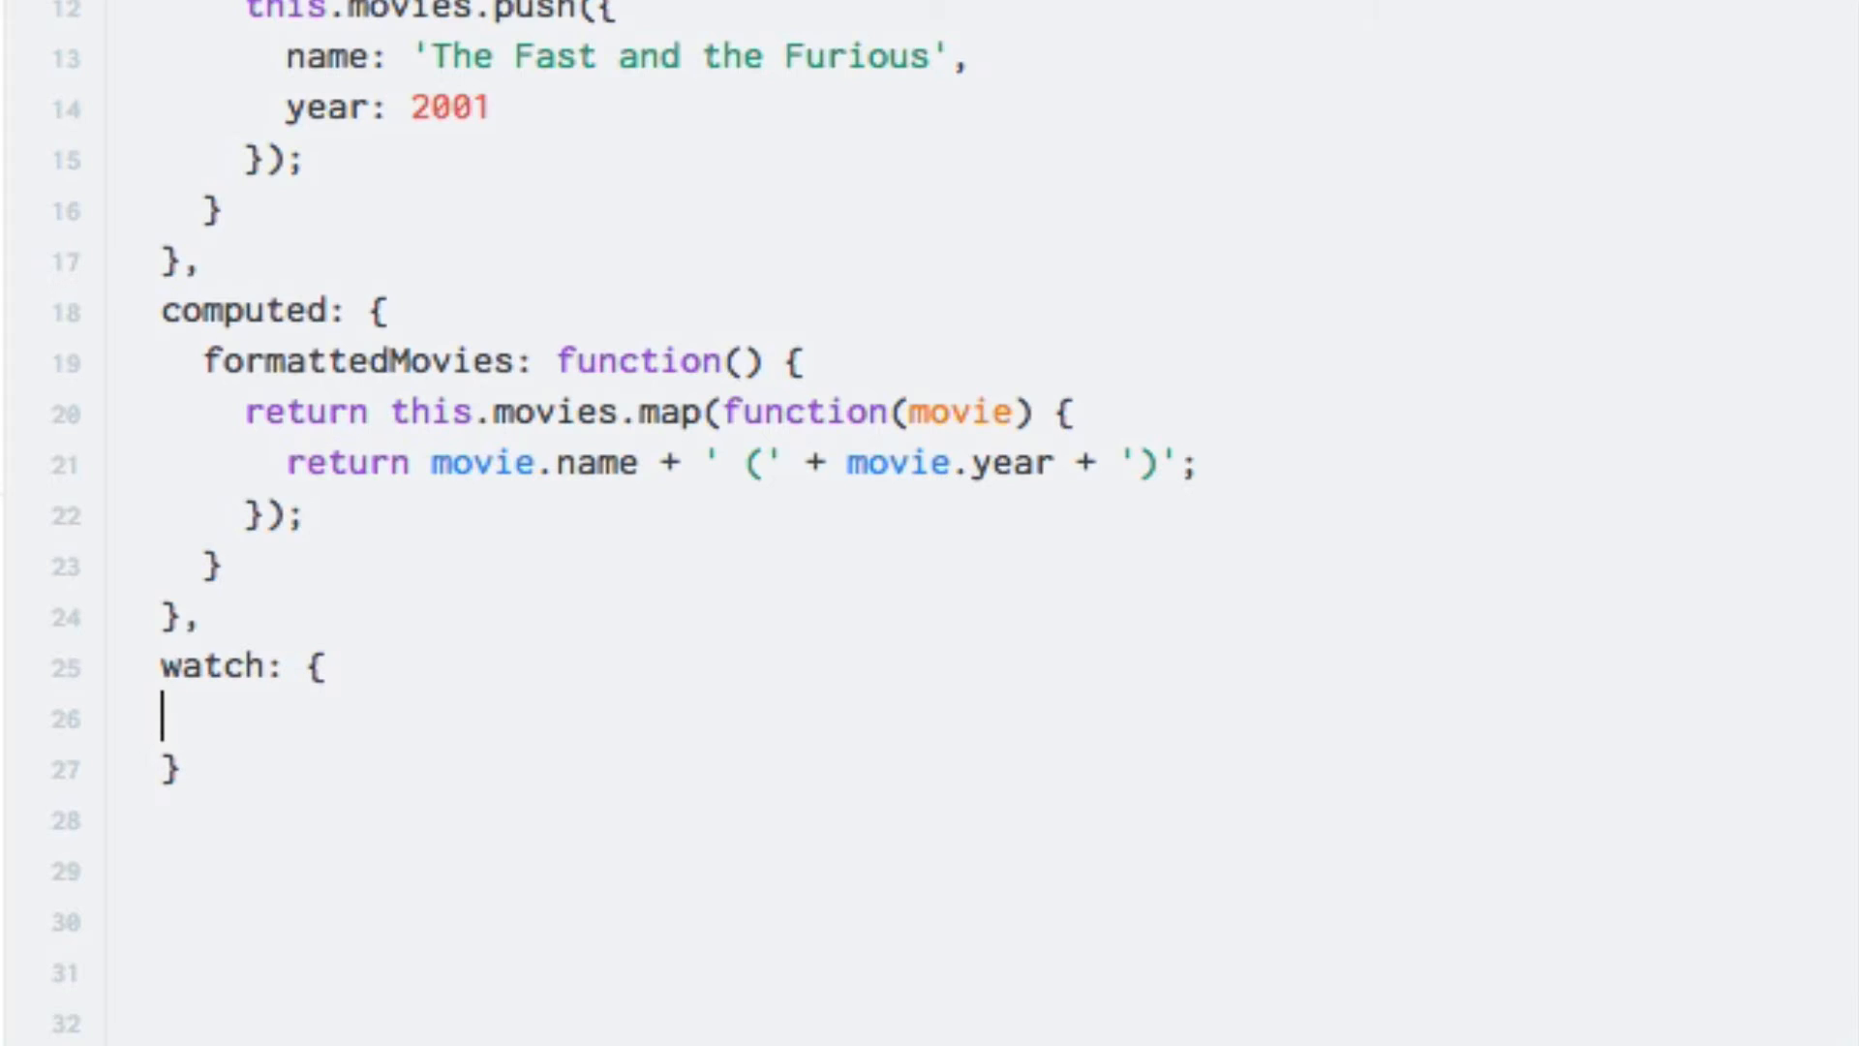
text(movies)
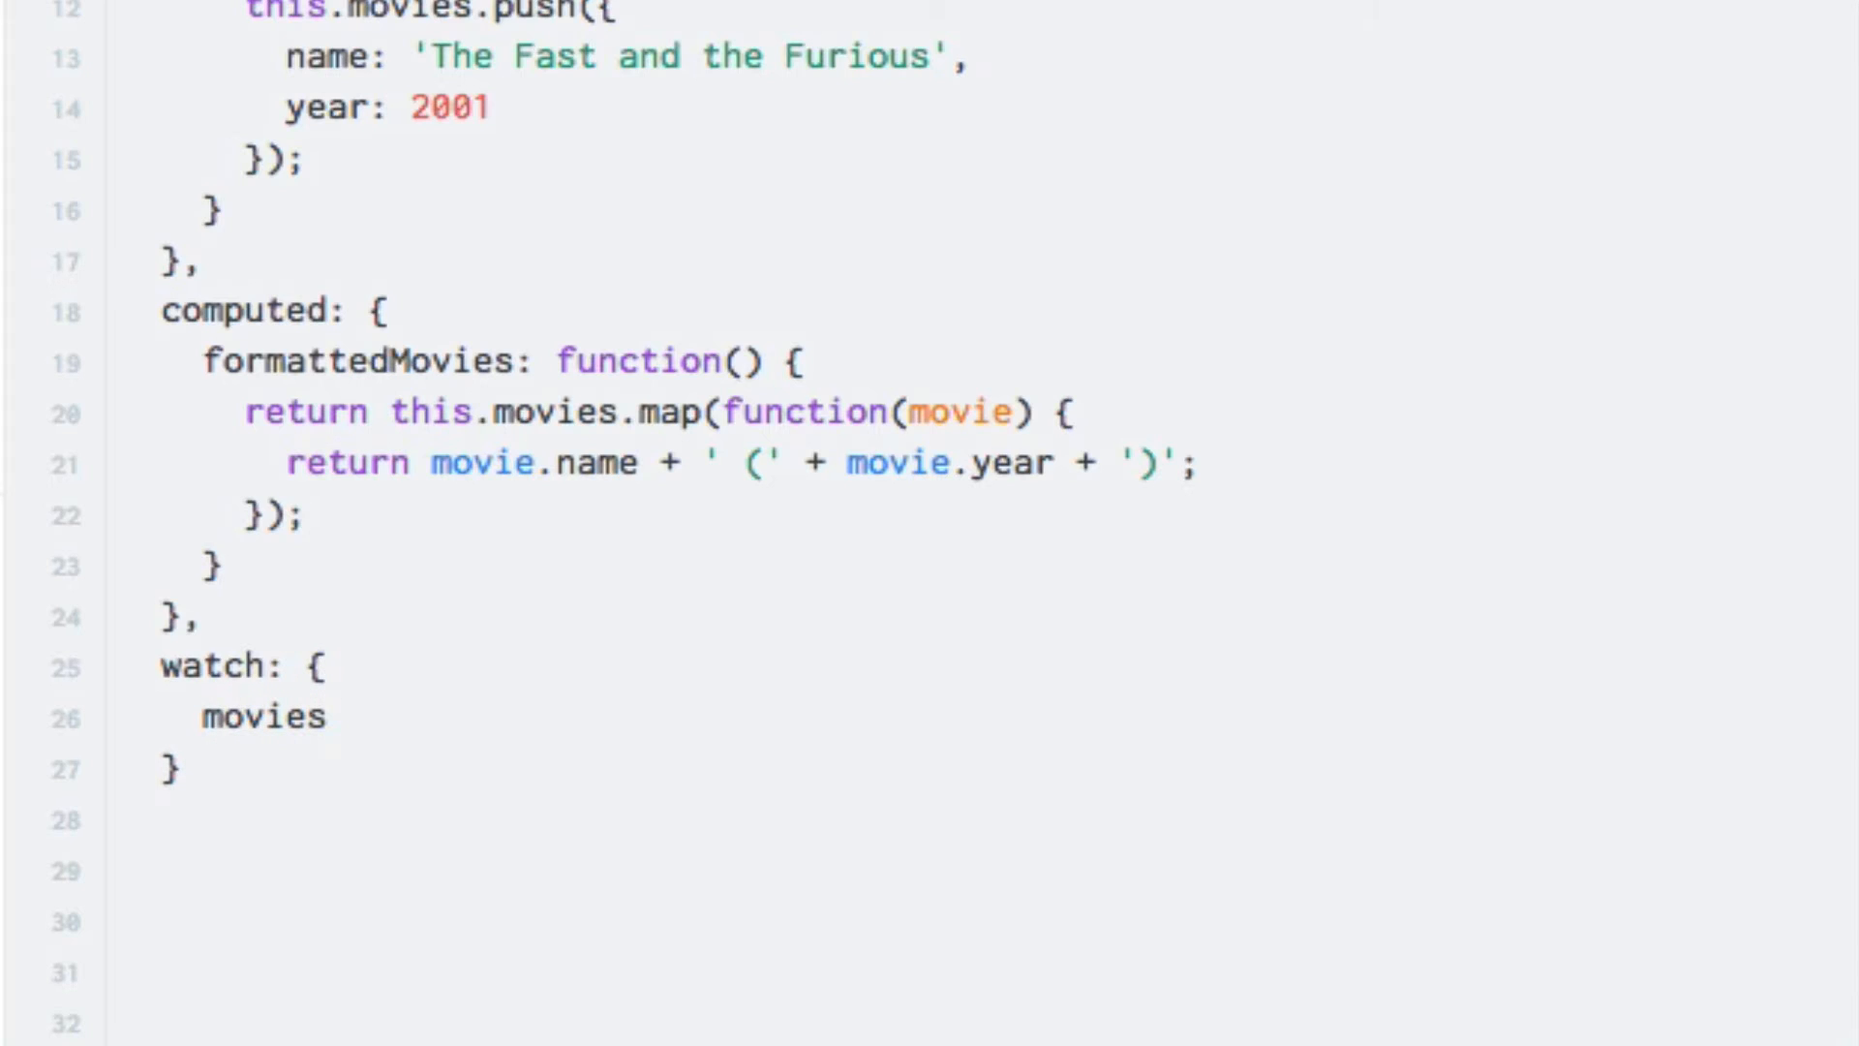
text(: f)
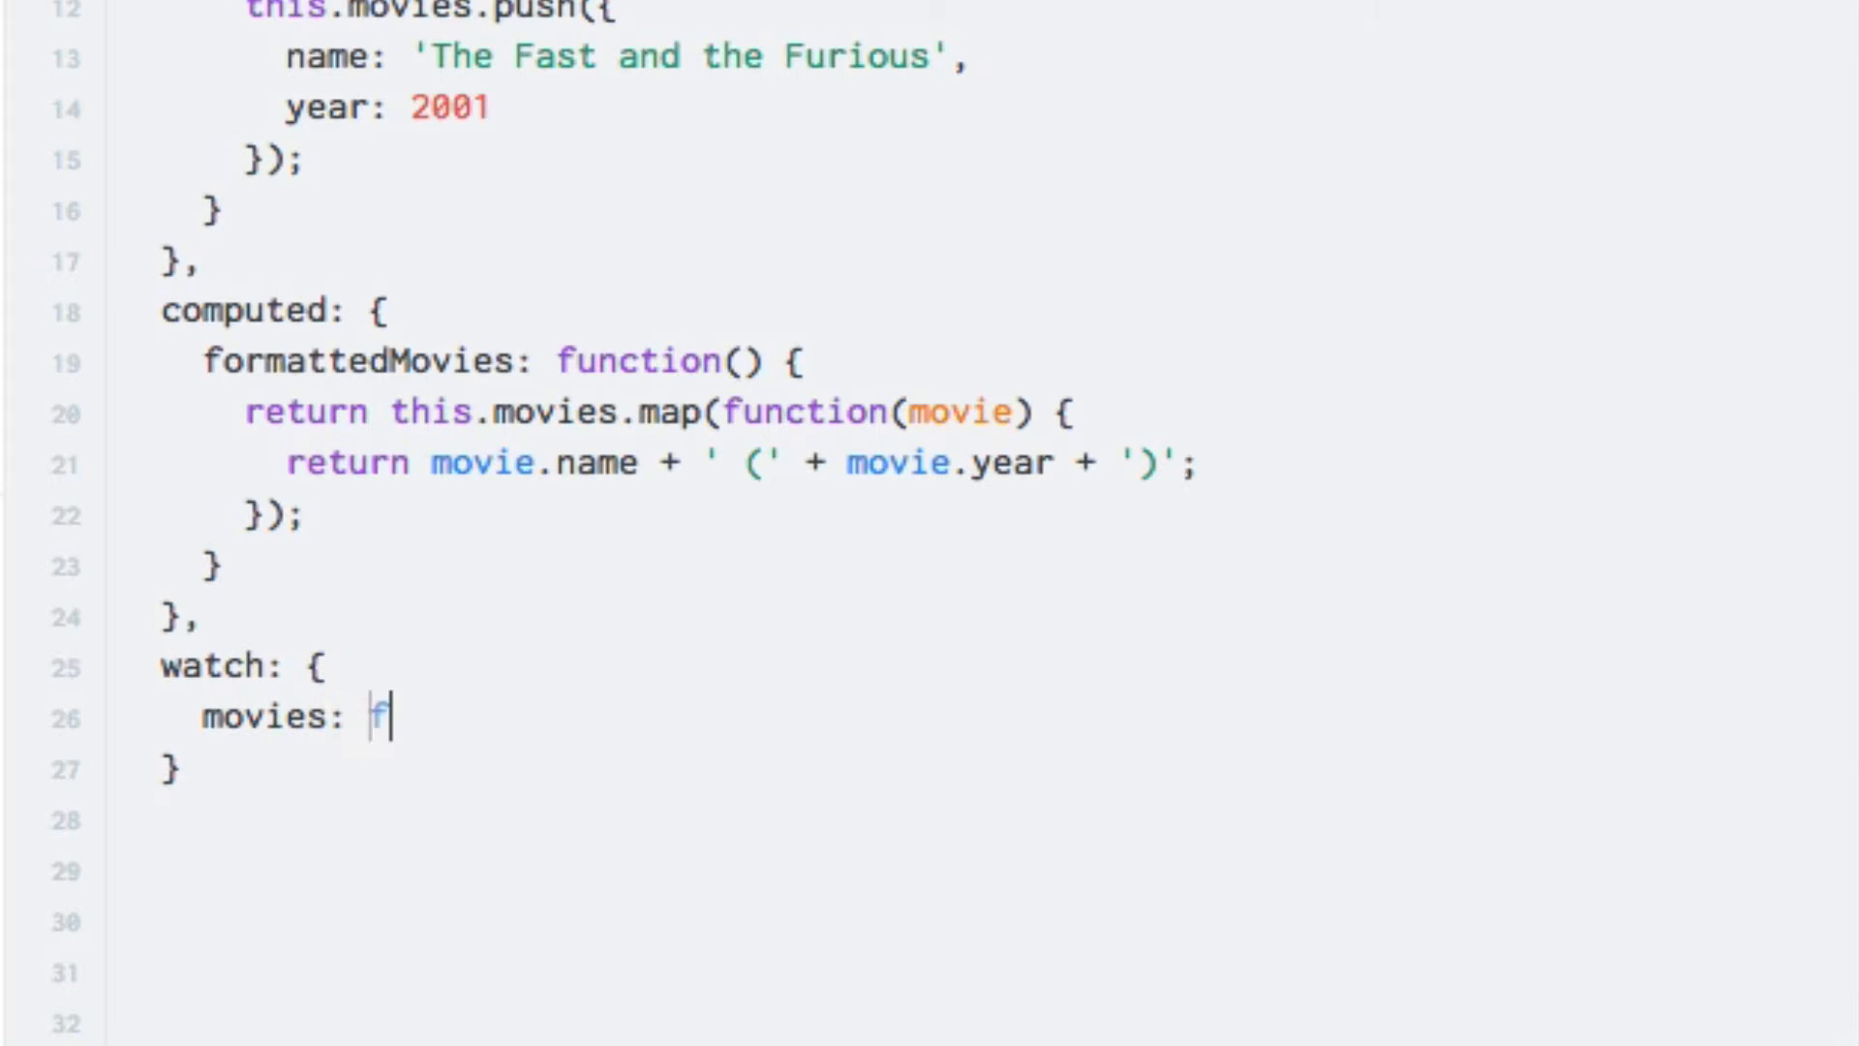
text(unction())
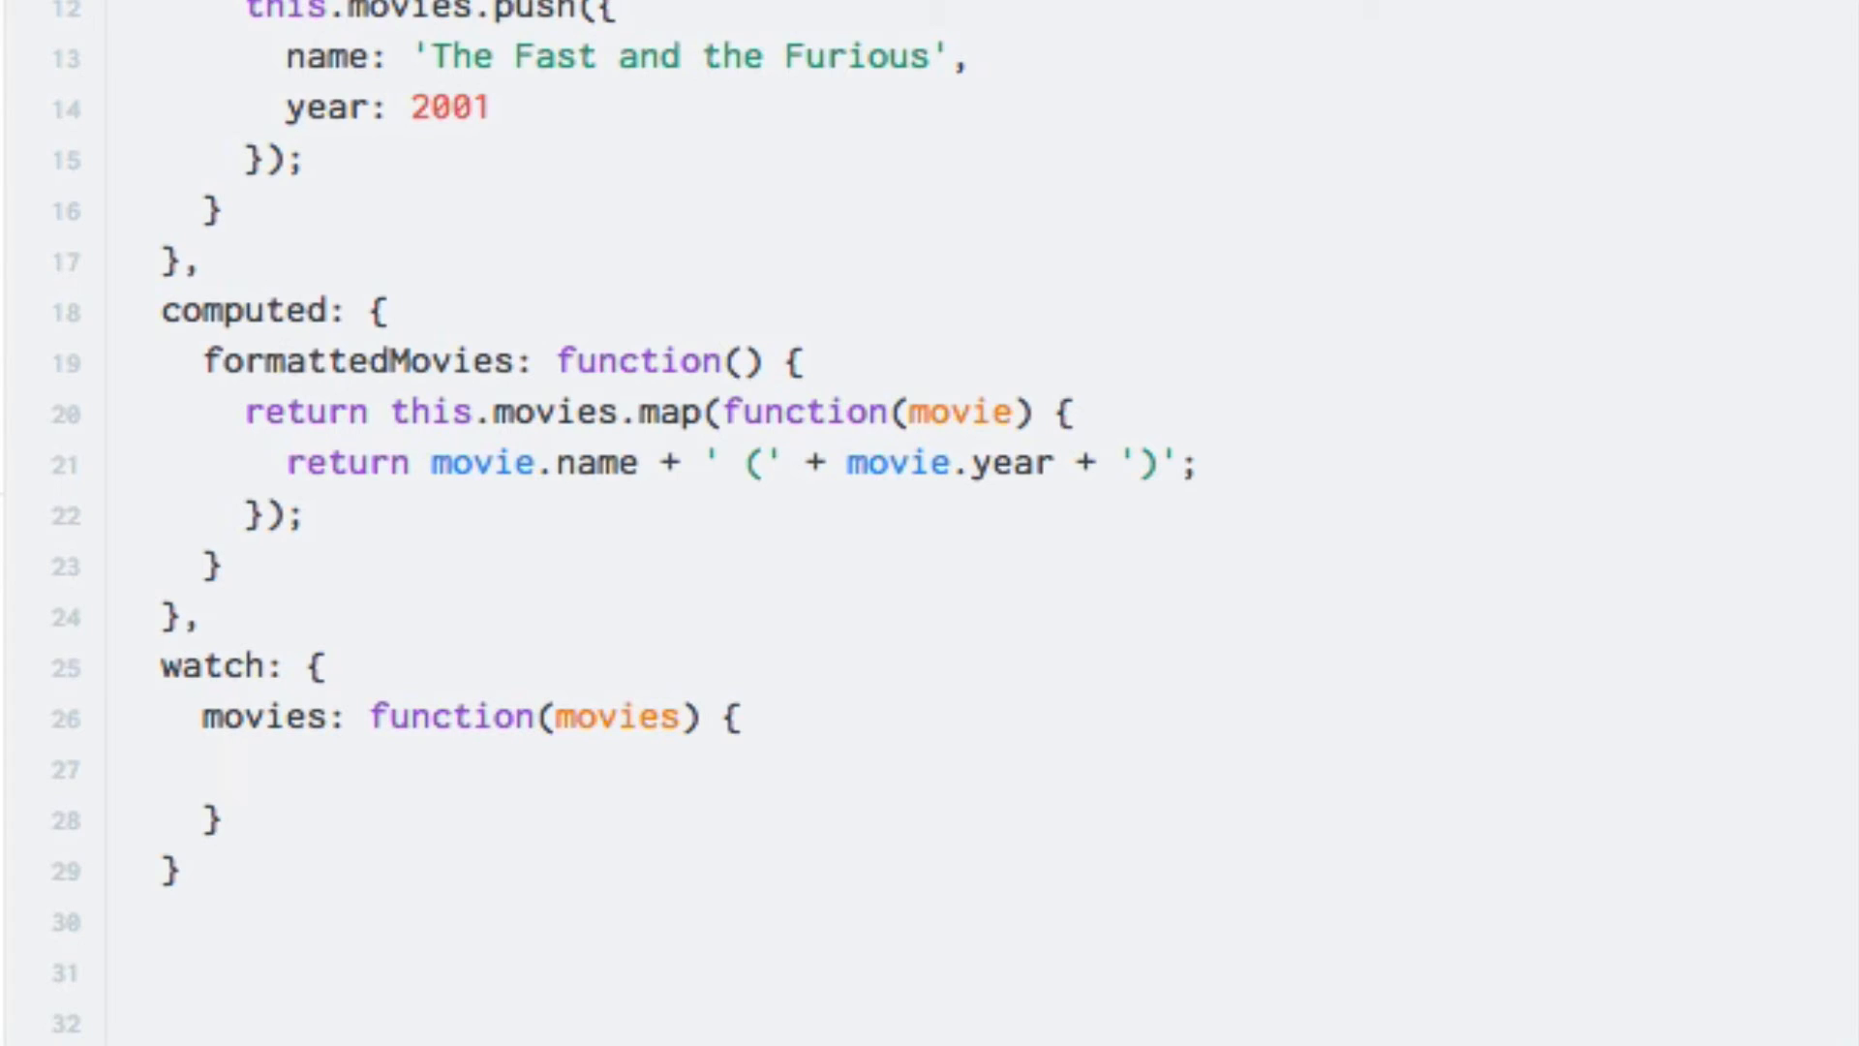
Store the last list entry as var newMovie = movies[movie.length - 1]; in the watcher.
click(244, 769)
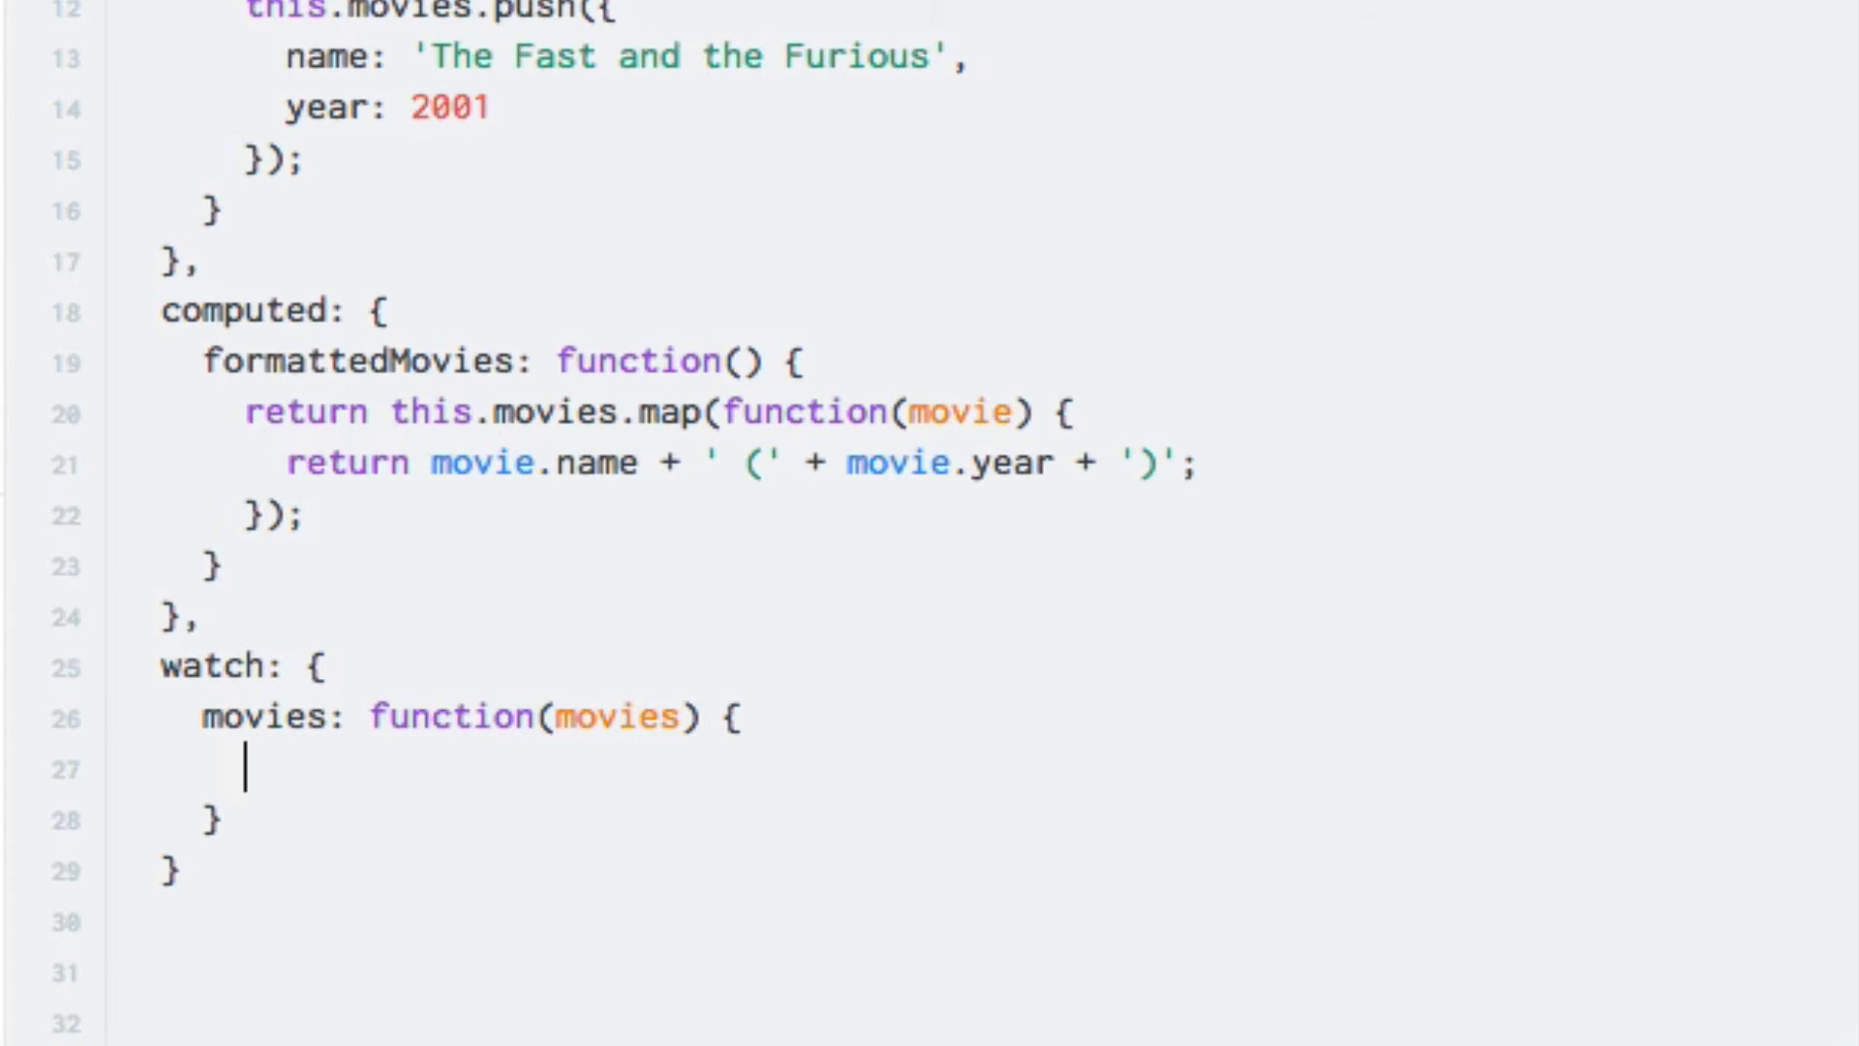
text(var newMo)
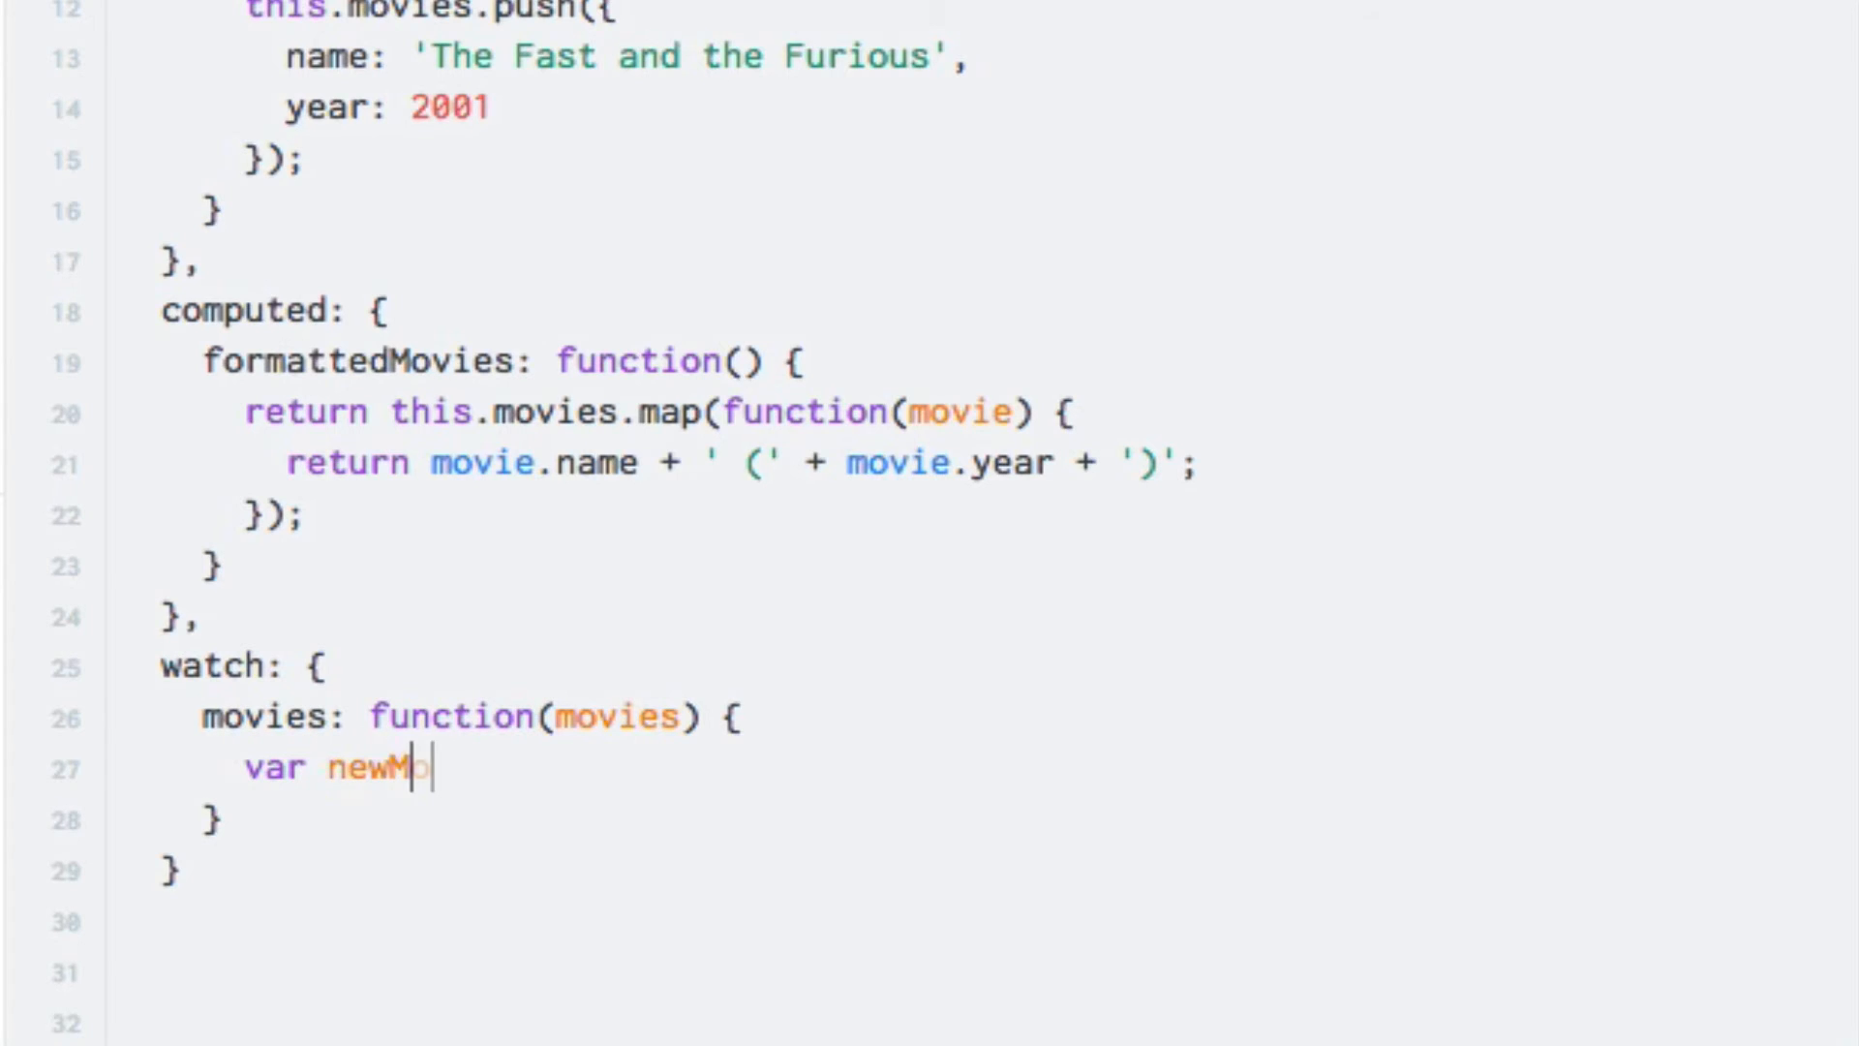
text(vie = m)
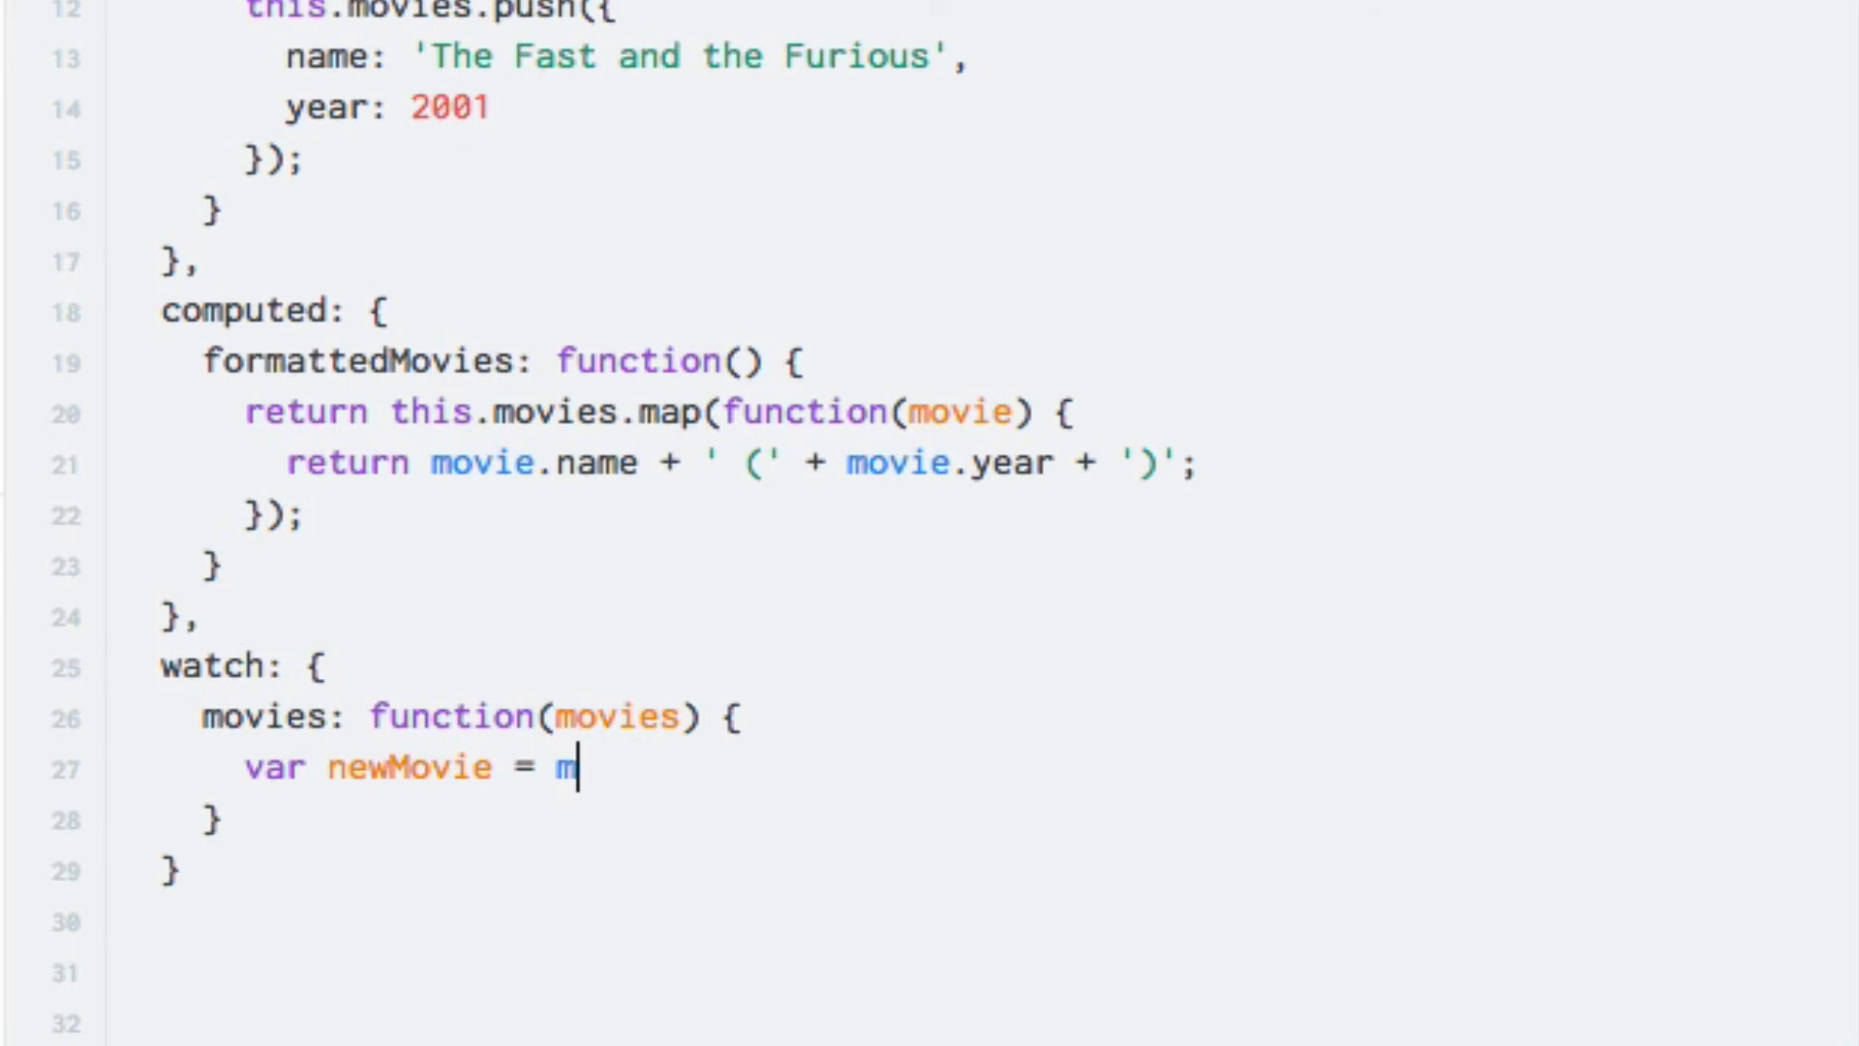
text(ovies[];)
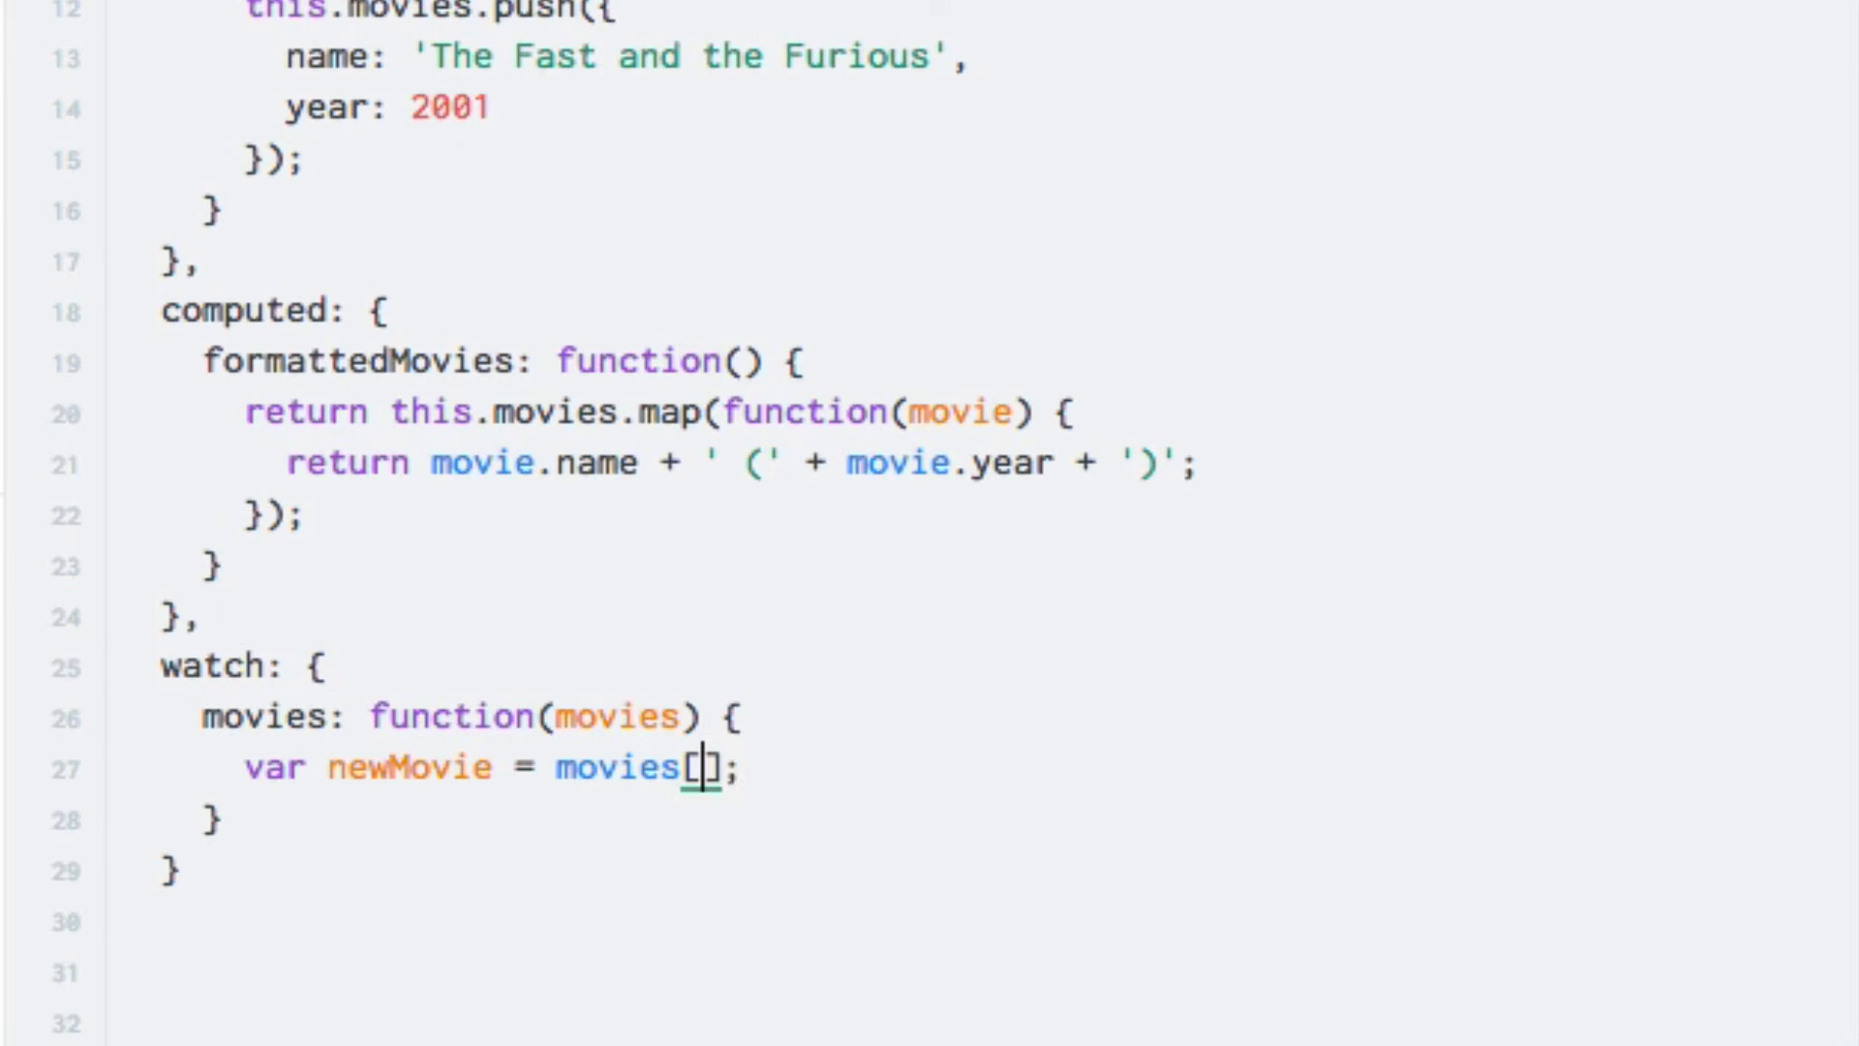
text(movie.le)
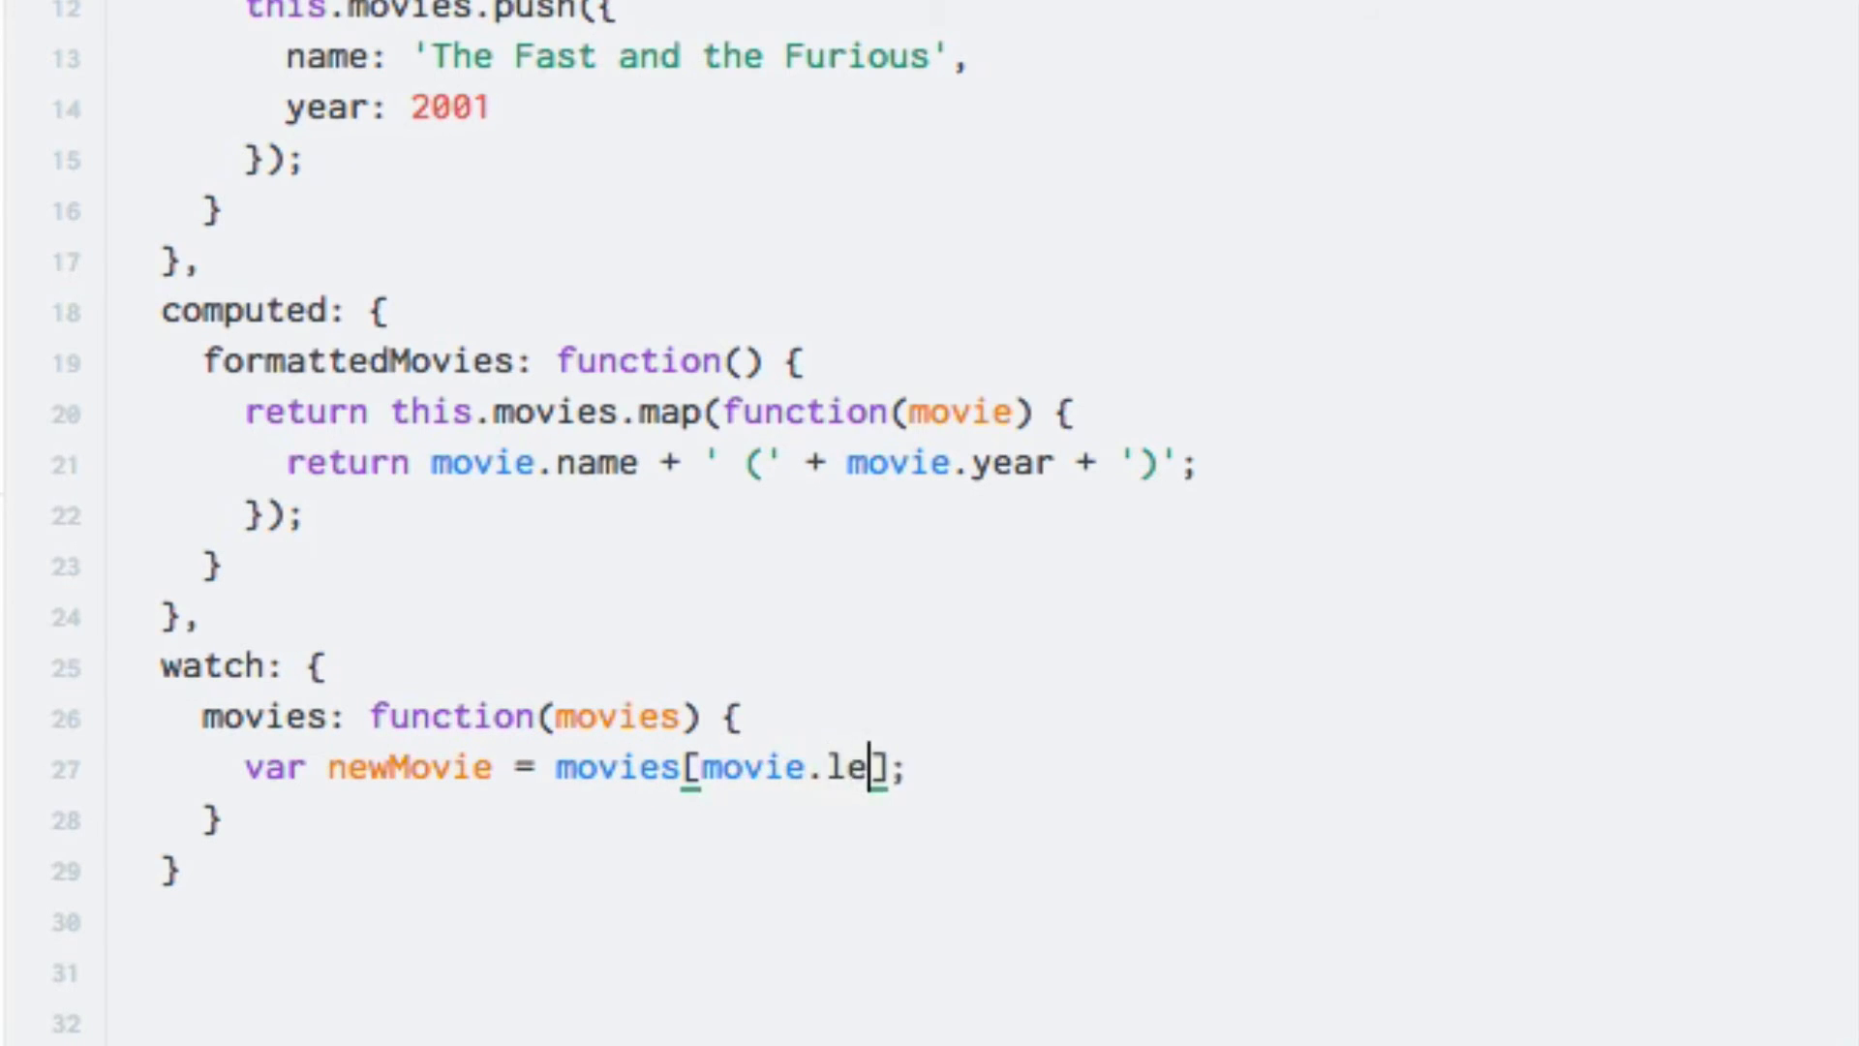
text(ngth)
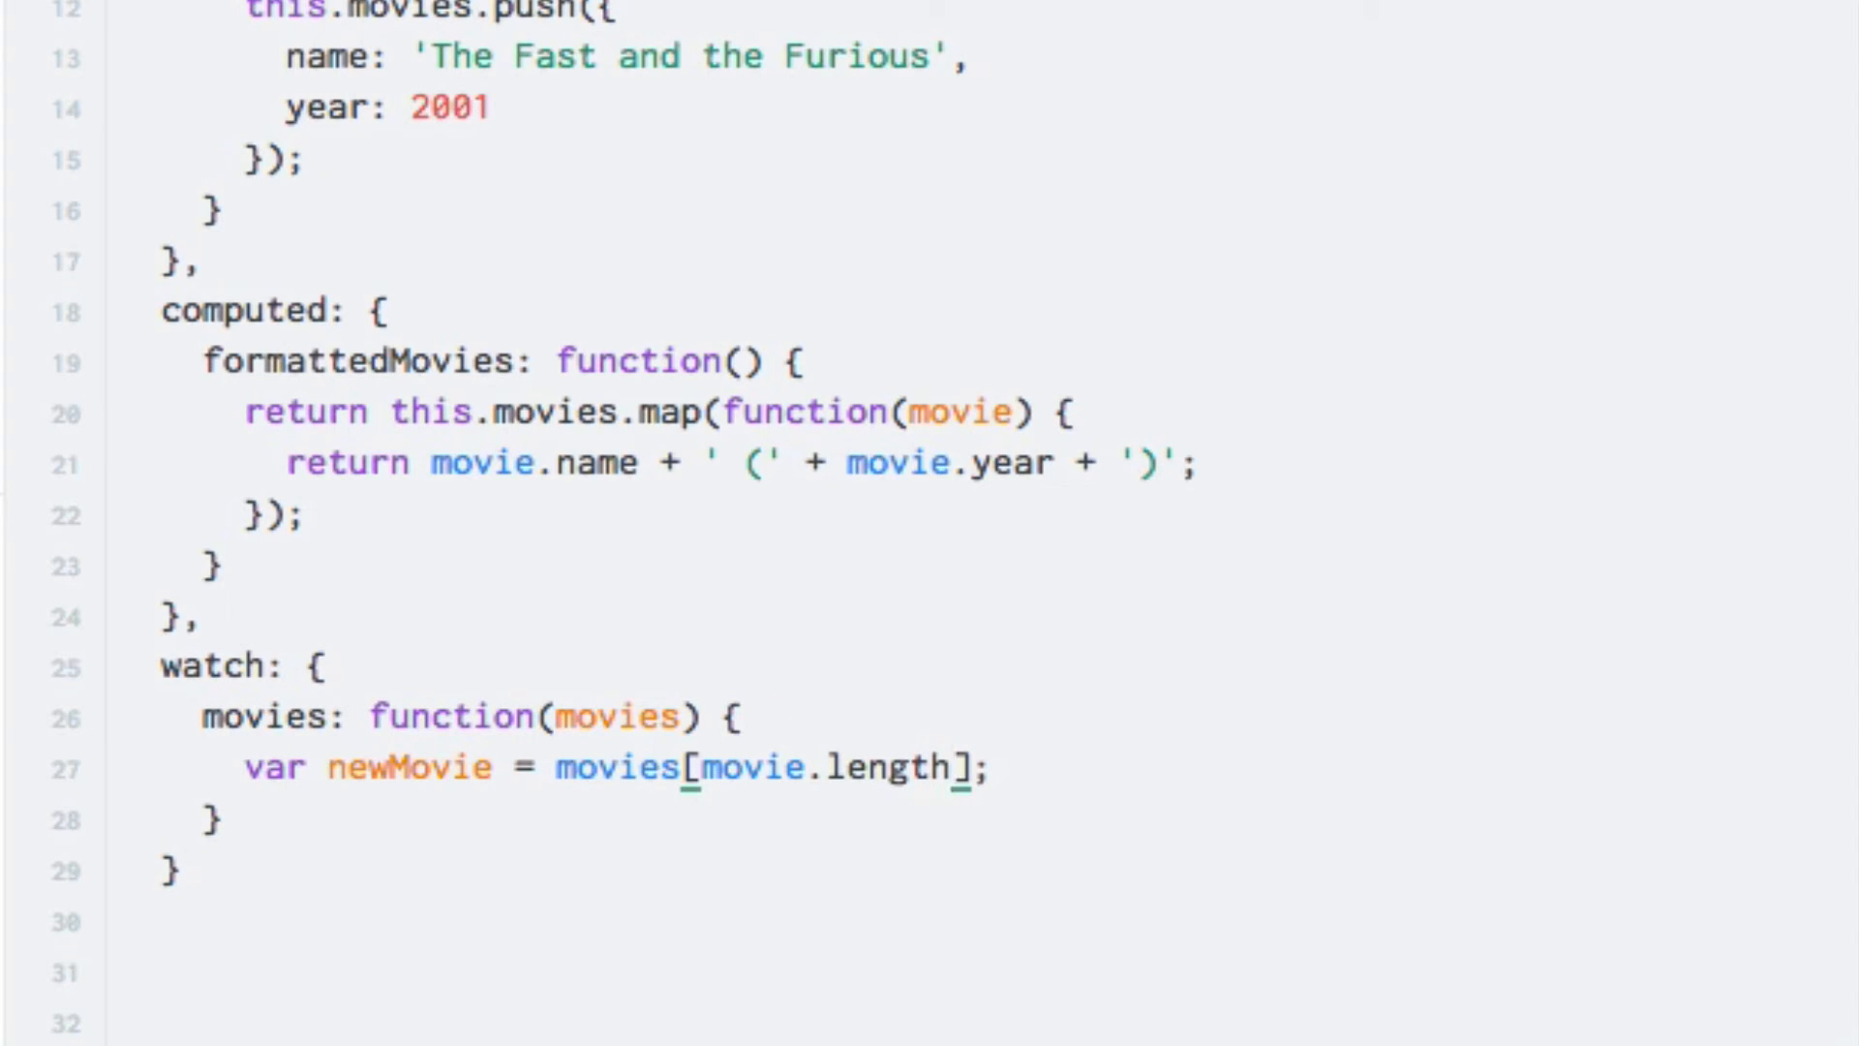
text(- 1)
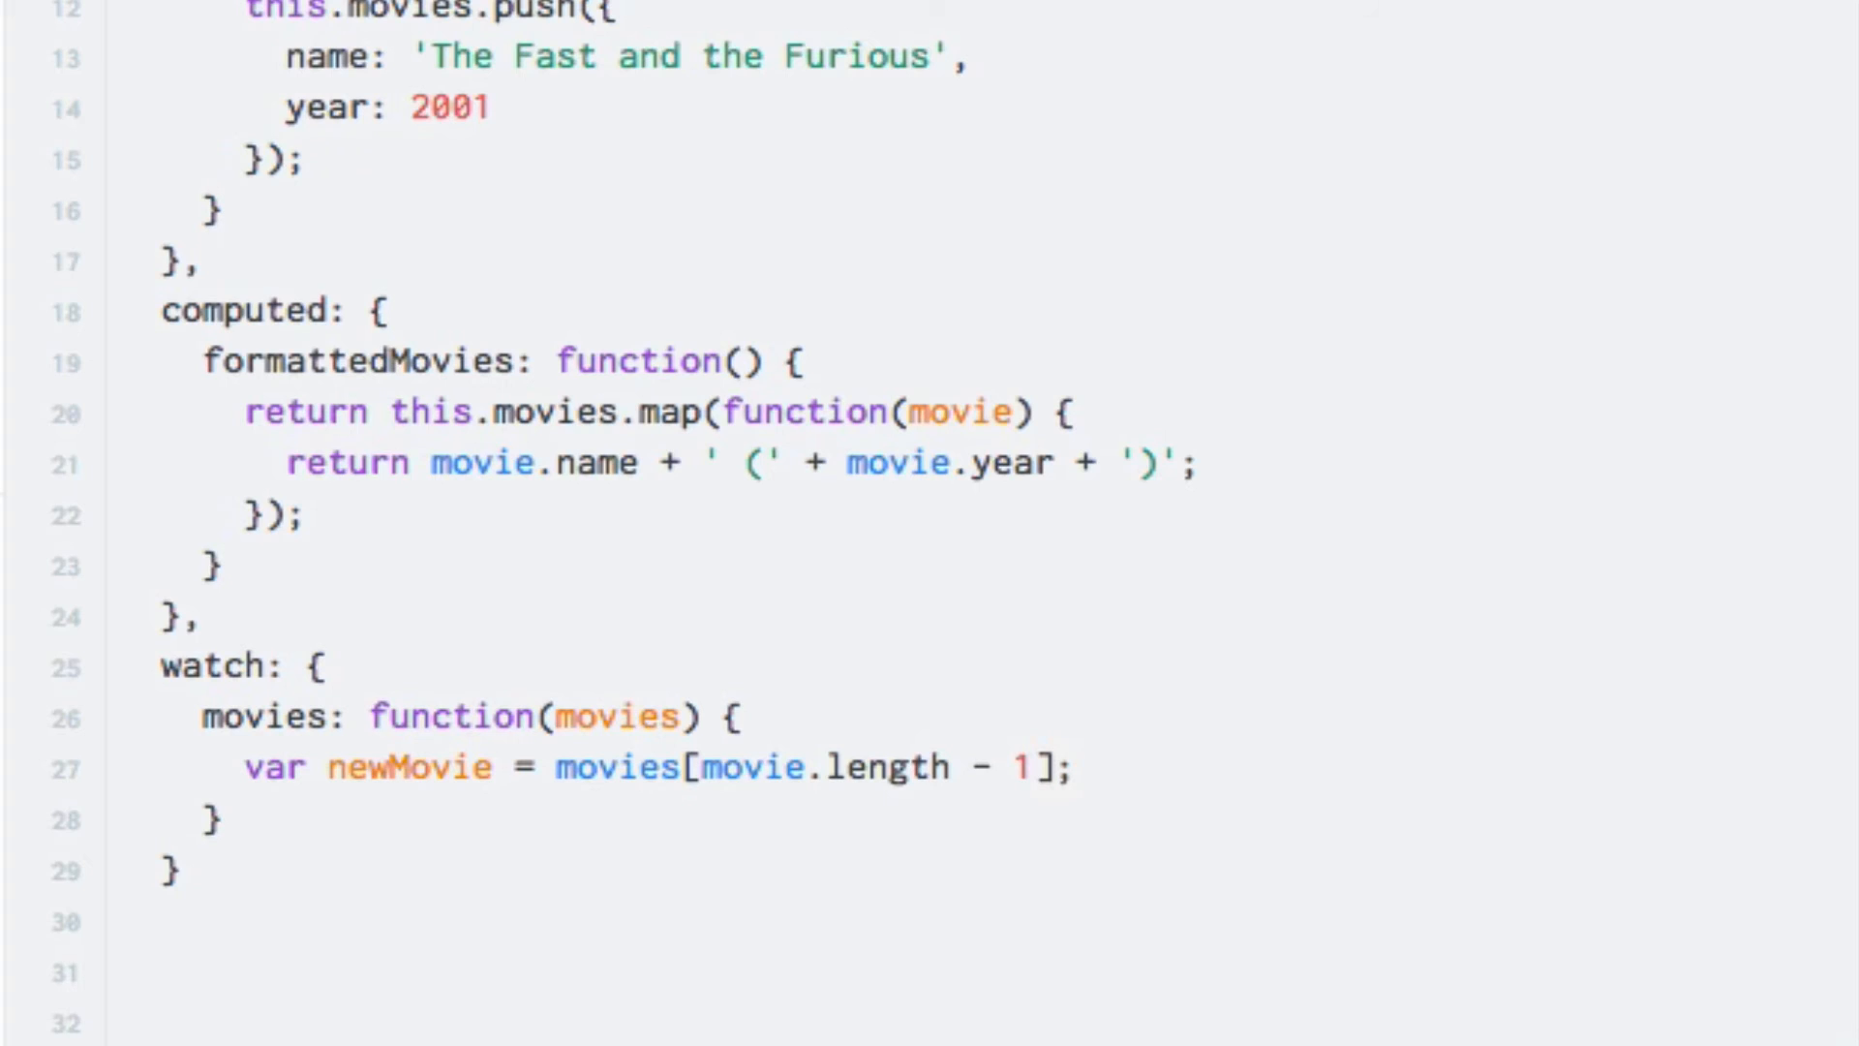
Alert newMovie.name + ' from ' + newMovie.year + ' was just added!'.
text(alert();)
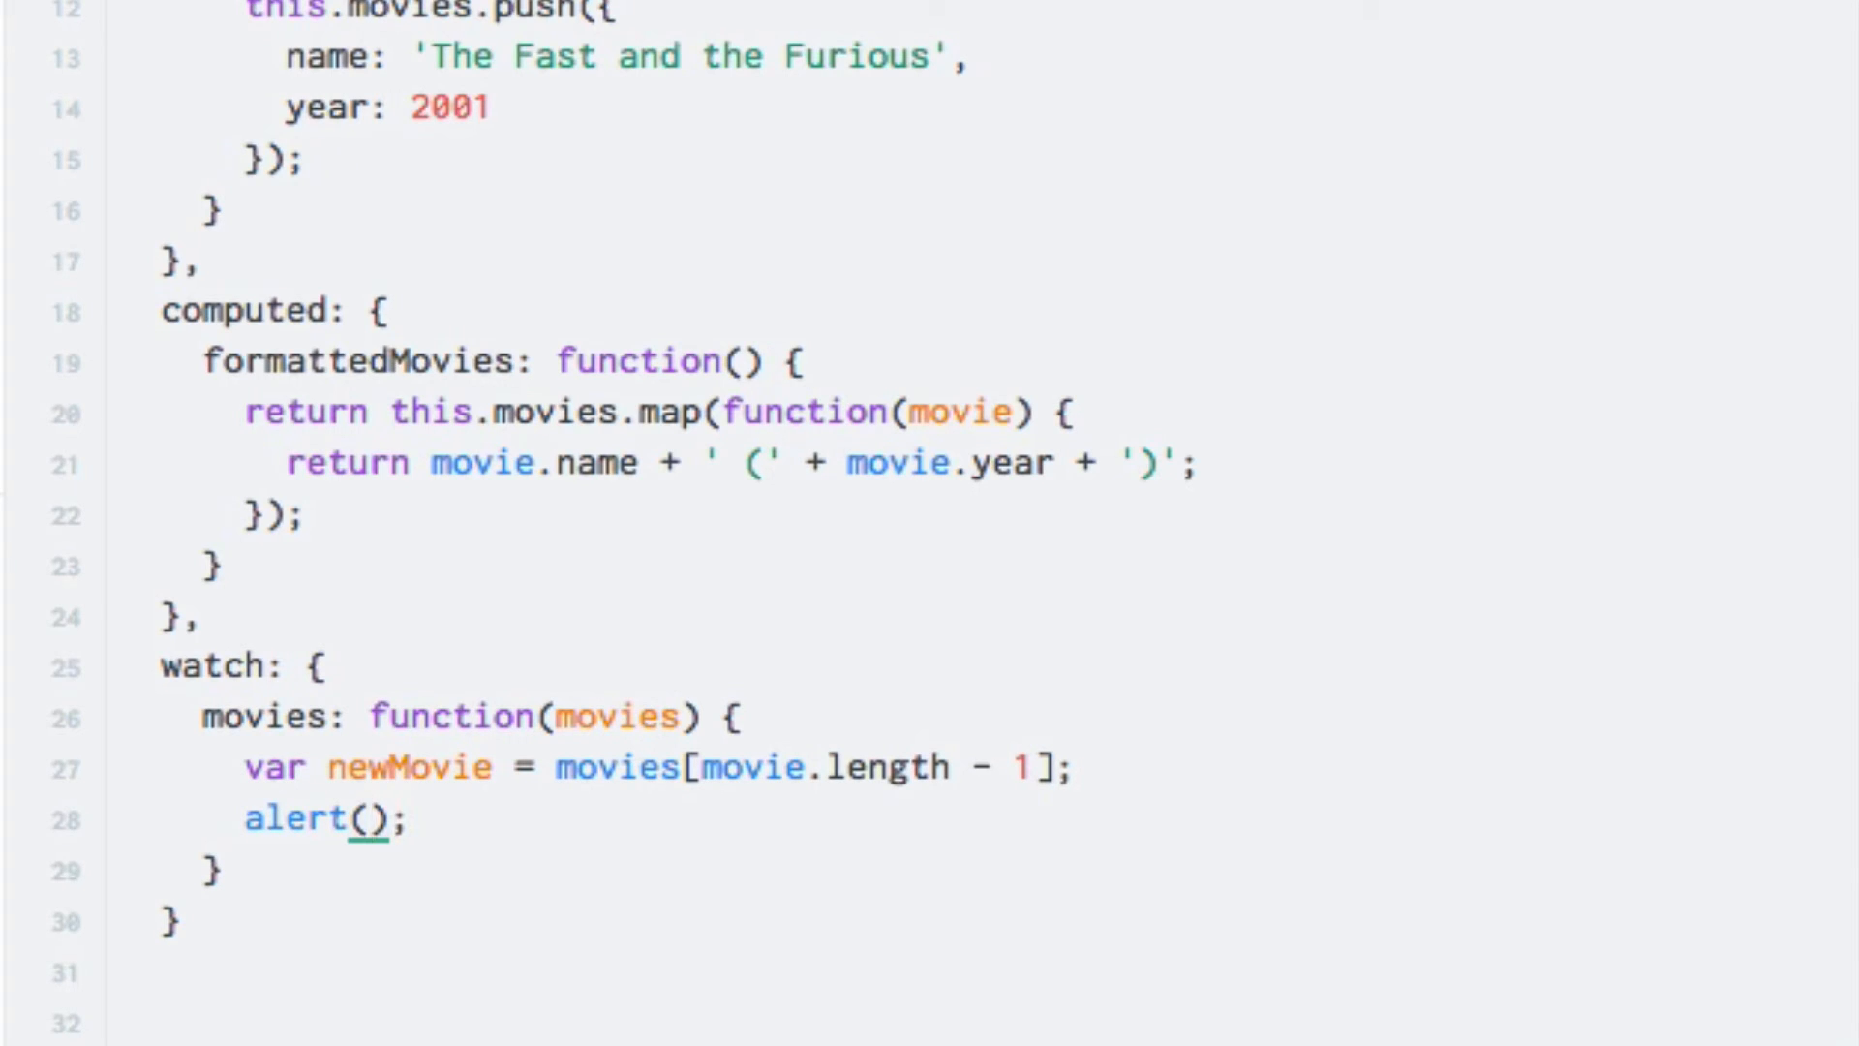
text(new)
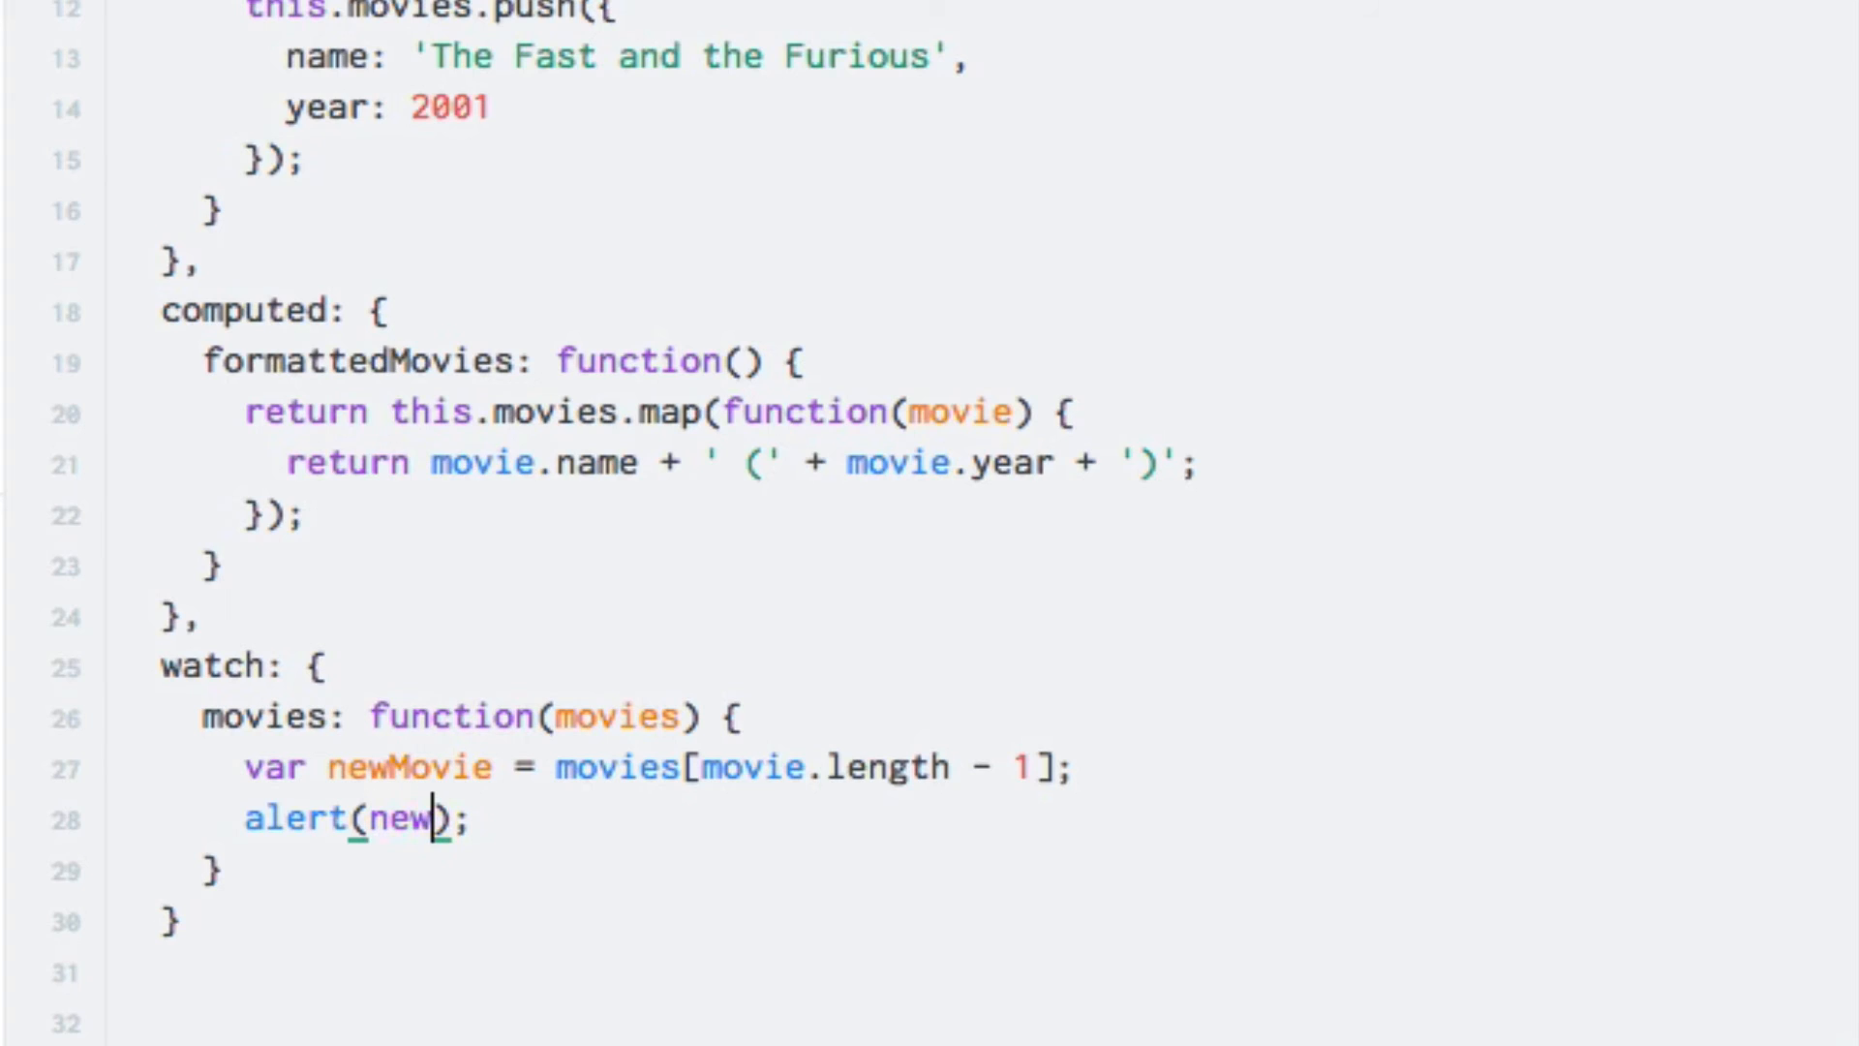
text(Movie.n)
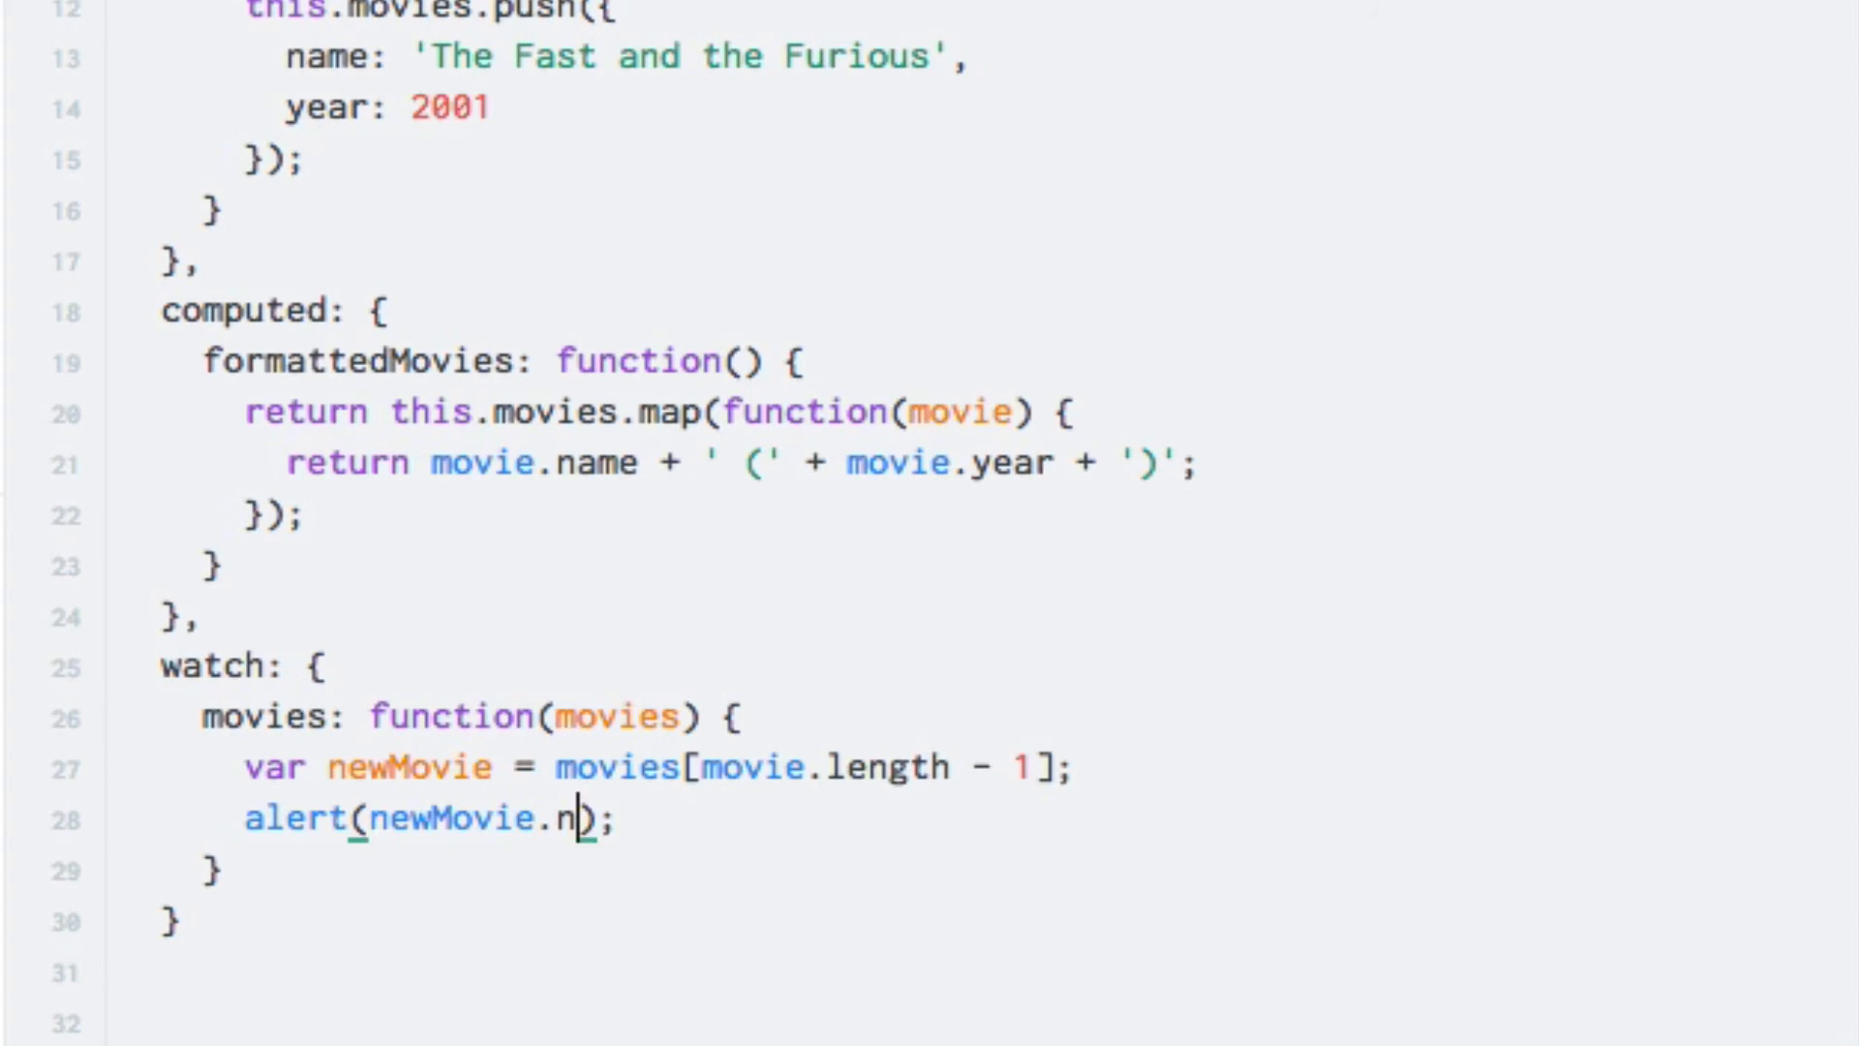
text(ame + ')
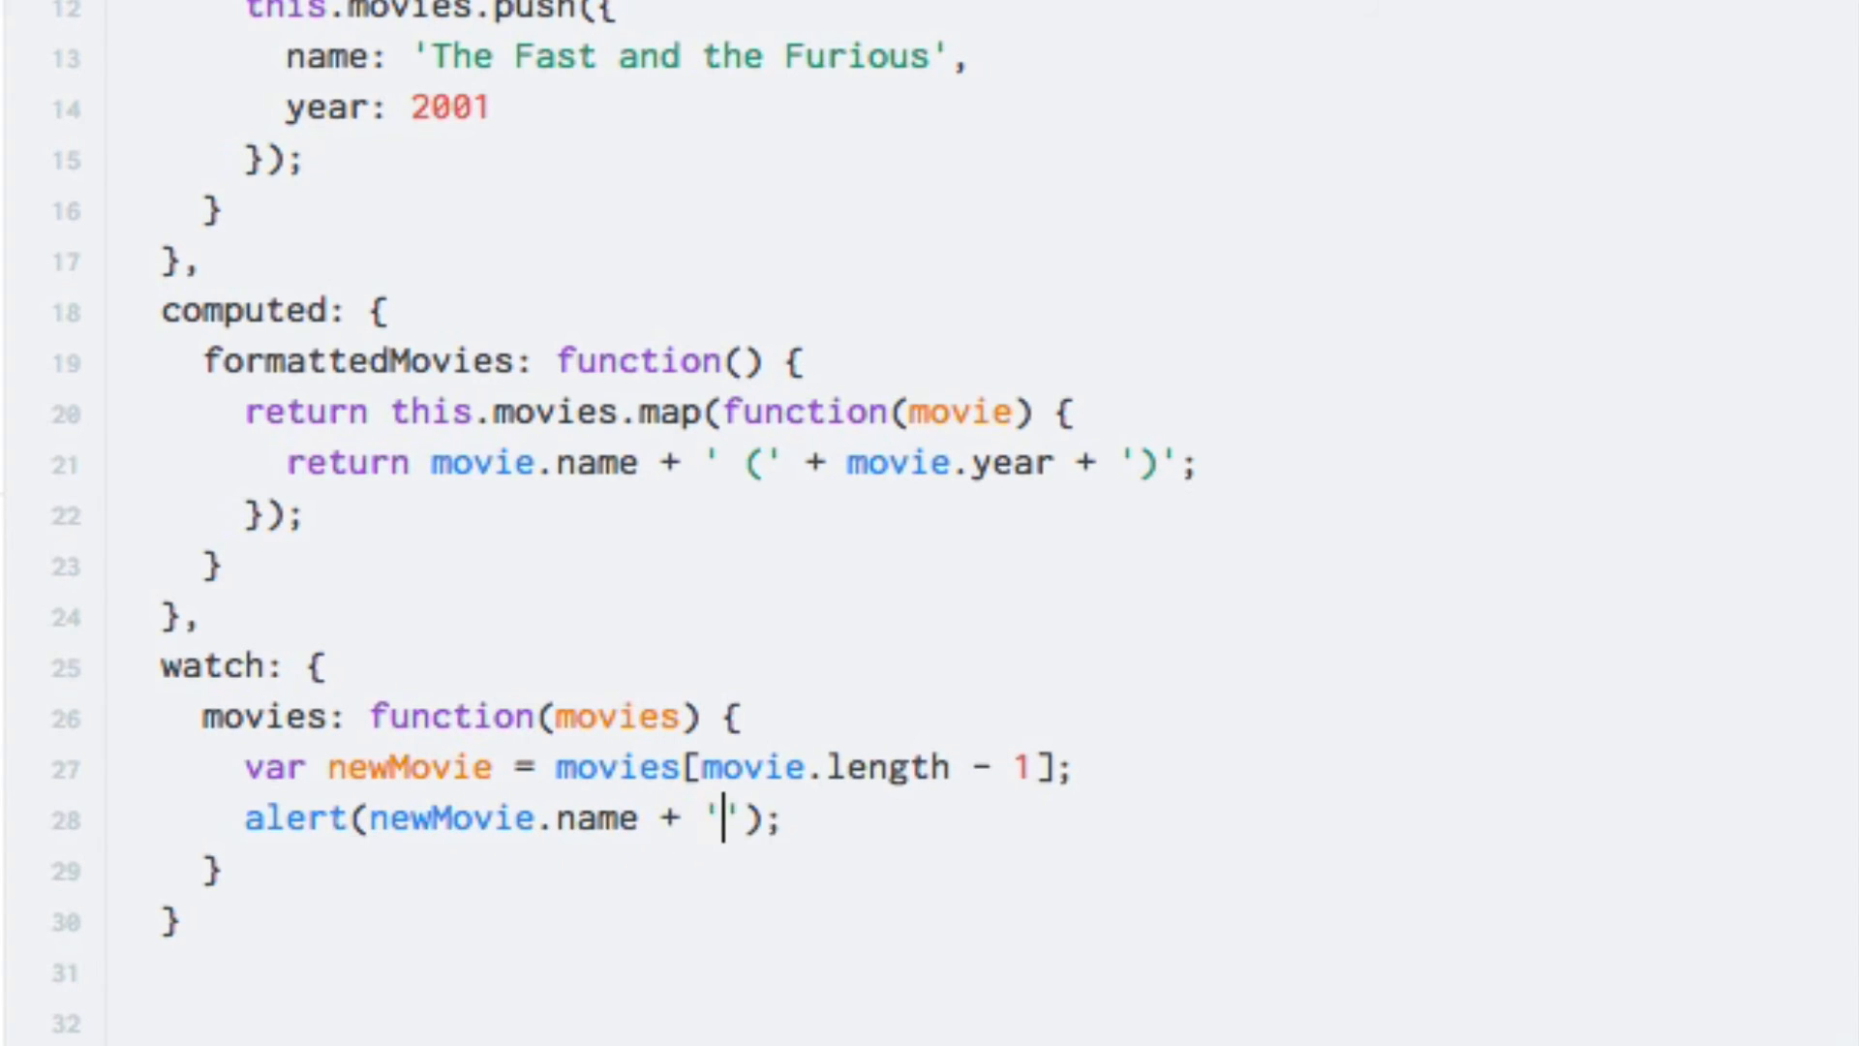
text(from)
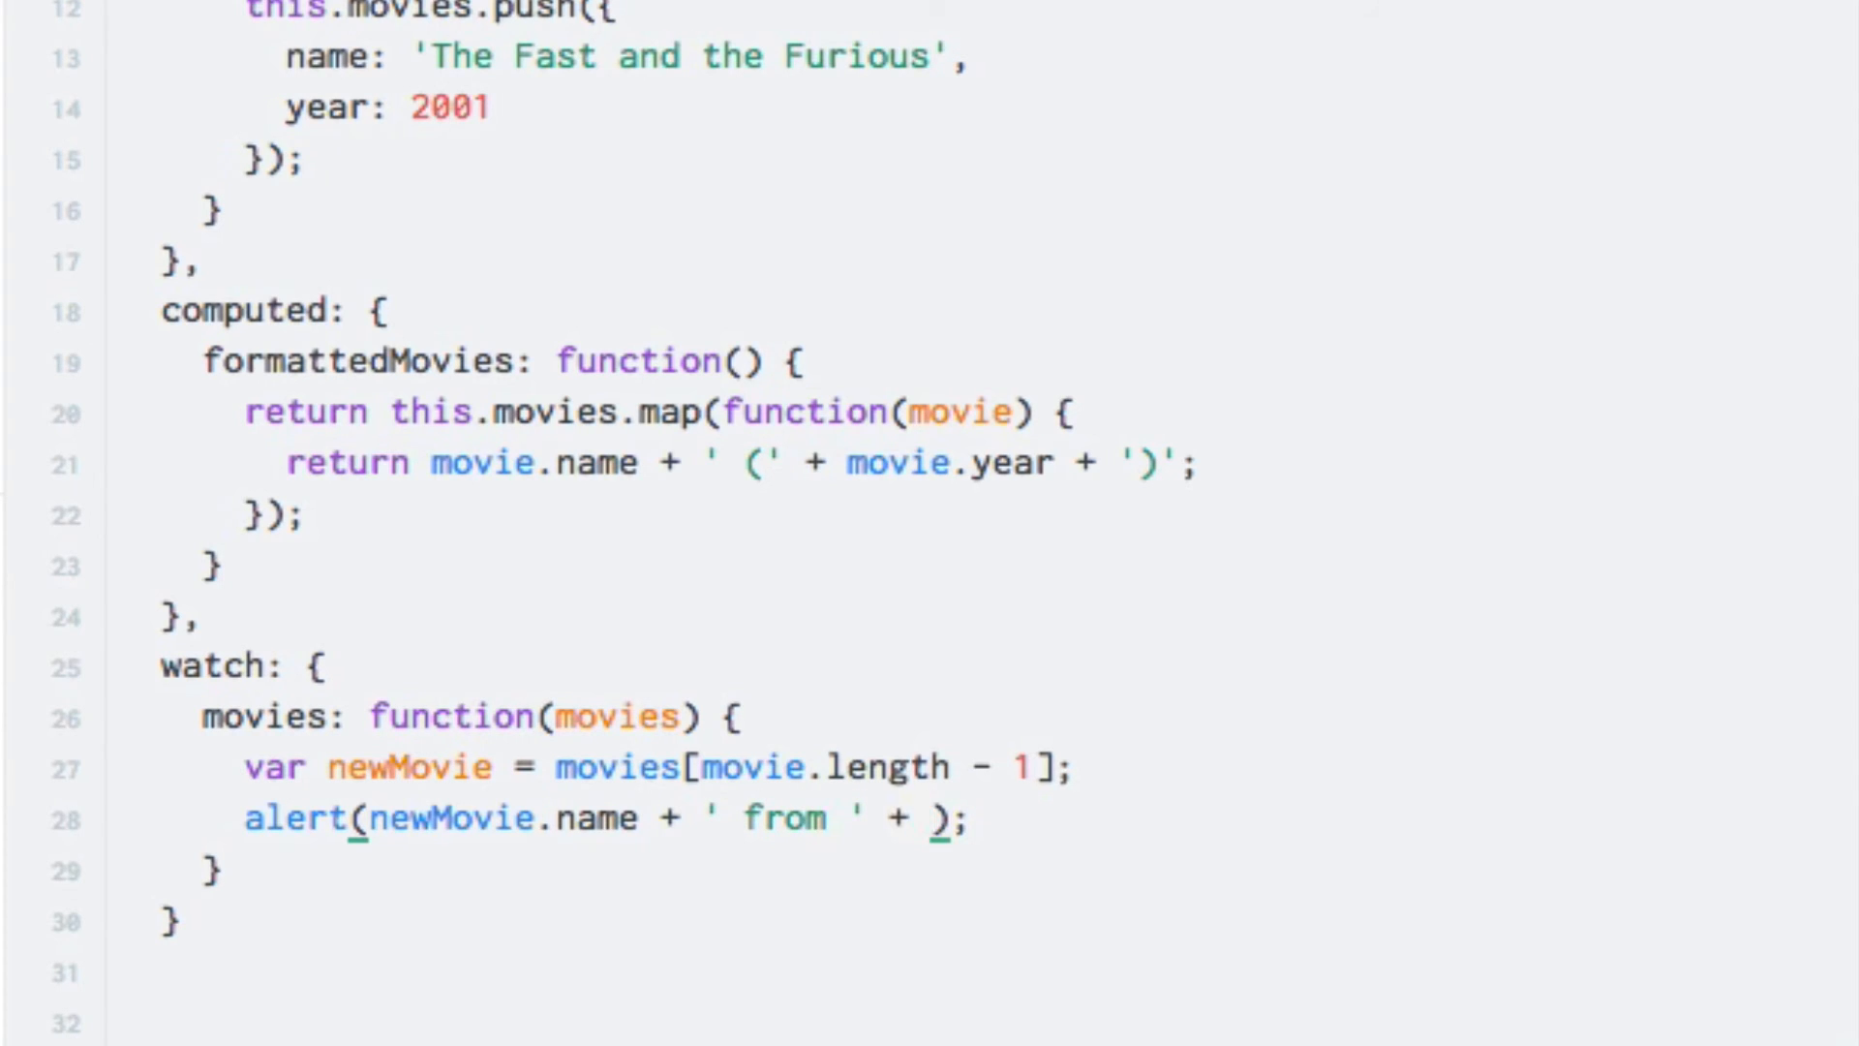
text(newMovie.yea)
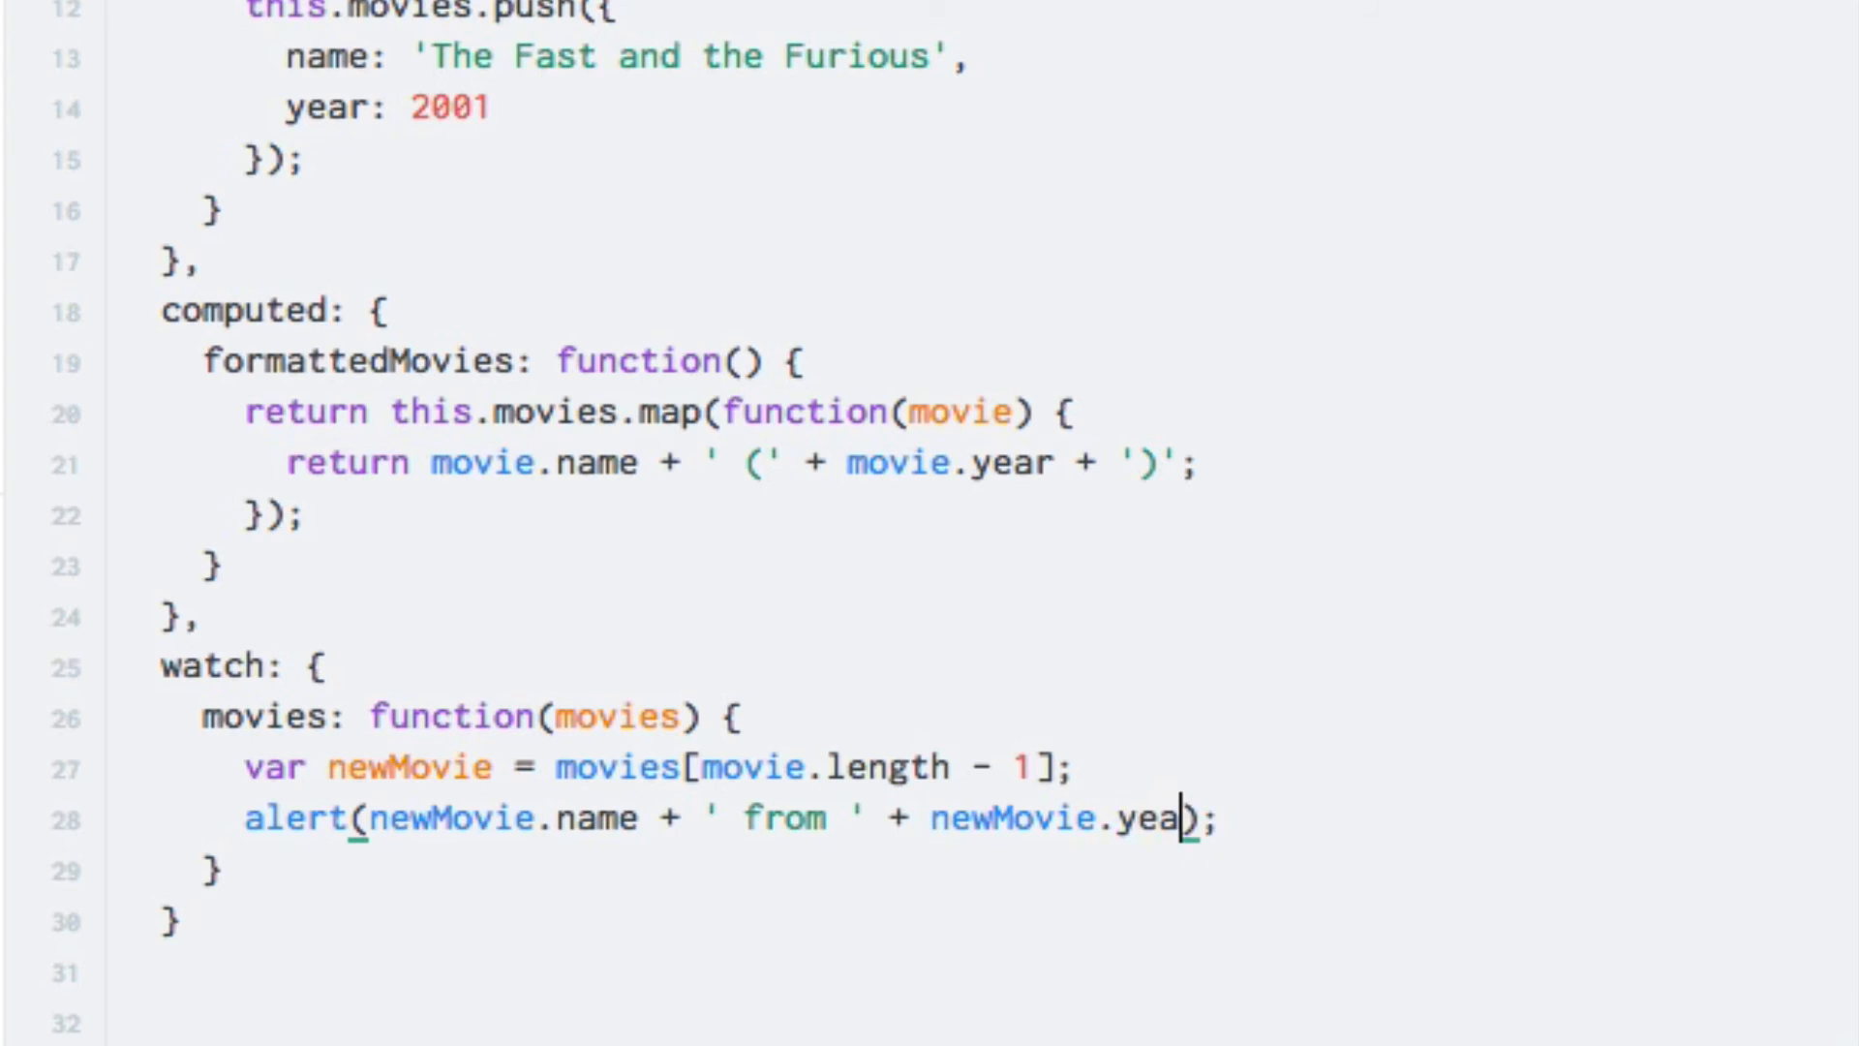
text(r + ' was)
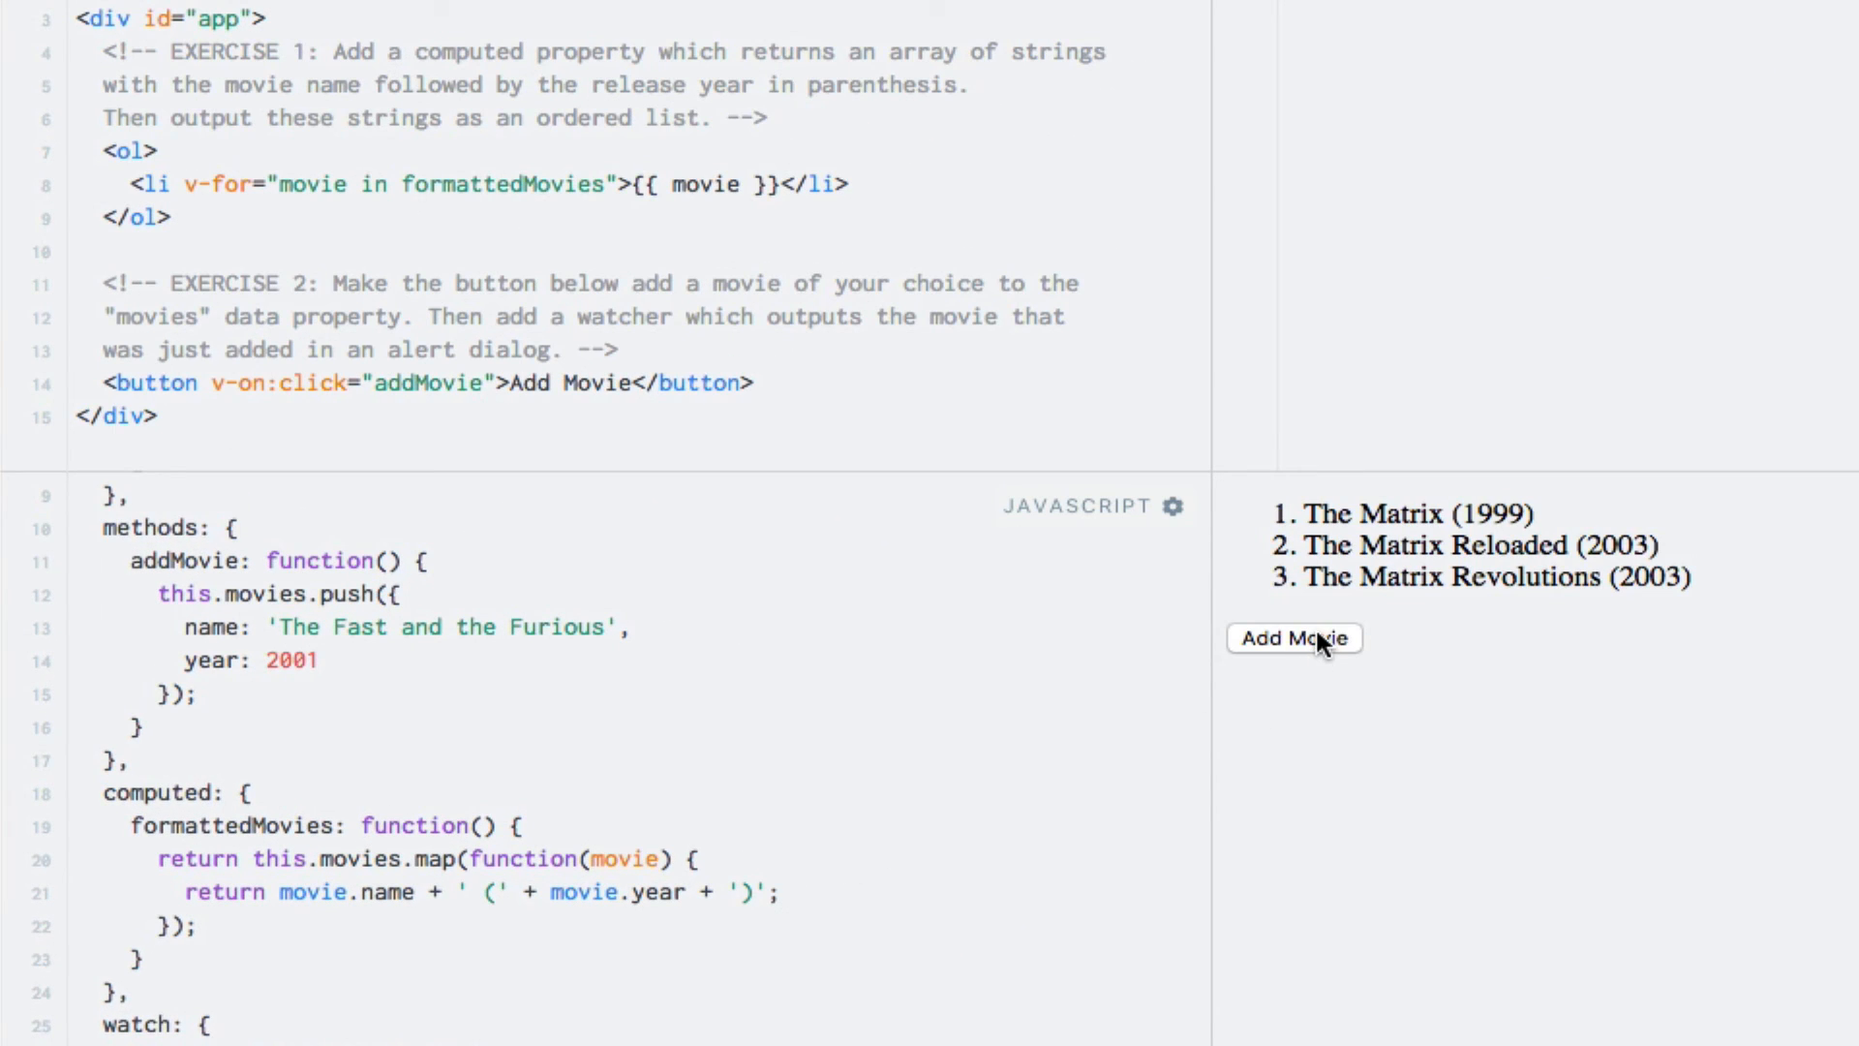
Click Add Movie in the result to trigger the 'The Fast and the Furious from 2001 was just added!' alert.
click(1294, 637)
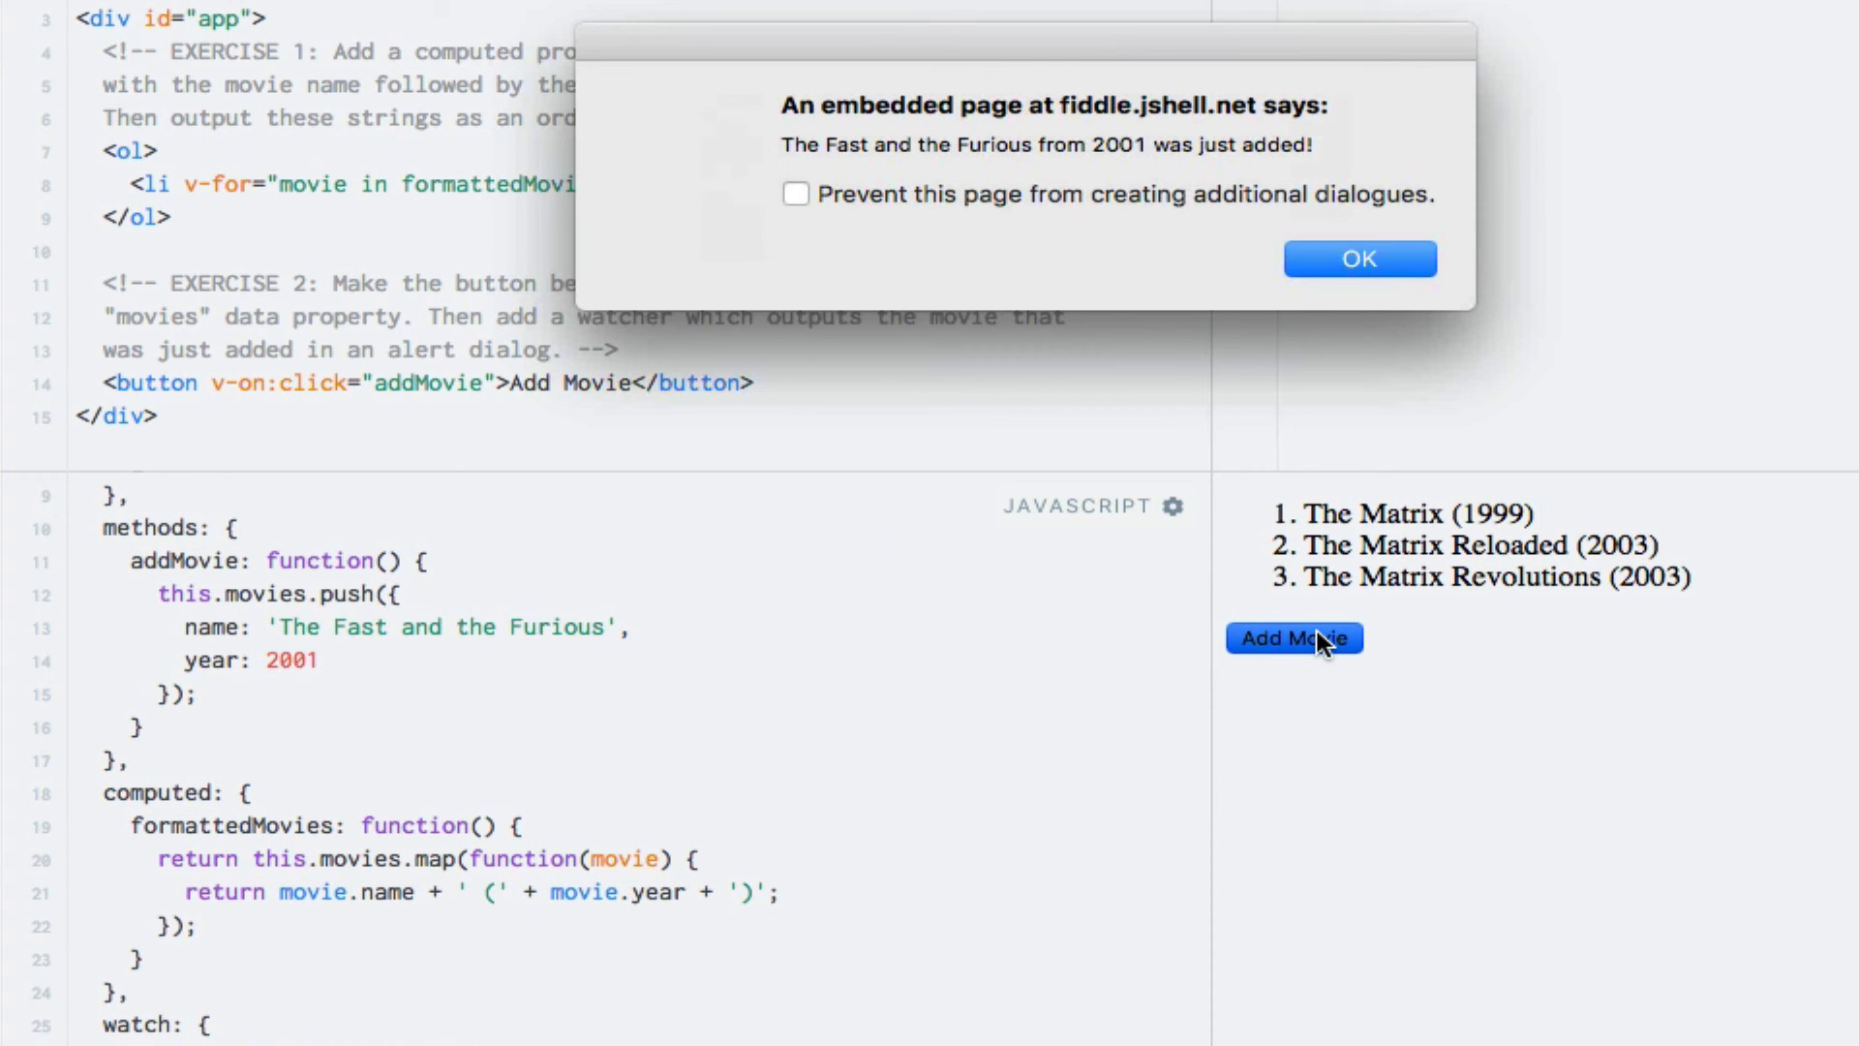